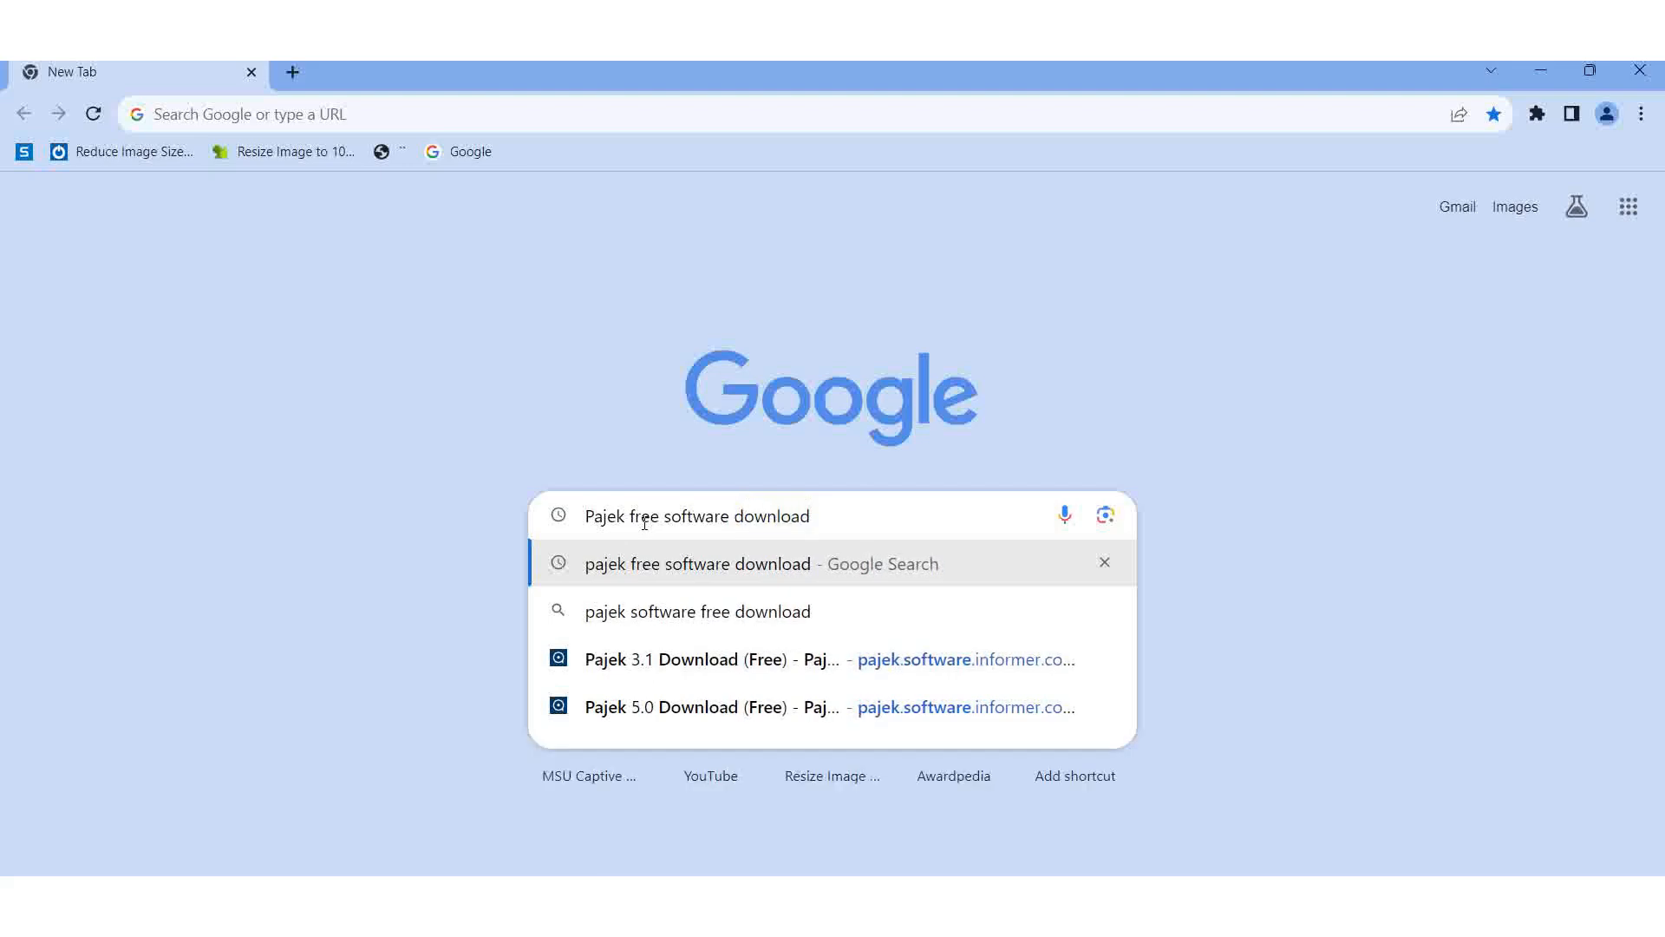
Search 'pajek free software download' and open the Pajek 3.1 result in a new tab.
{"action": "left_click", "coordinate": [697, 562]}
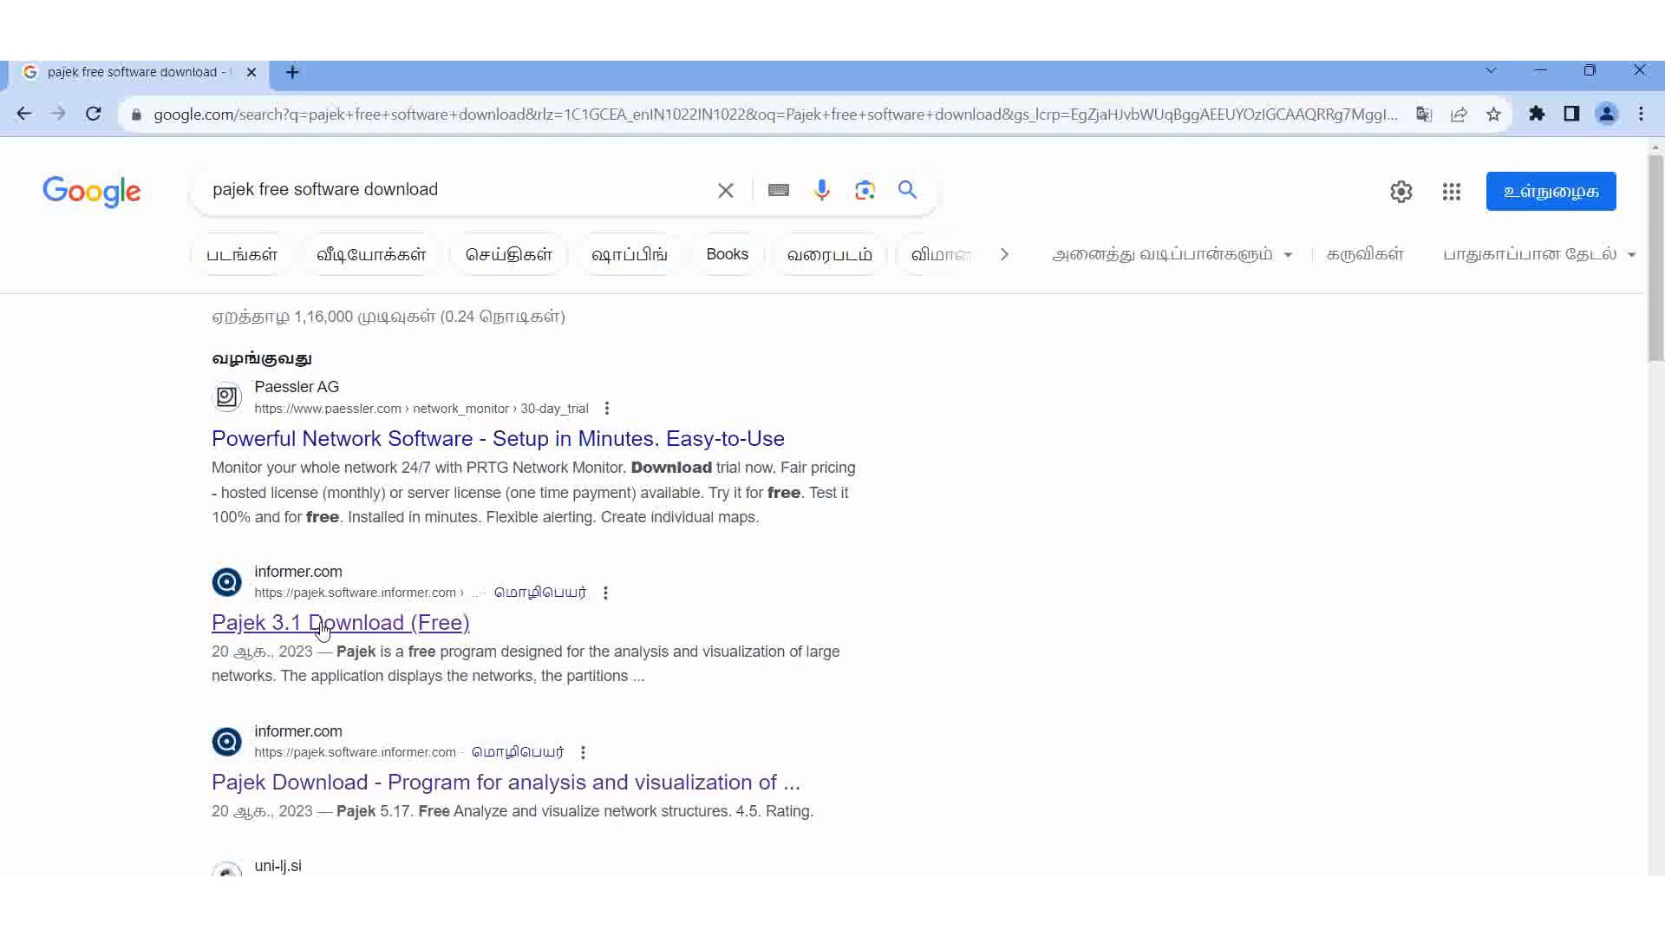
{"action": "right_click", "coordinate": [340, 623]}
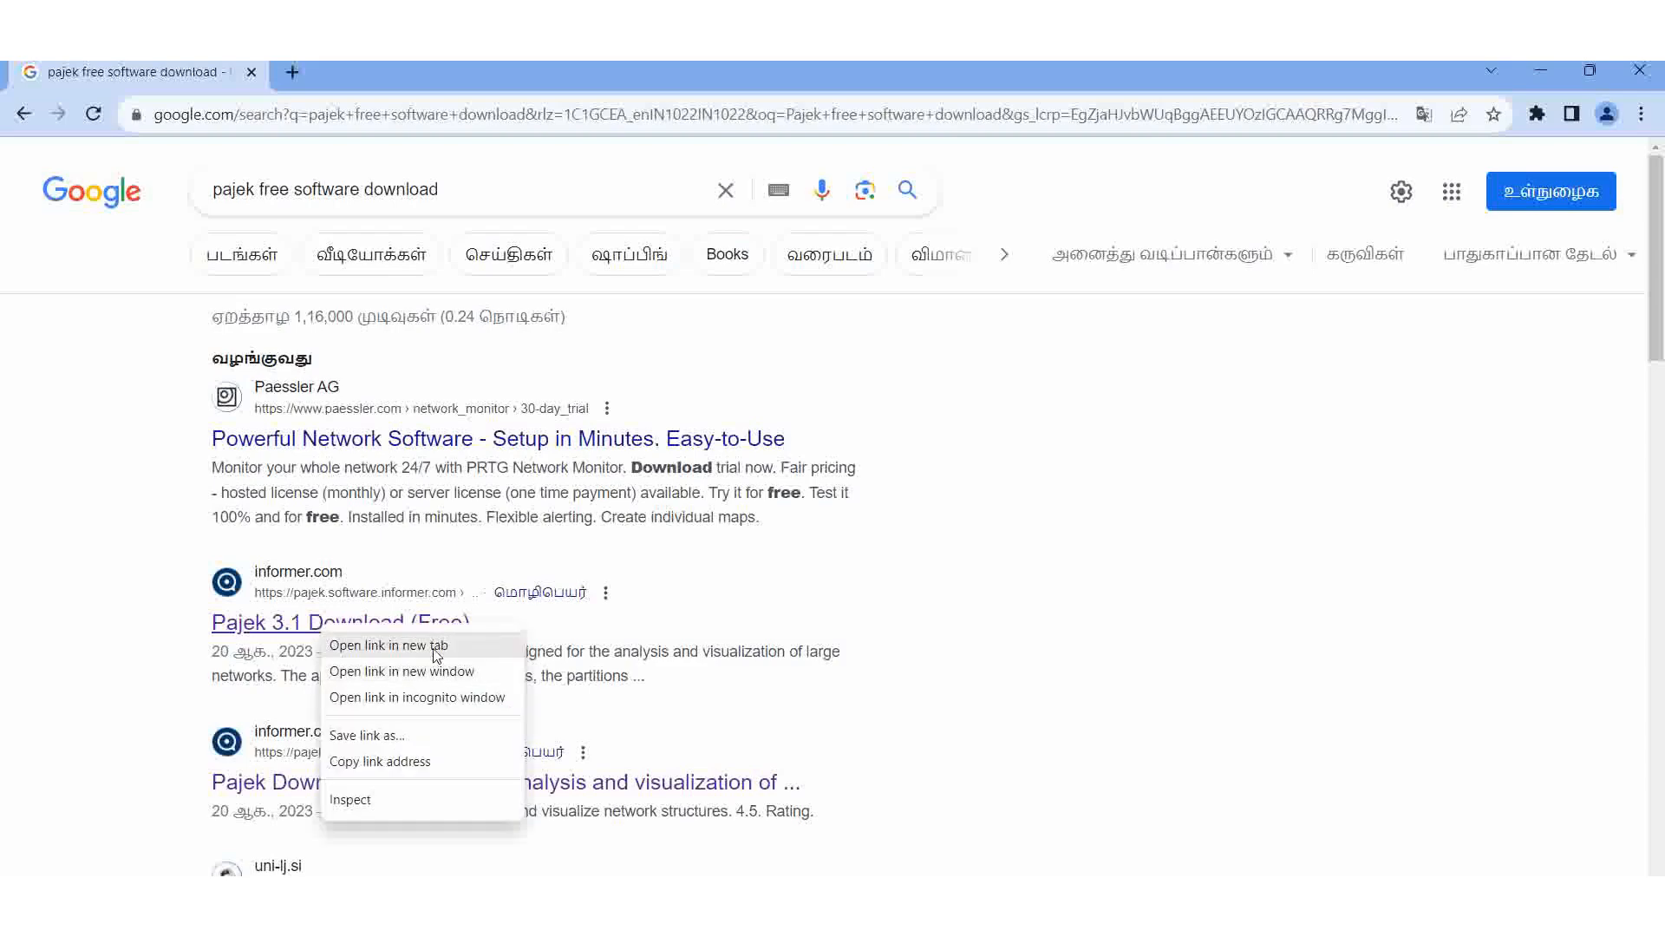
{"action": "left_click", "coordinate": [390, 645]}
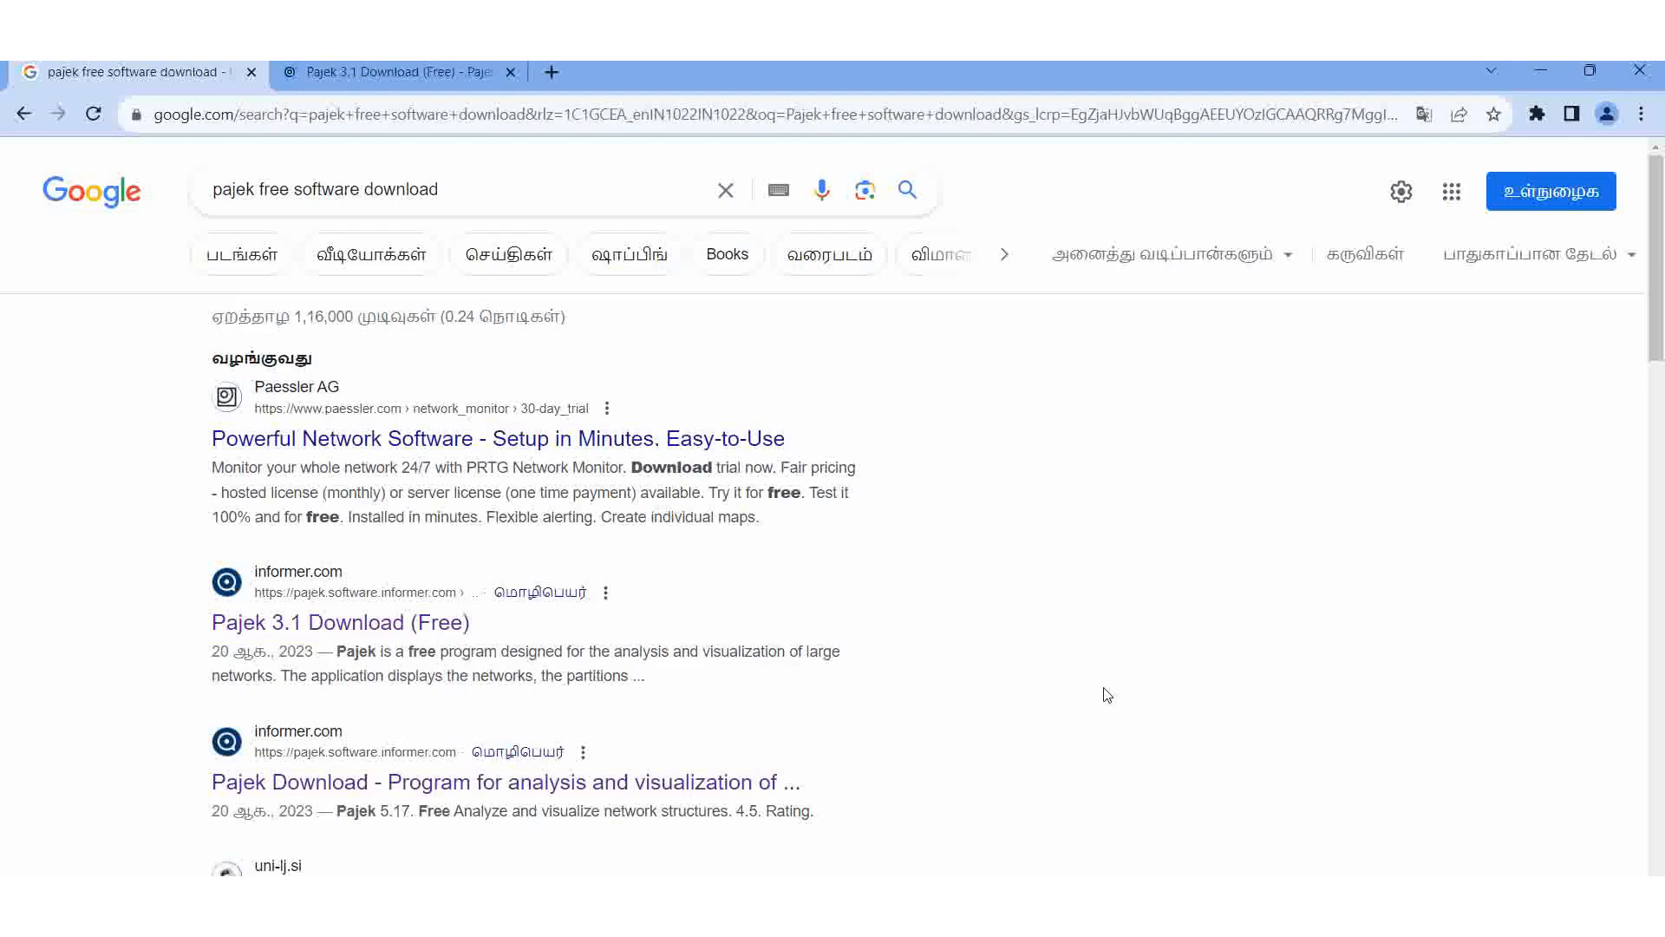
{"action": "mouse_move", "coordinate": [326, 590]}
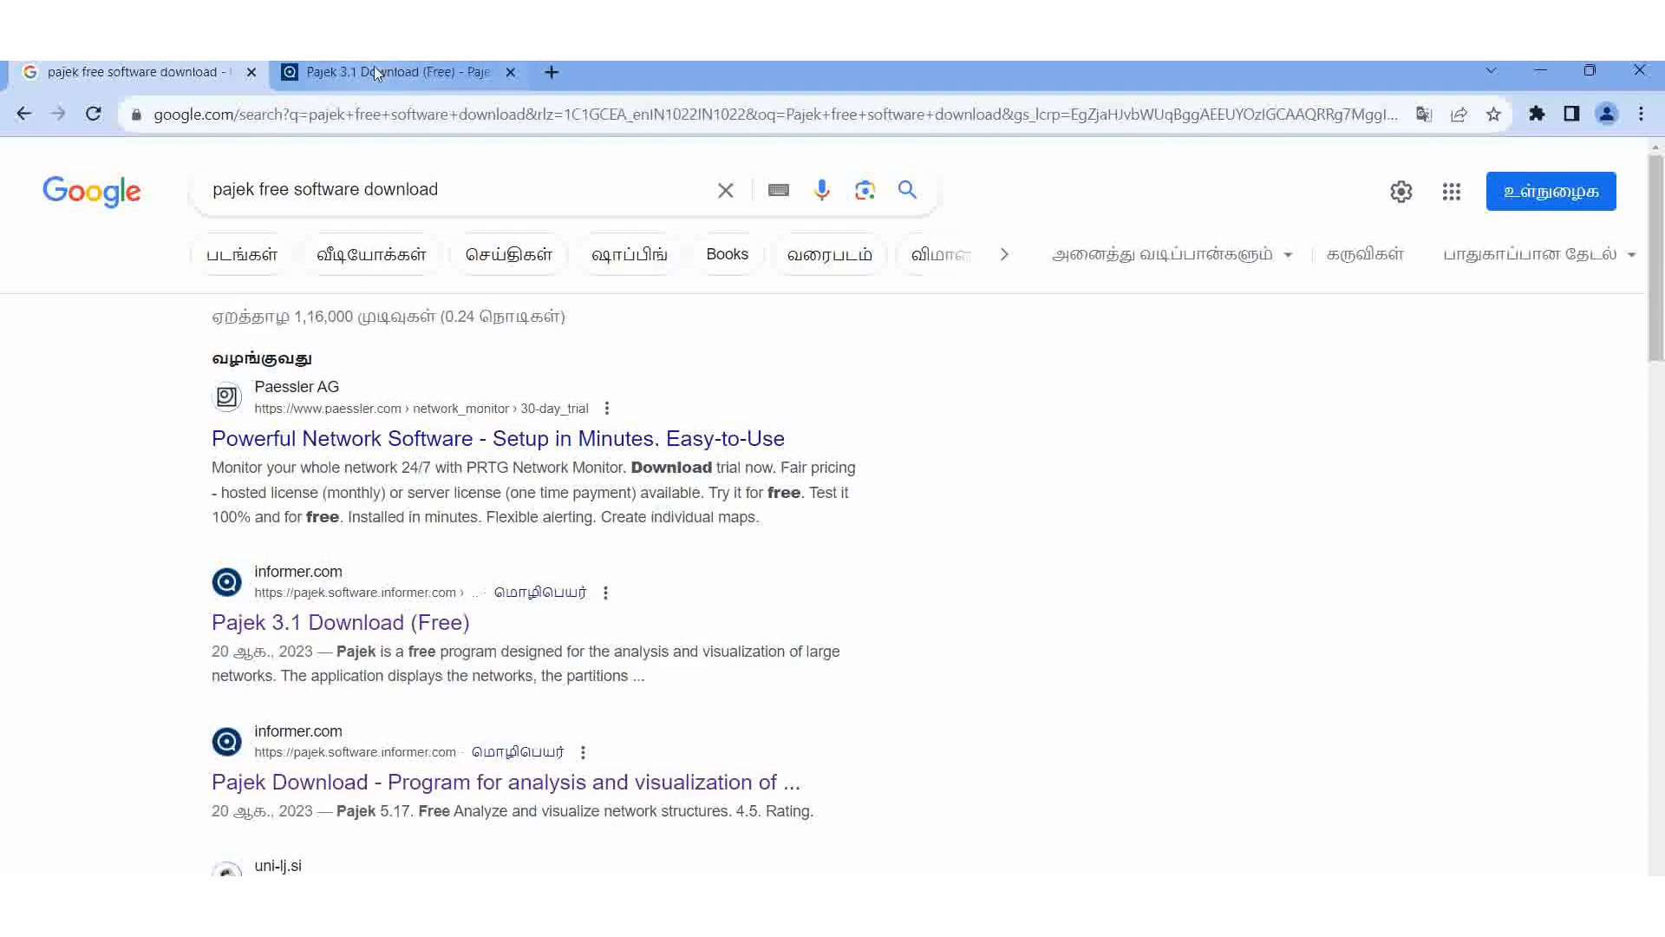
Go to Software Informer's Pajek download page and scroll to the available versions list.
{"action": "left_click", "coordinate": [340, 621]}
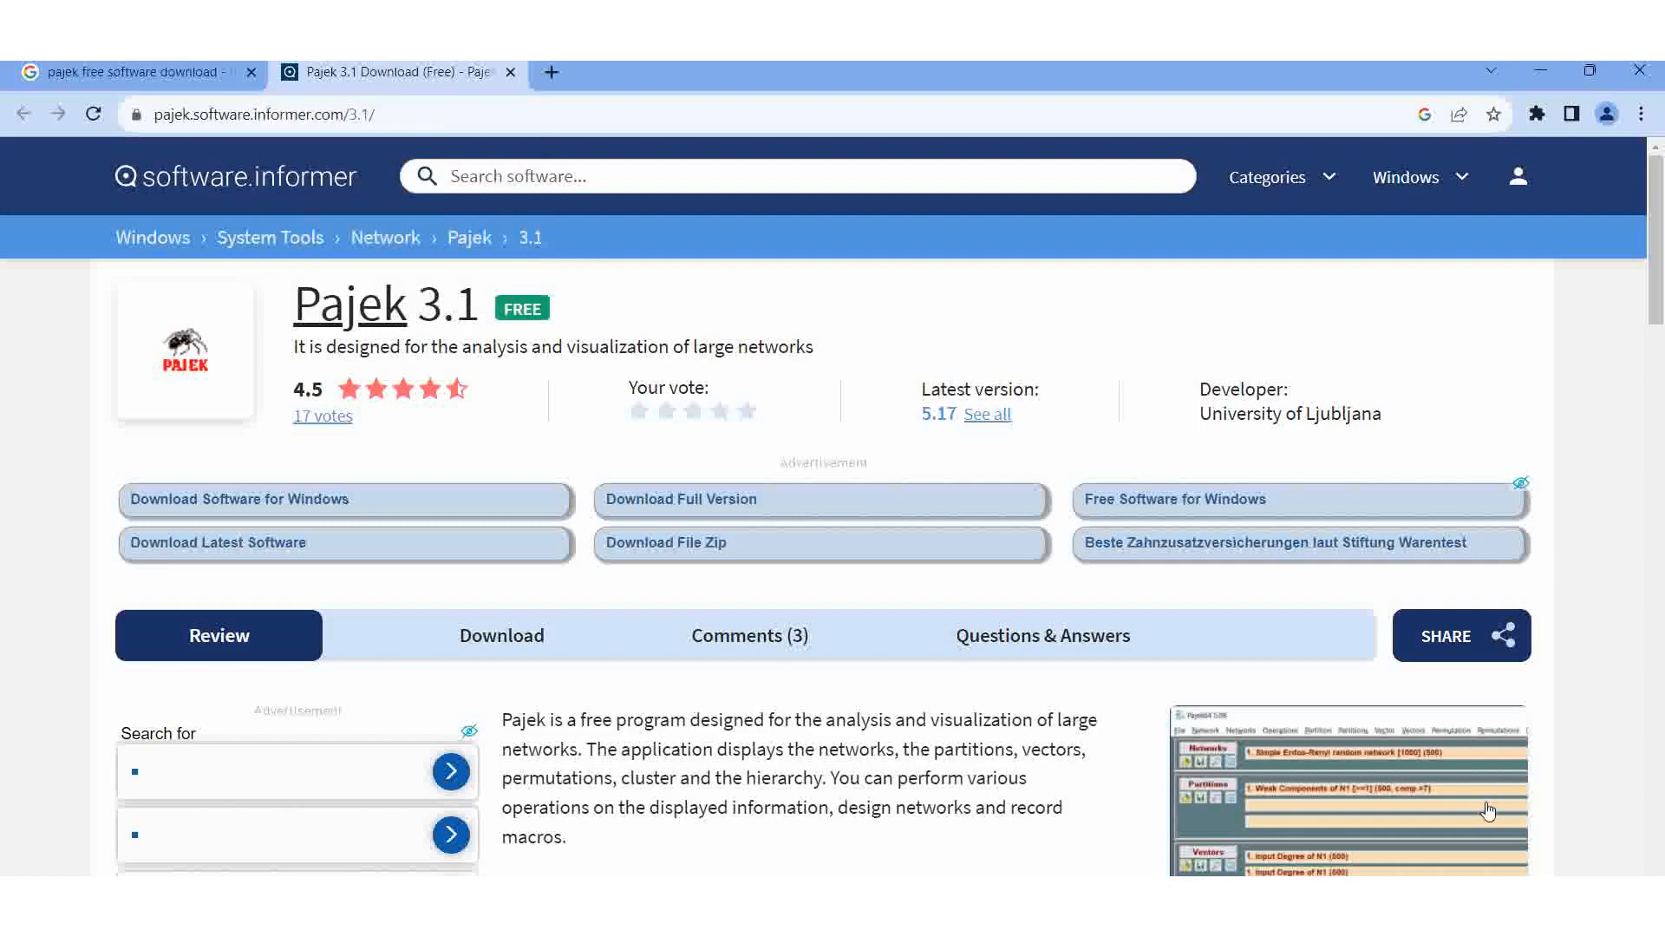
{"action": "scroll", "scroll_direction": "down", "scroll_amount": 3}
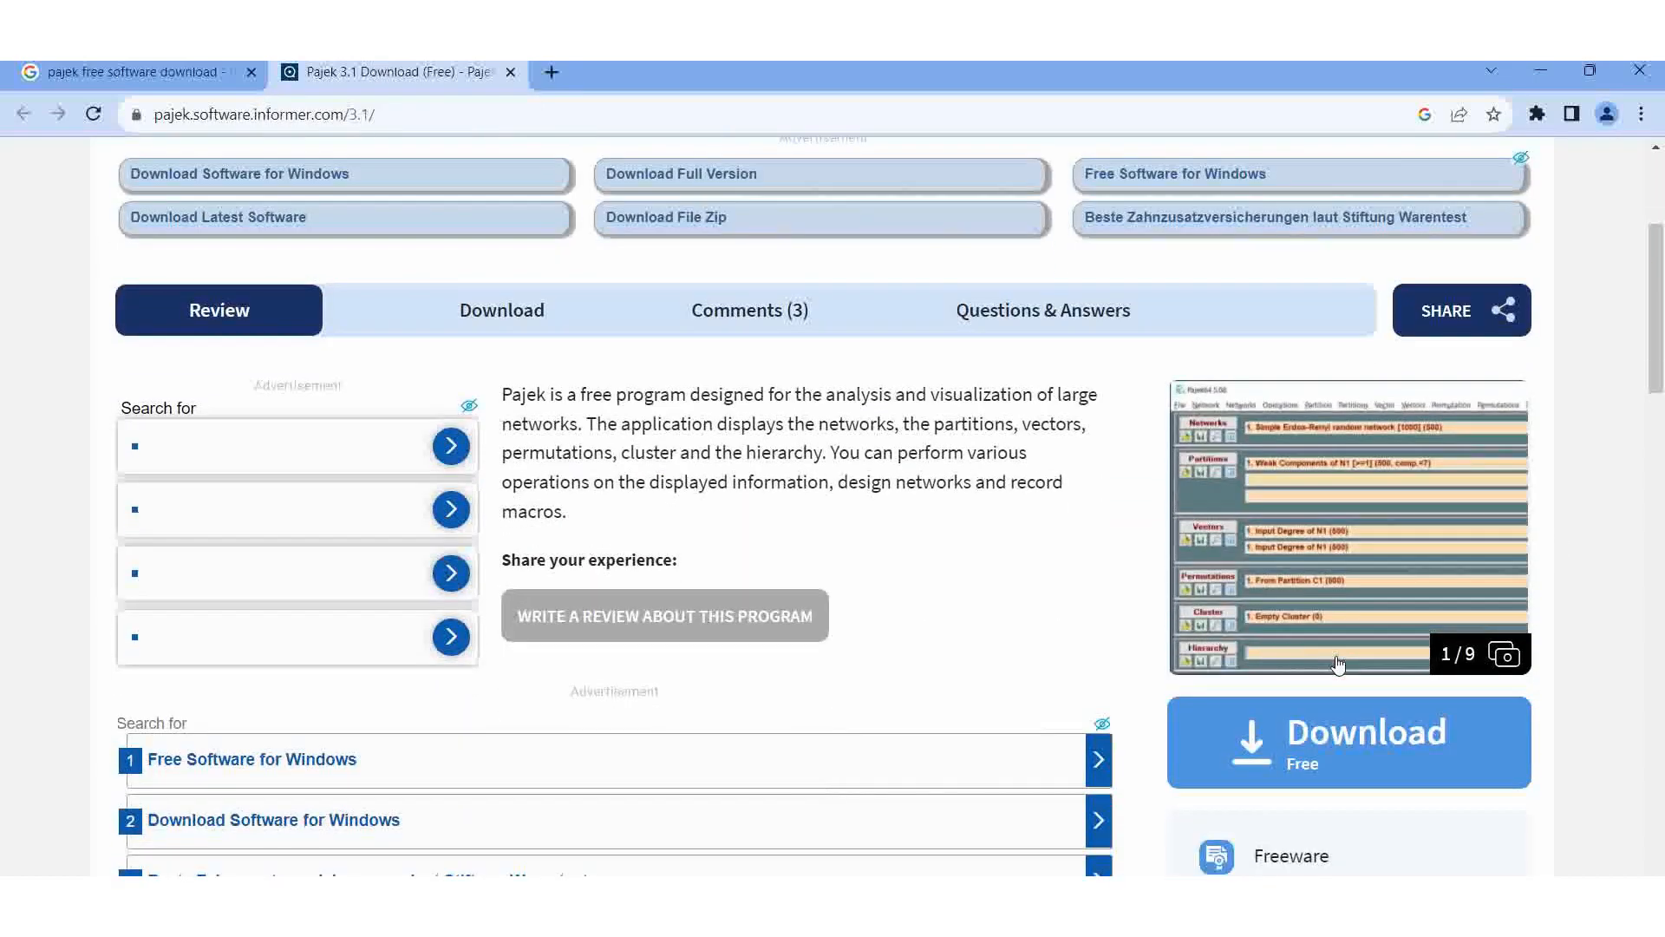
{"action": "mouse_move", "coordinate": [1330, 517]}
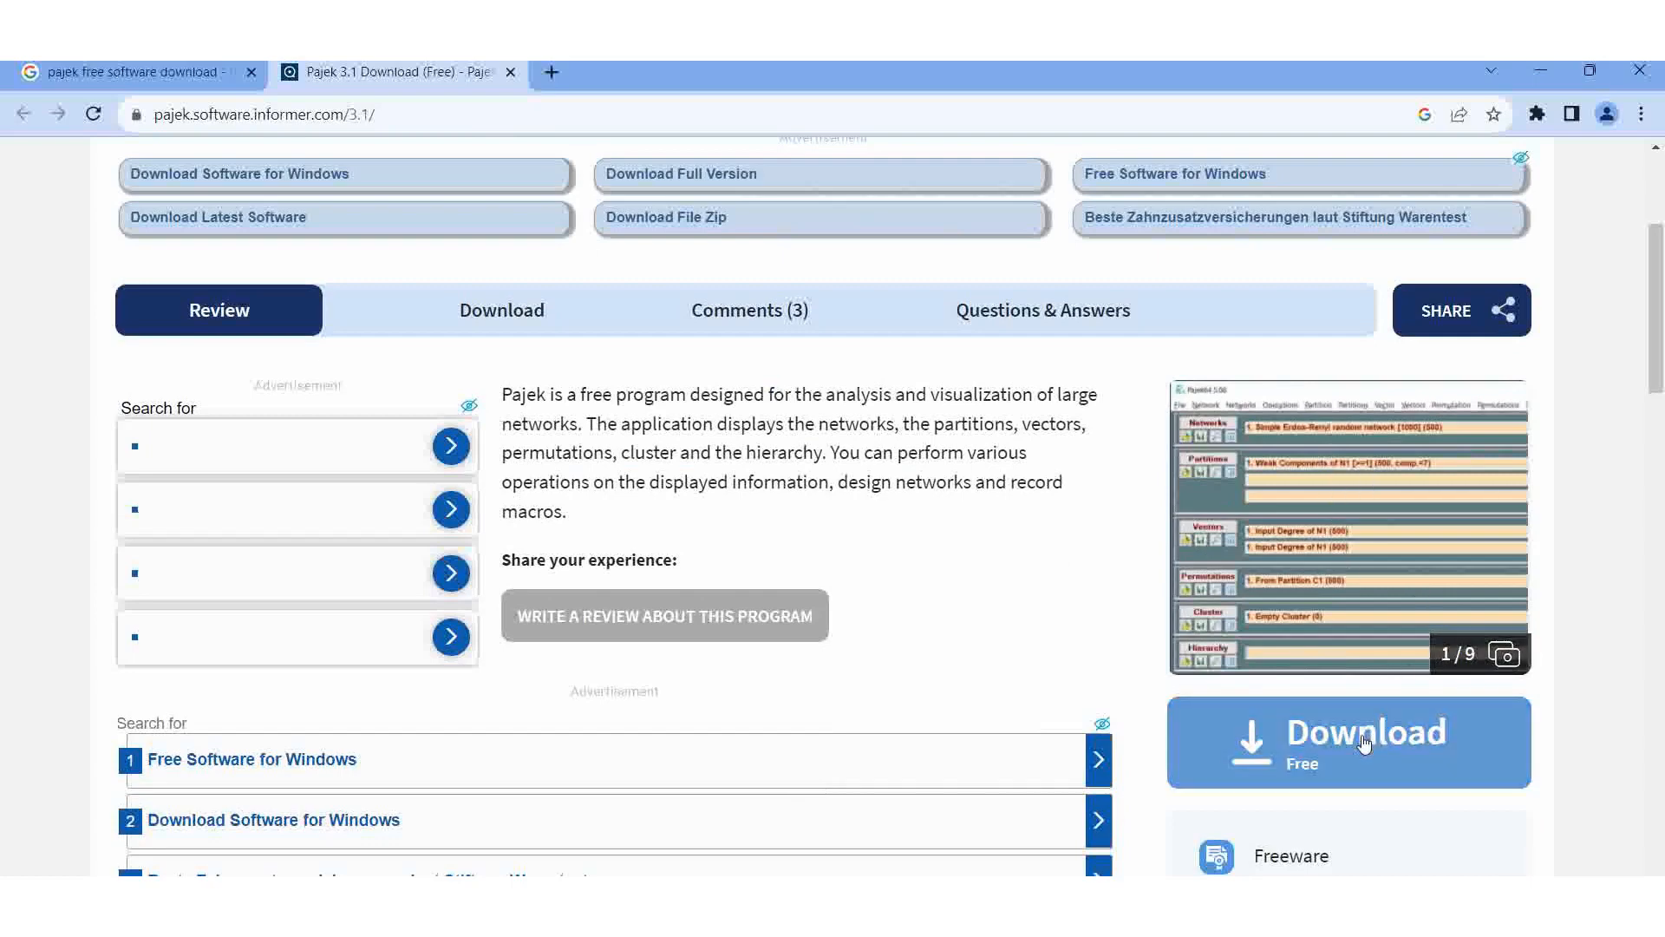
{"action": "left_click", "coordinate": [1365, 742]}
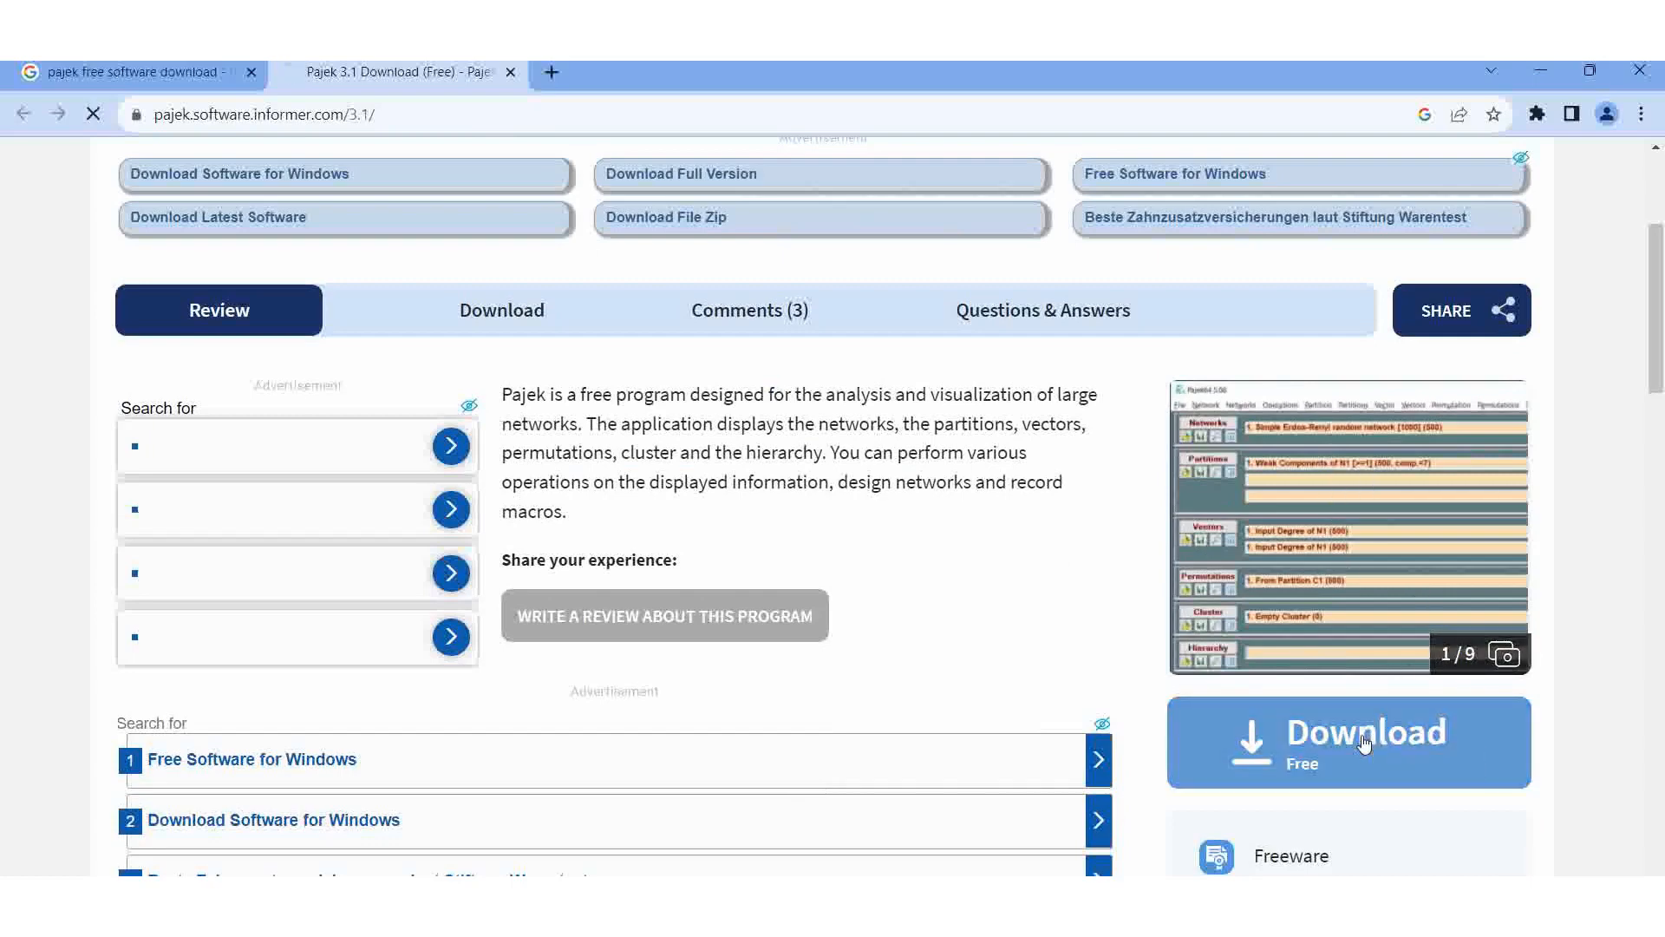
{"action": "left_click", "coordinate": [1350, 741]}
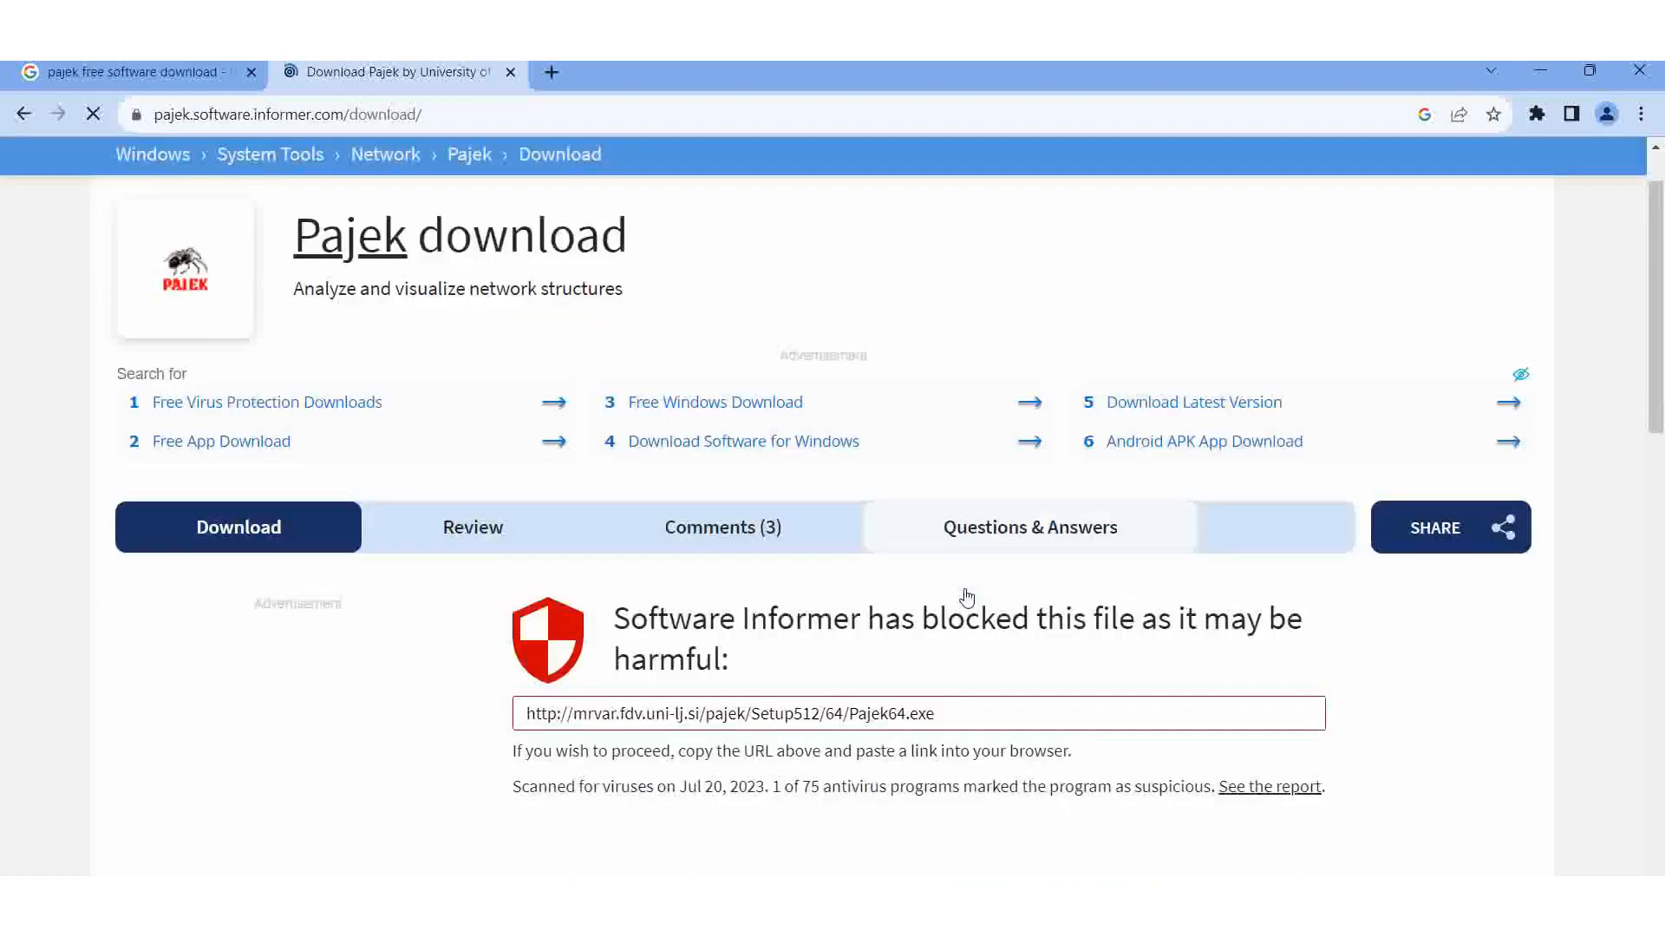
{"action": "scroll", "scroll_direction": "down", "scroll_amount": 3}
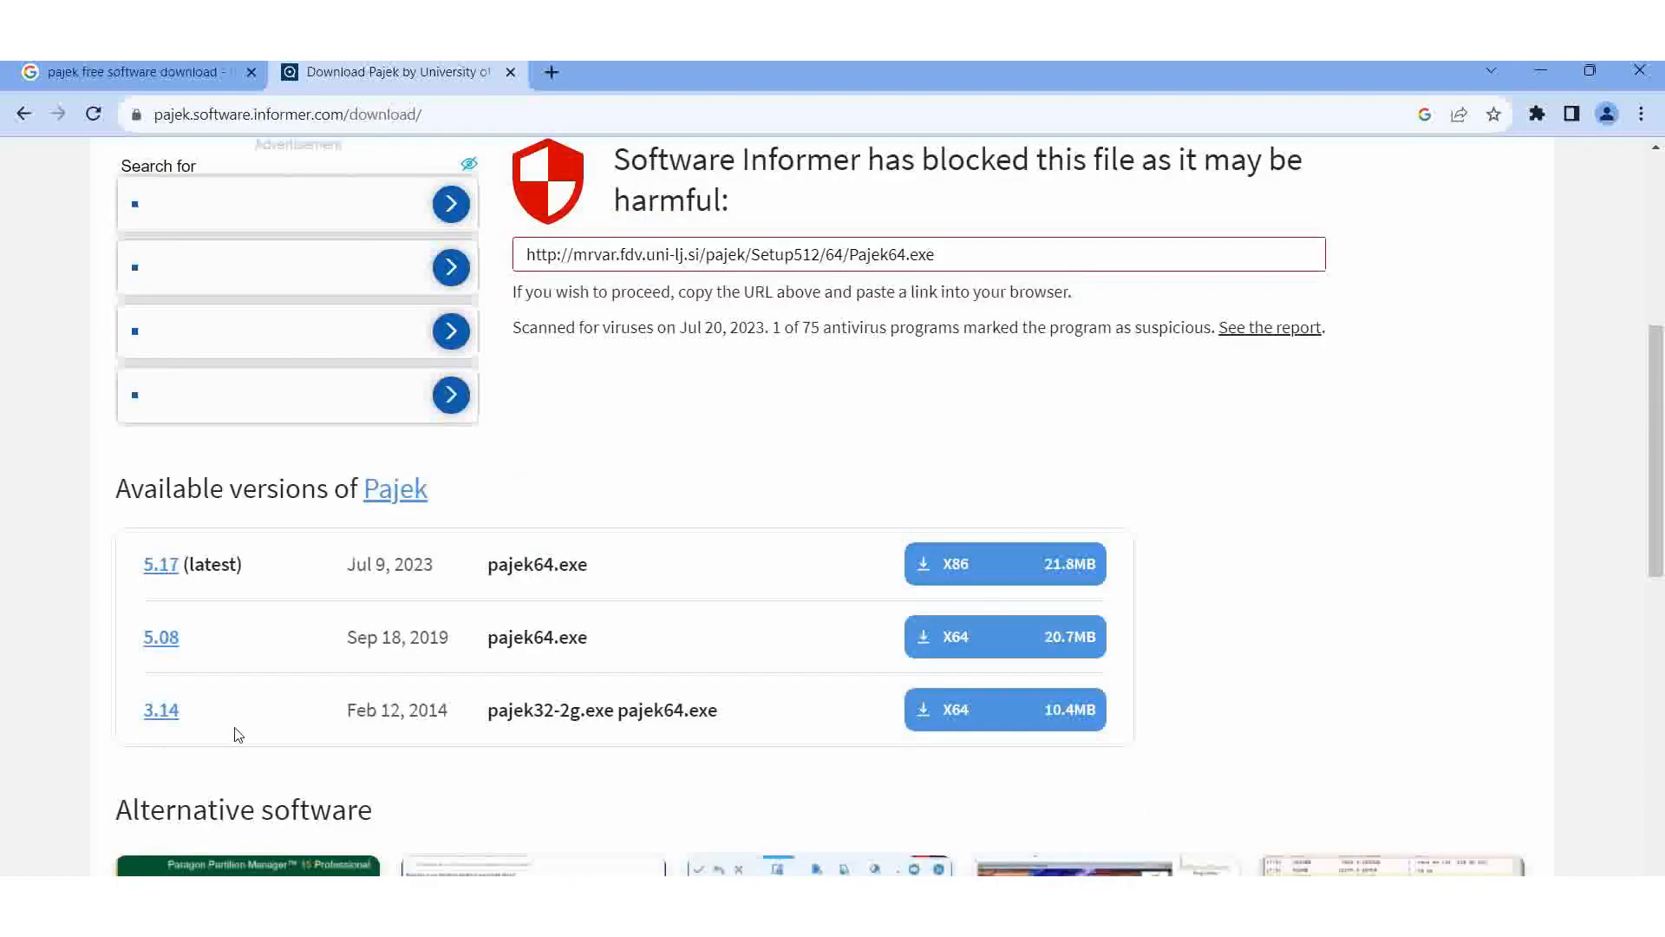
{"action": "mouse_move", "coordinate": [892, 693]}
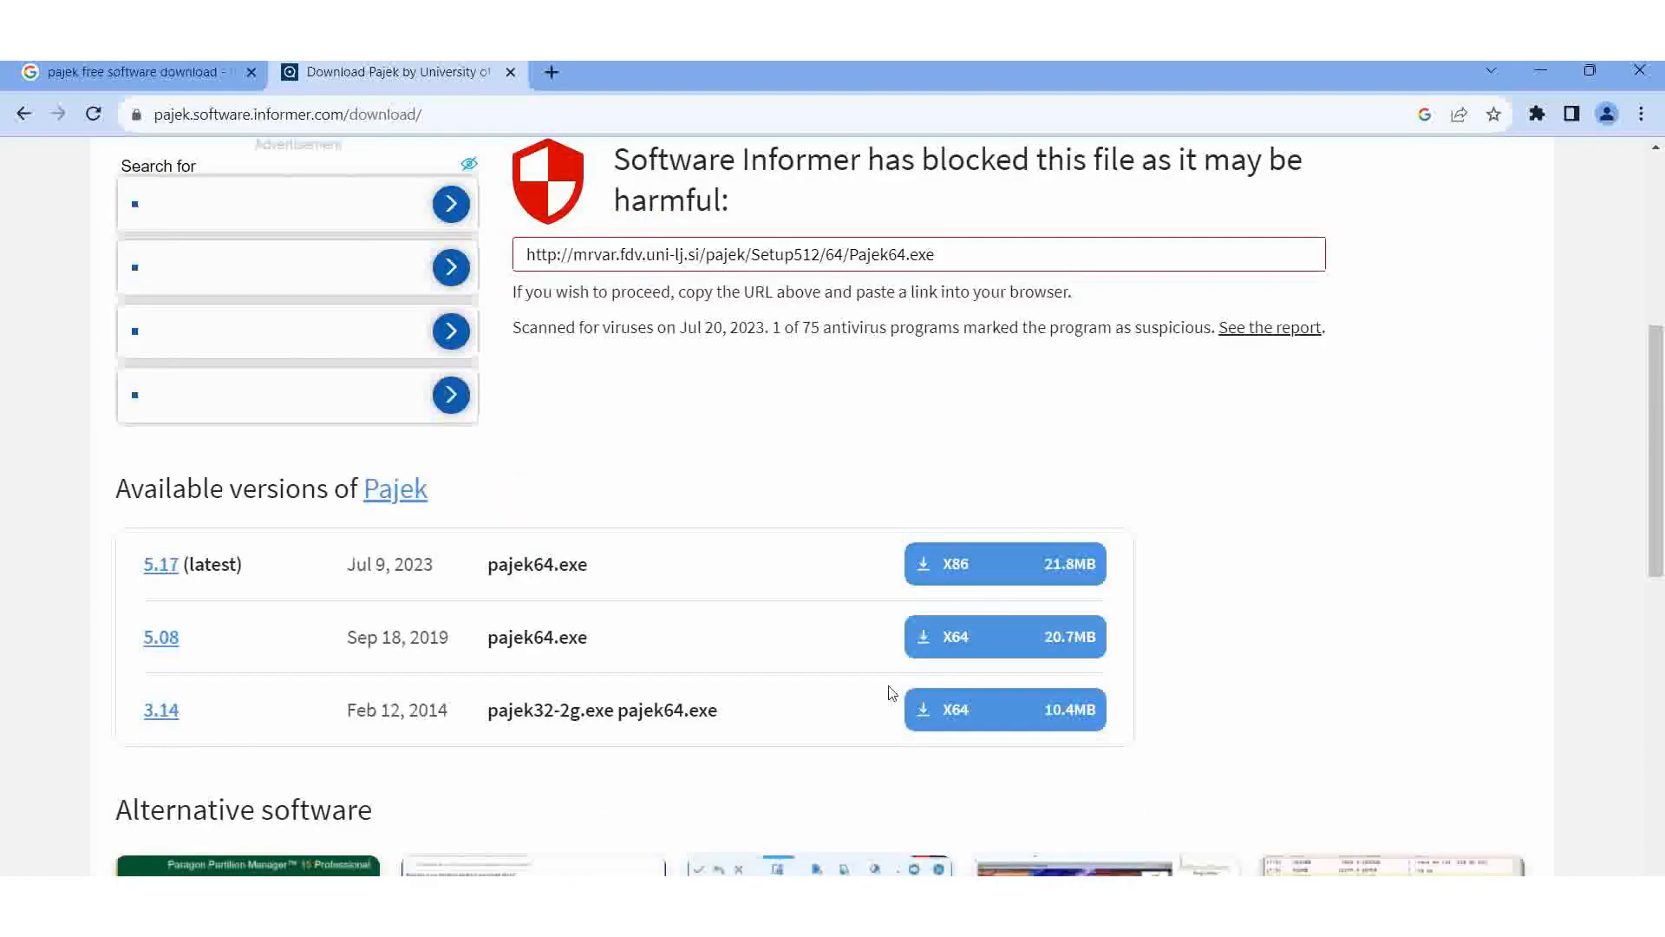
{"action": "scroll", "scroll_direction": "down", "scroll_amount": 3}
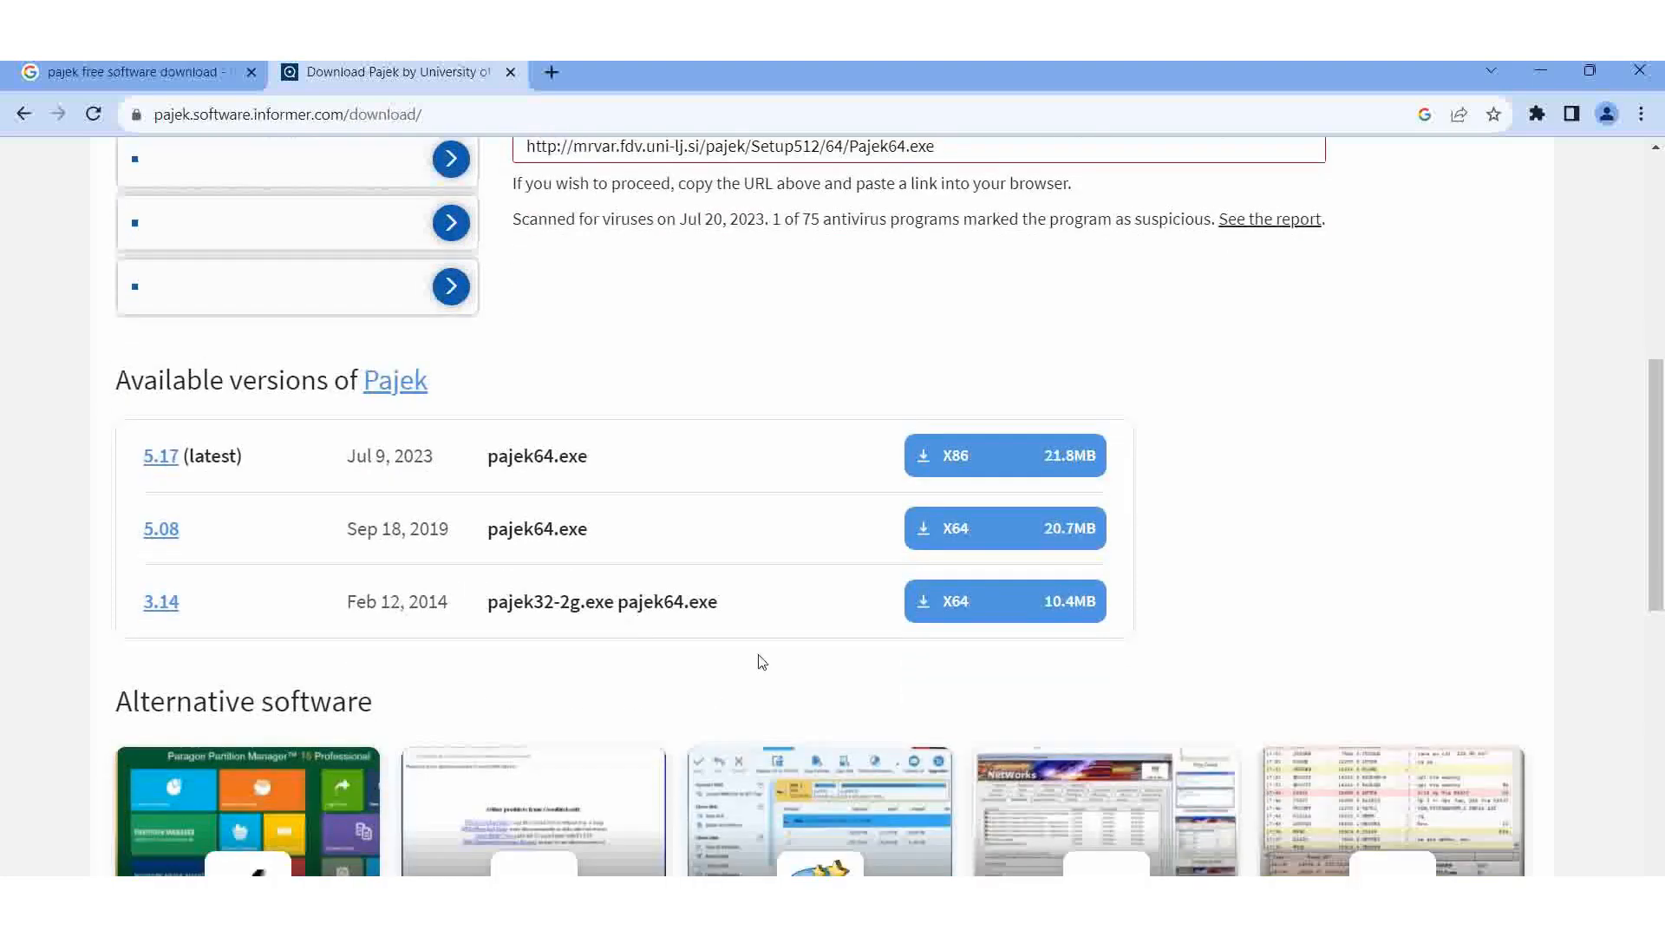
{"action": "mouse_move", "coordinate": [588, 612]}
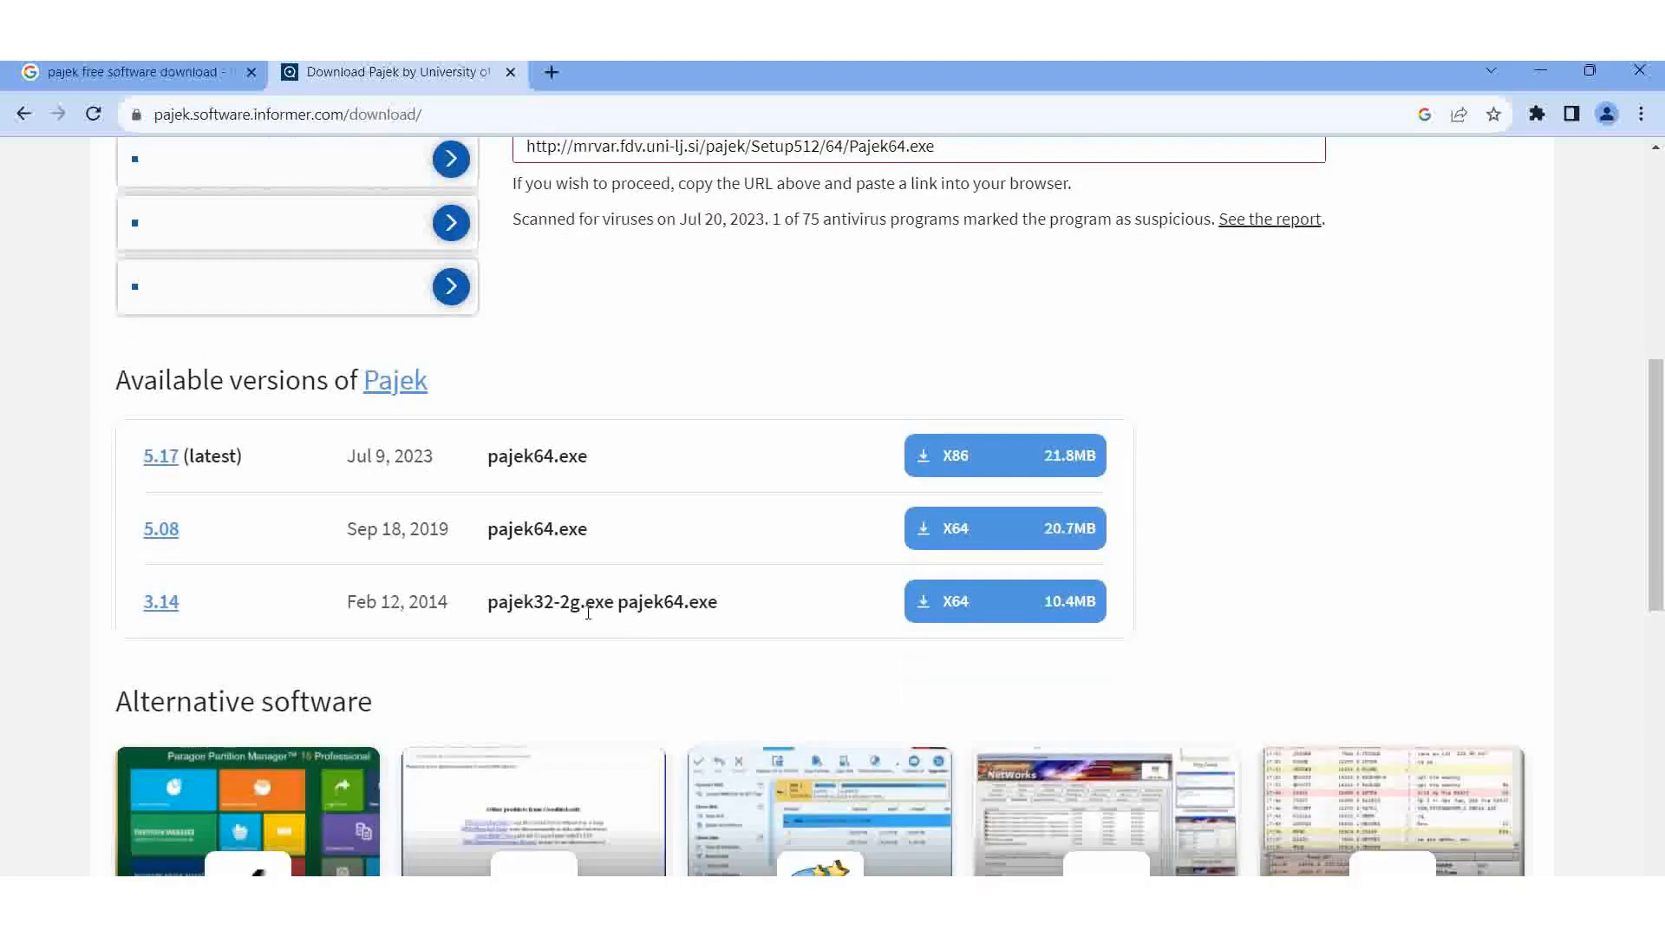
{"action": "mouse_move", "coordinate": [869, 621]}
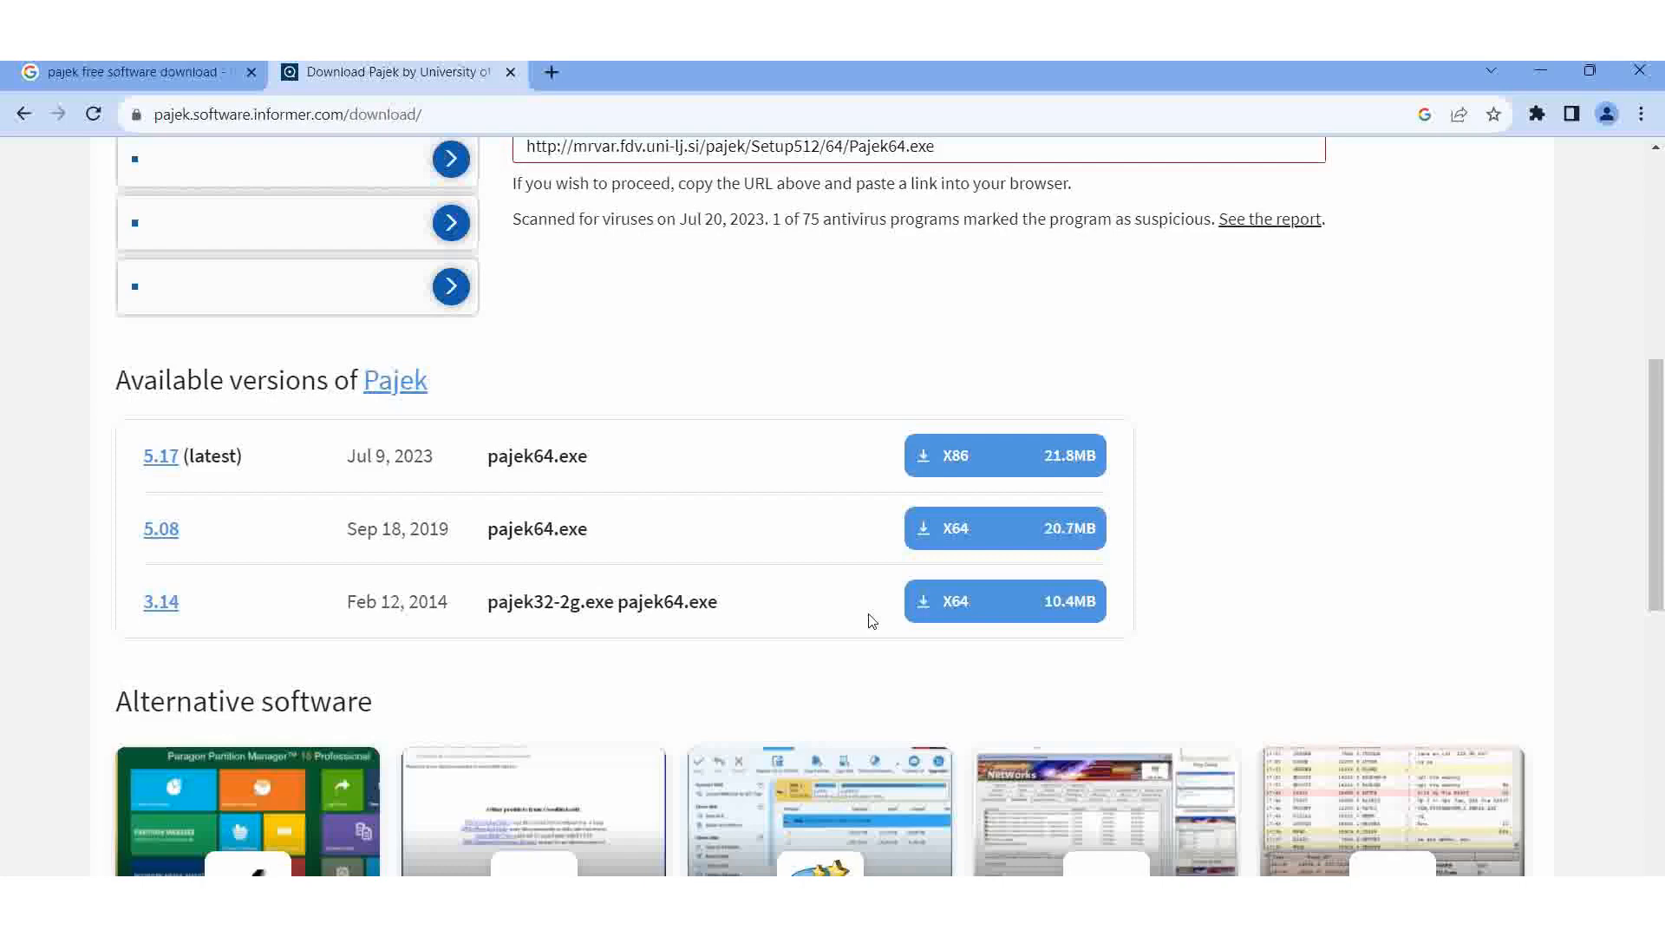
{"action": "mouse_move", "coordinate": [956, 602]}
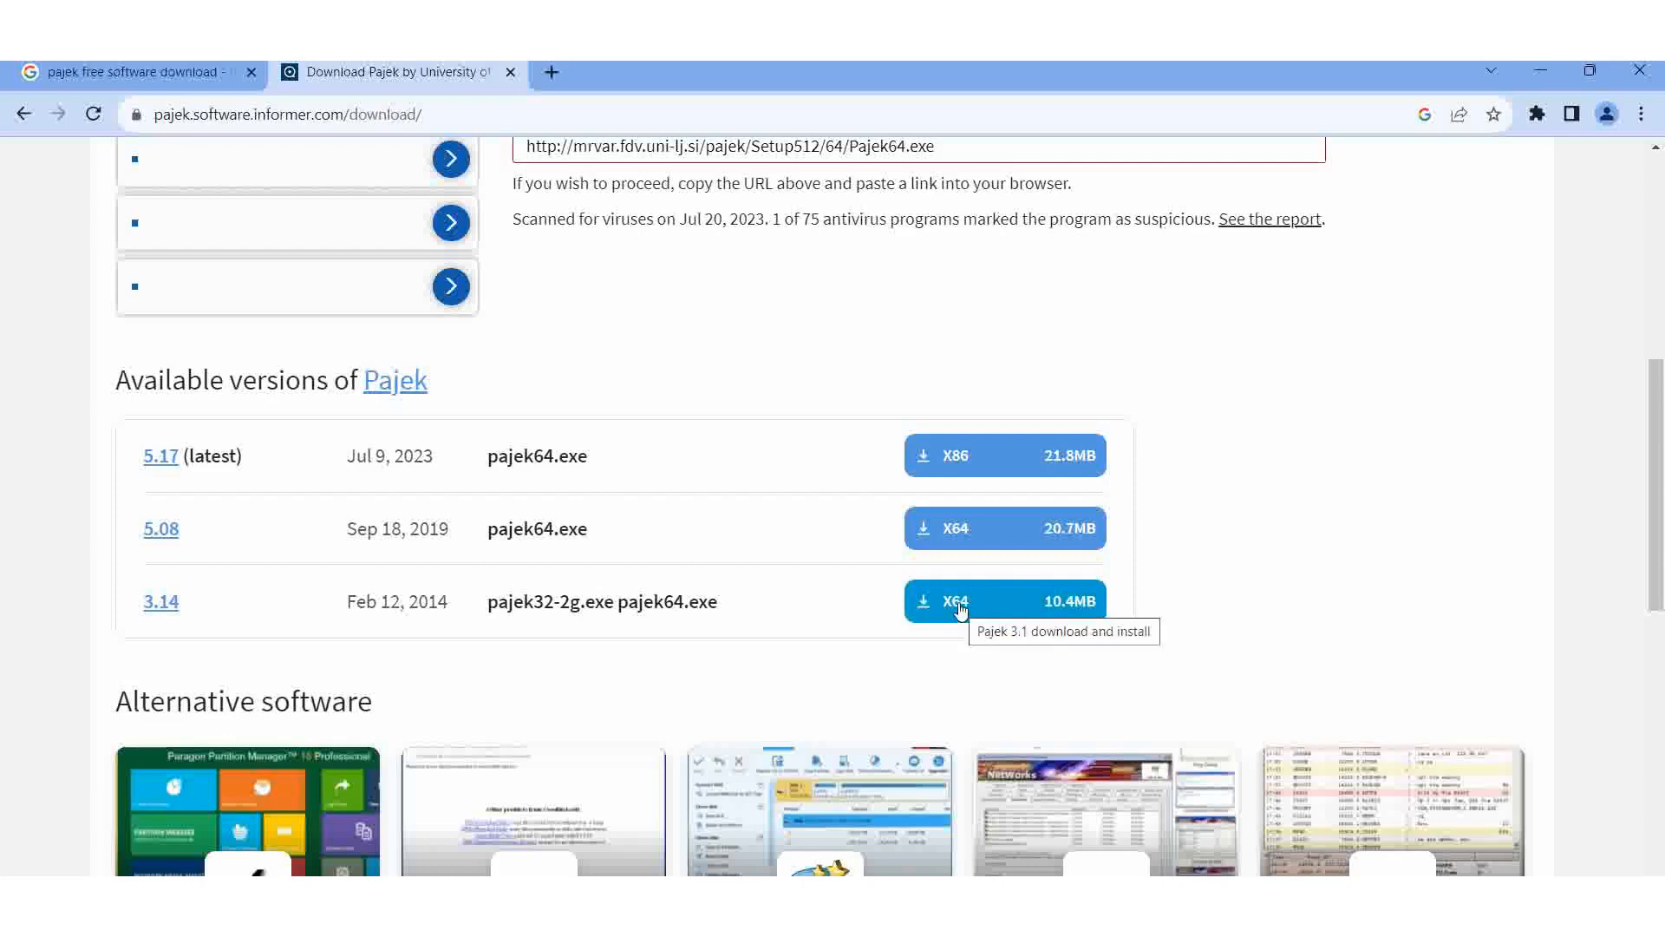
Download the X64 build of Pajek 3.14 (pajek64.exe) and show the recent downloads list.
{"action": "left_click", "coordinate": [1003, 600]}
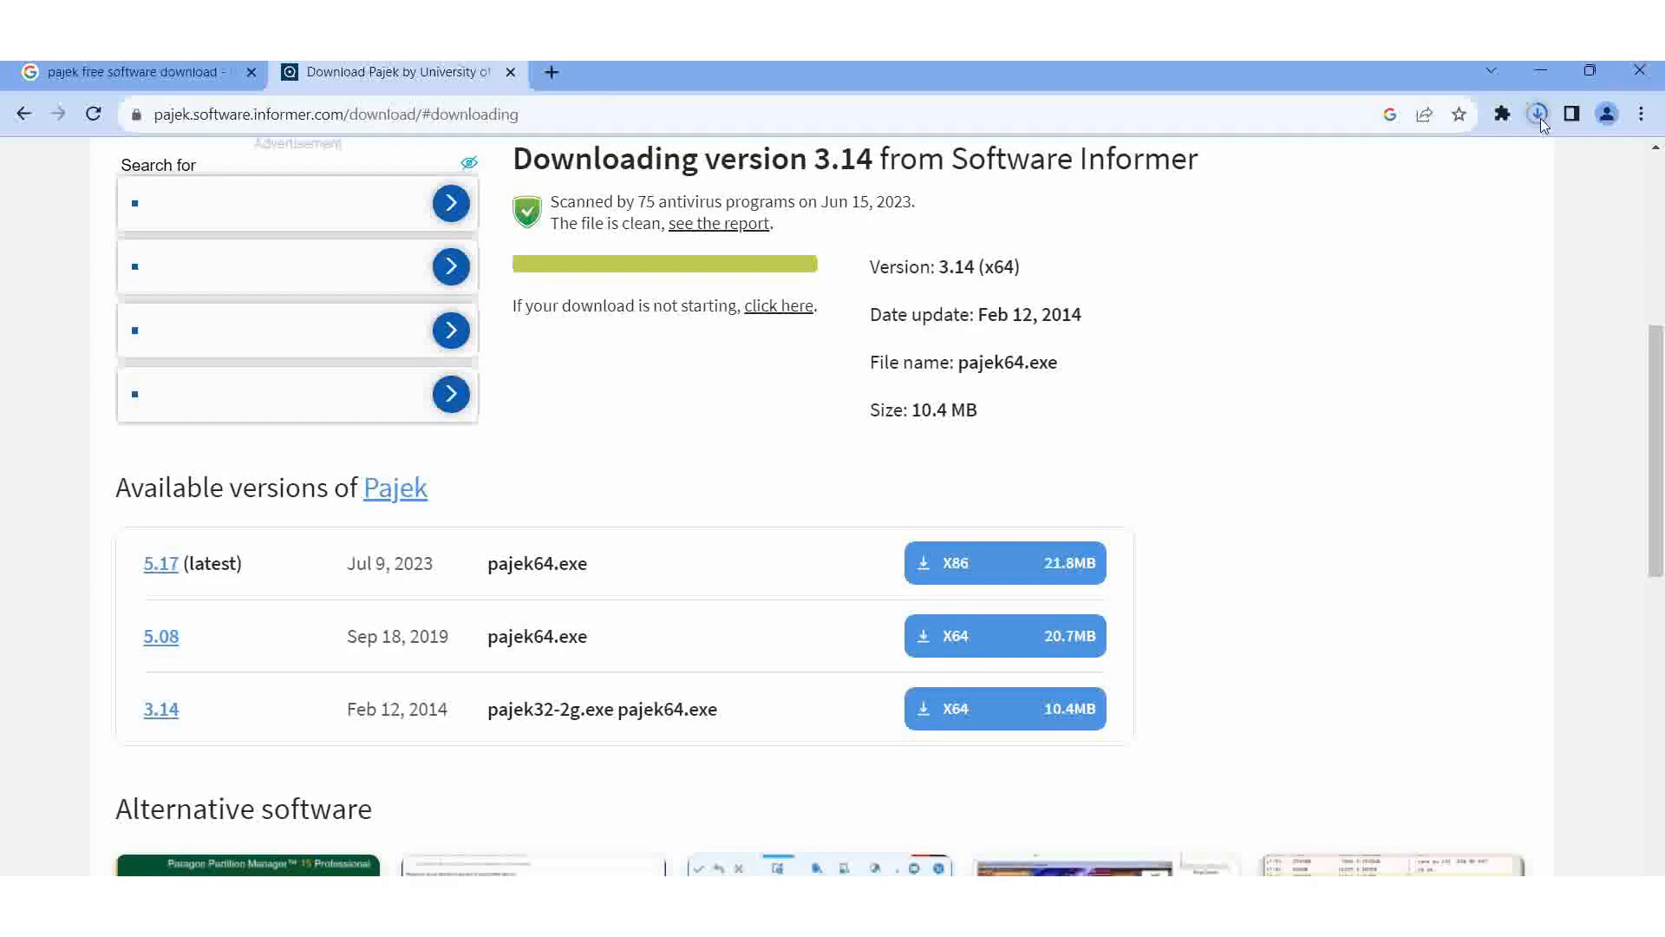
{"action": "mouse_move", "coordinate": [1541, 115]}
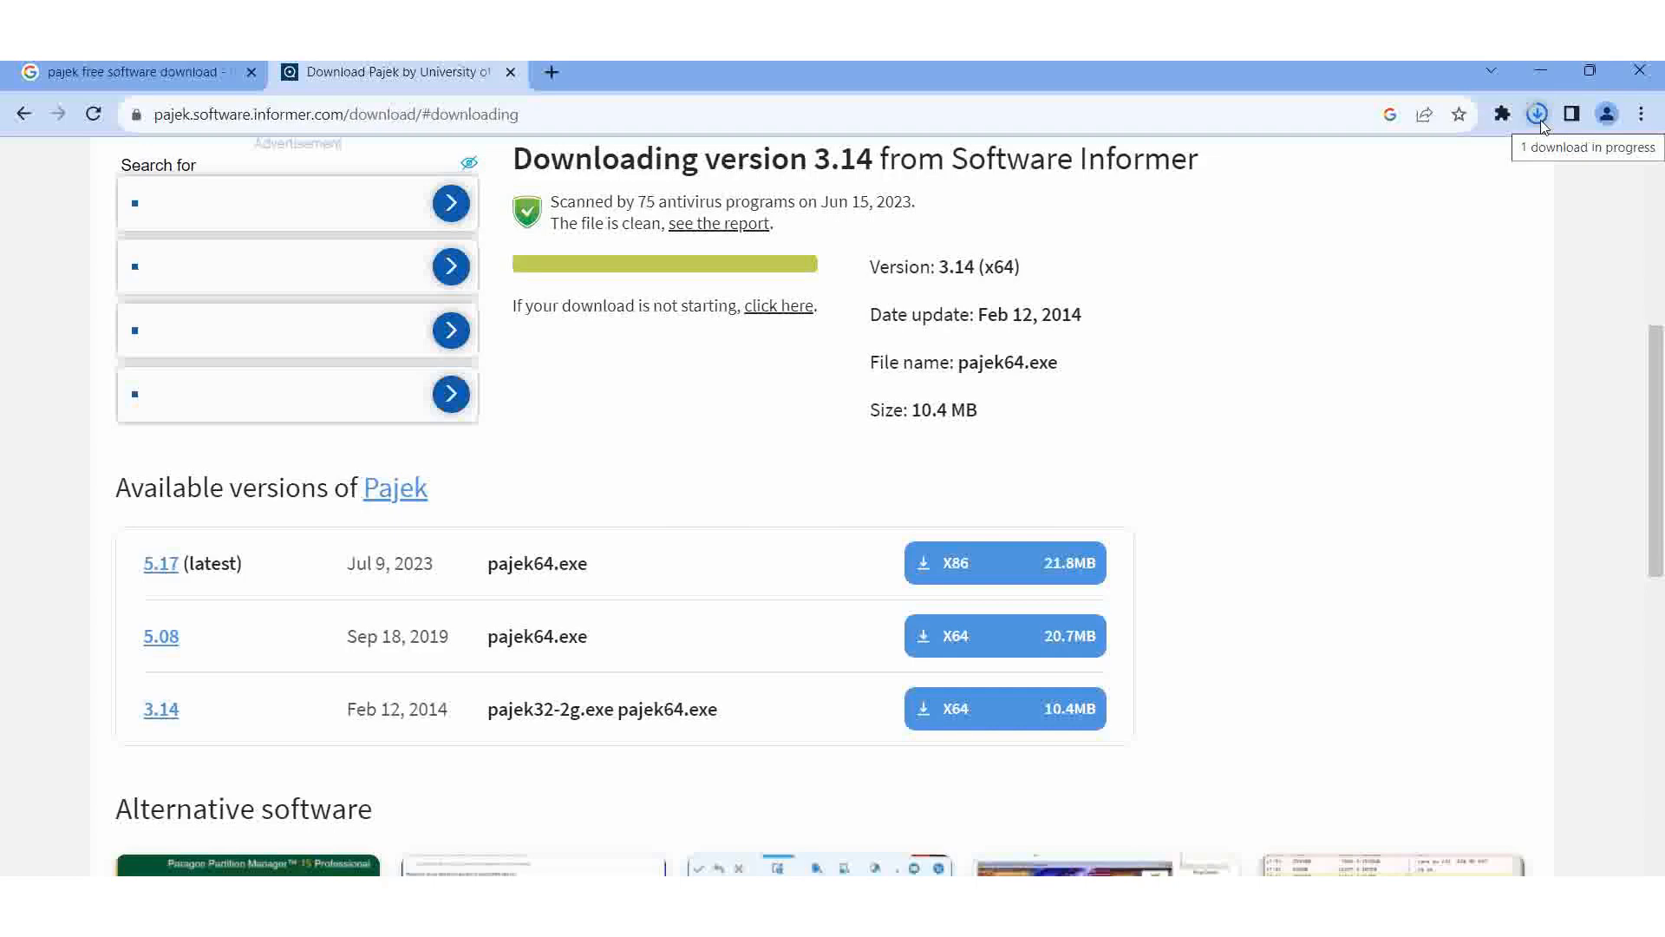
{"action": "left_click", "coordinate": [1537, 114]}
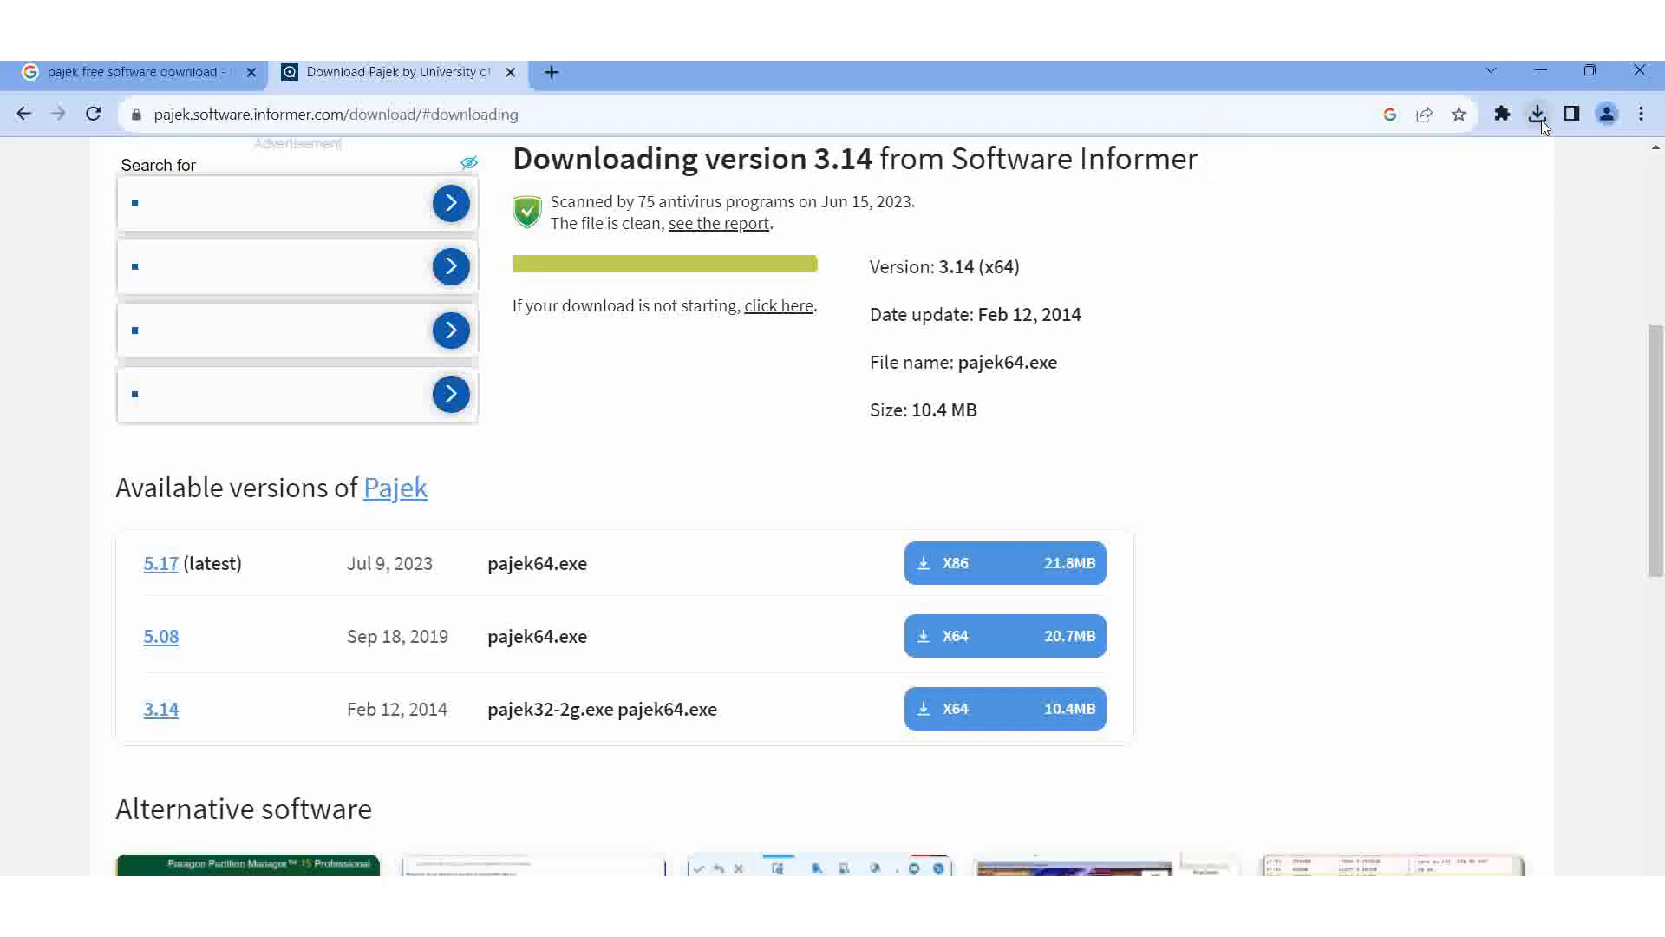
{"action": "left_click", "coordinate": [1542, 115]}
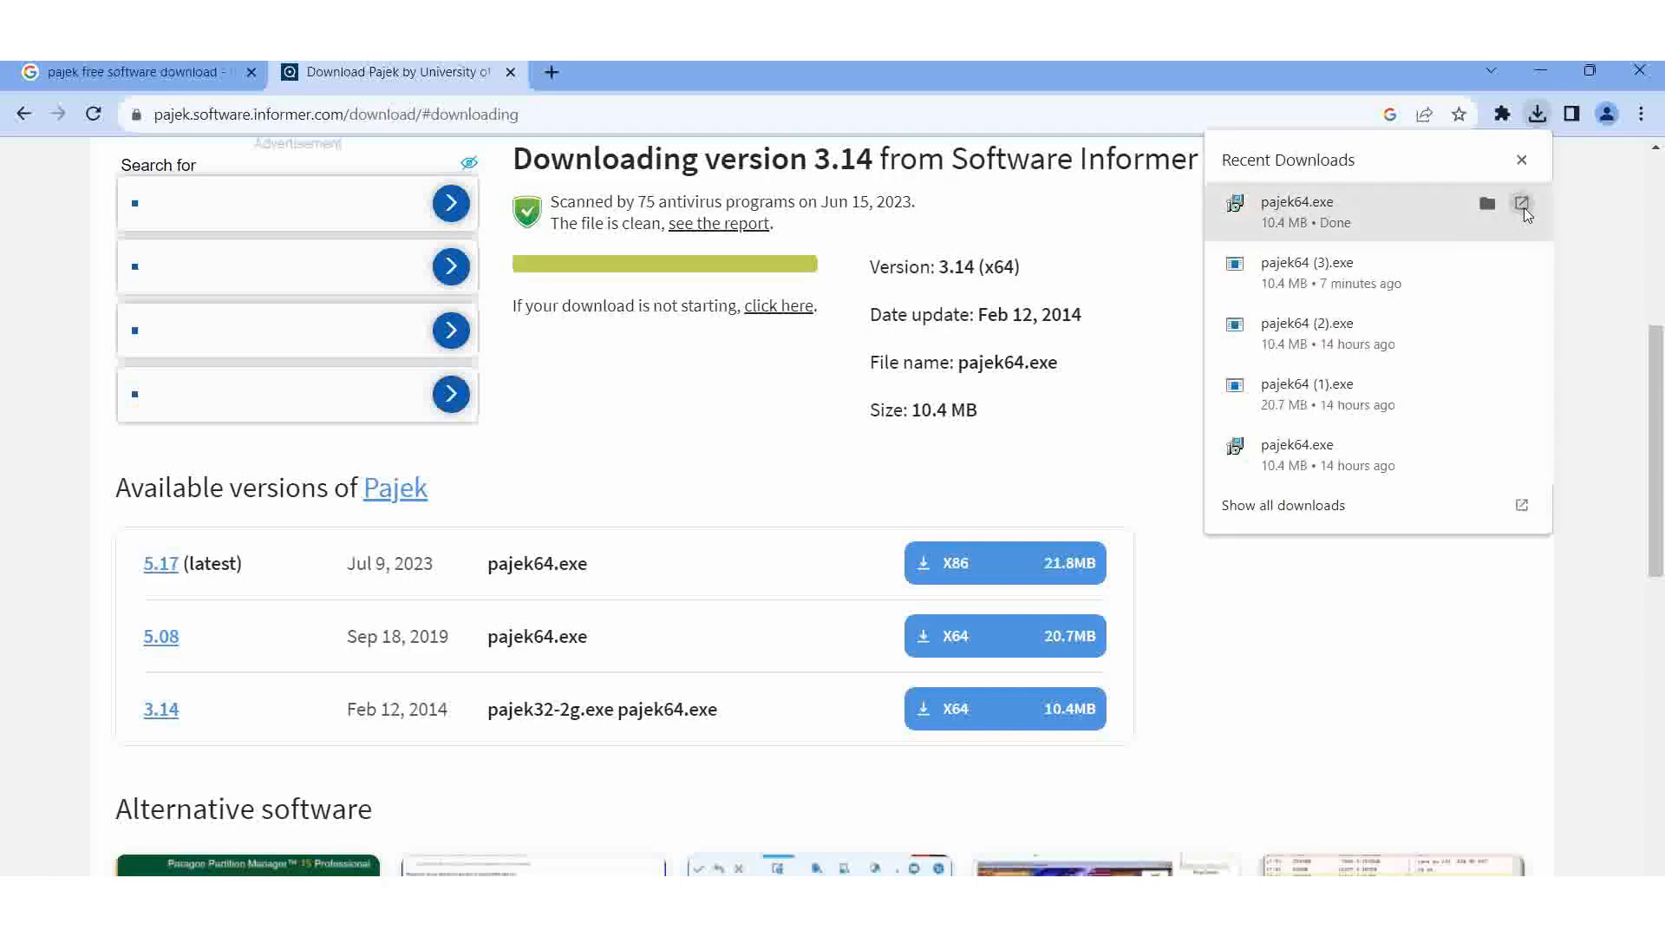
{"action": "mouse_move", "coordinate": [1523, 203]}
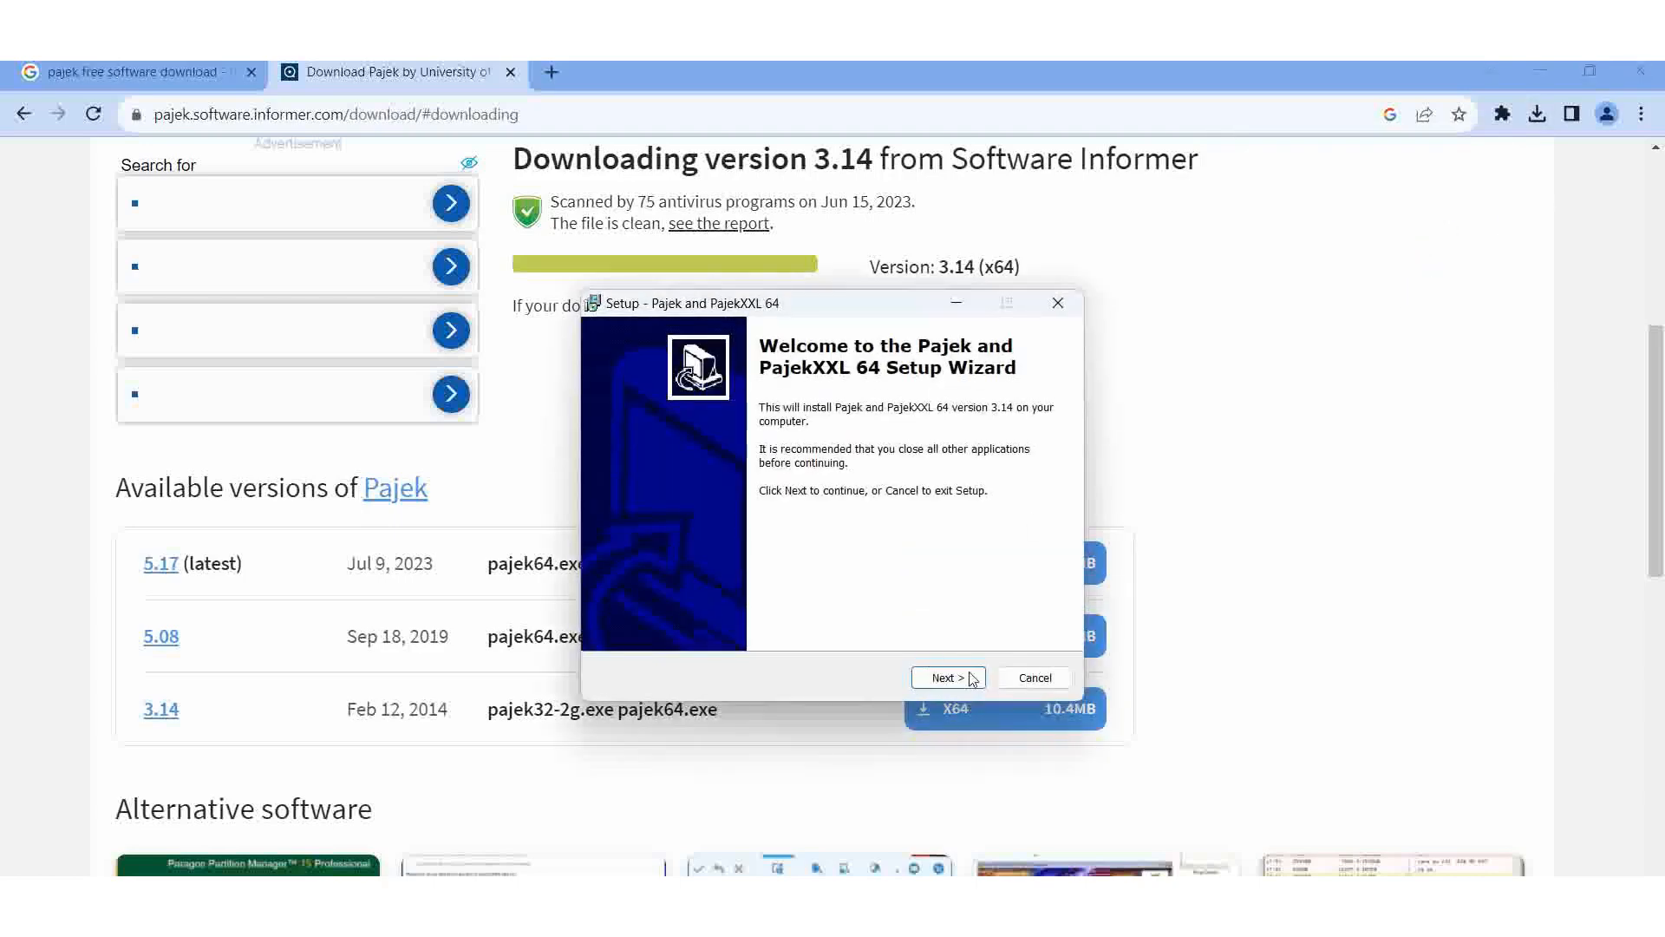
{"action": "mouse_move", "coordinate": [1244, 680]}
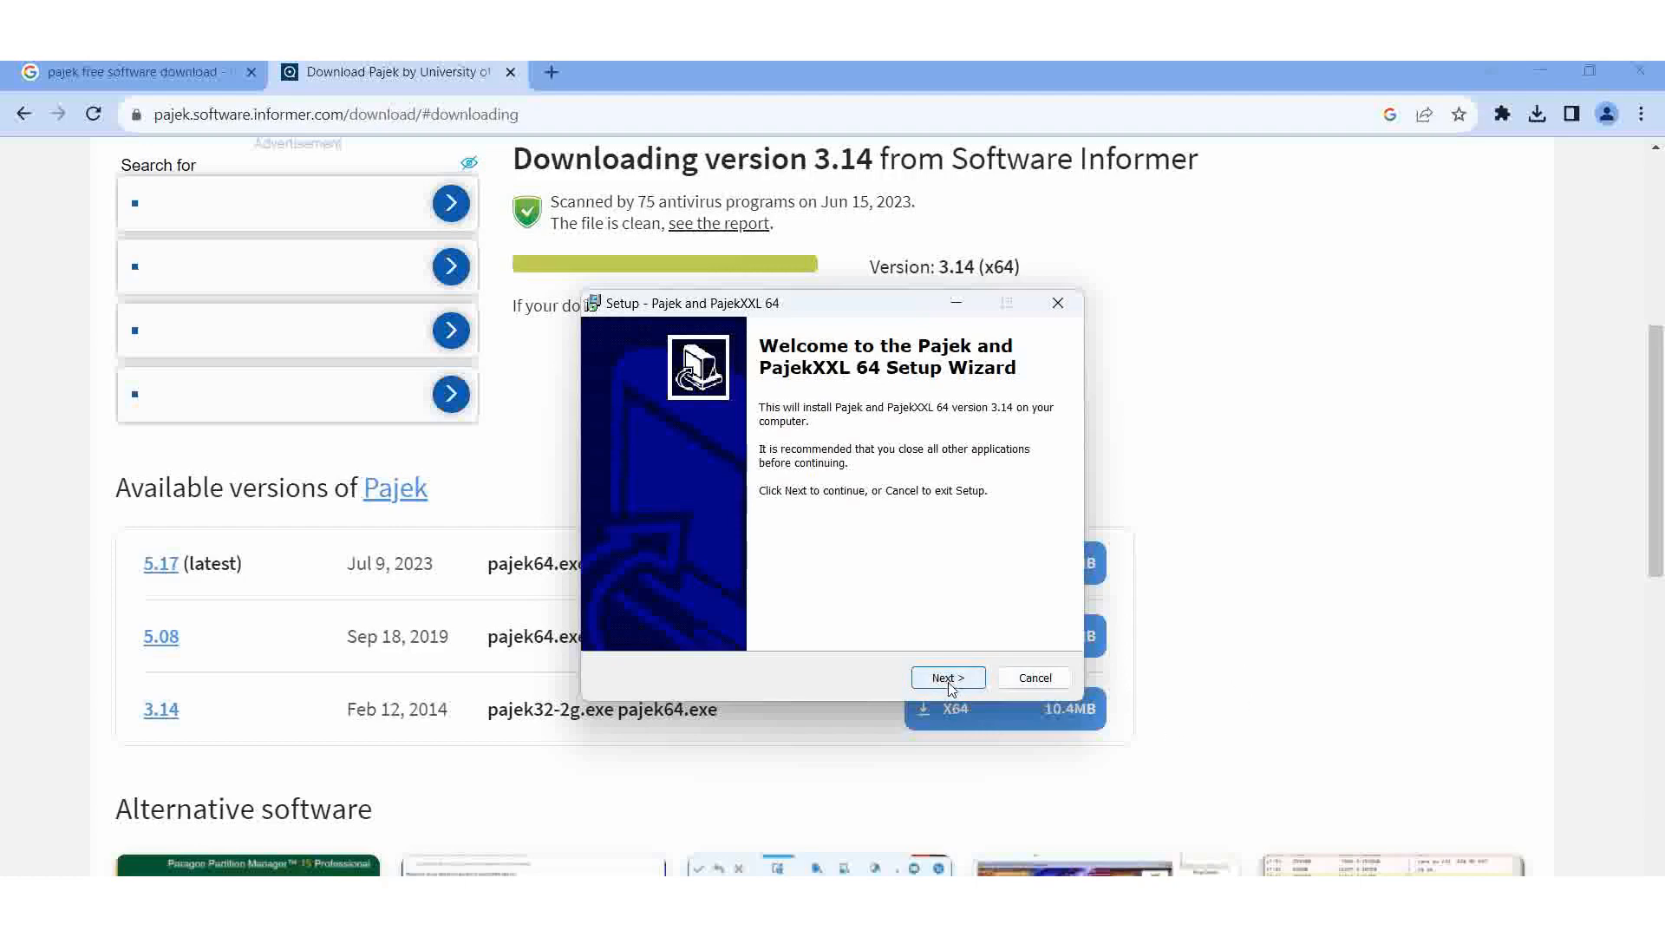
Advance Pajek Setup past the welcome and information pages to destination selection.
{"action": "left_click", "coordinate": [945, 679]}
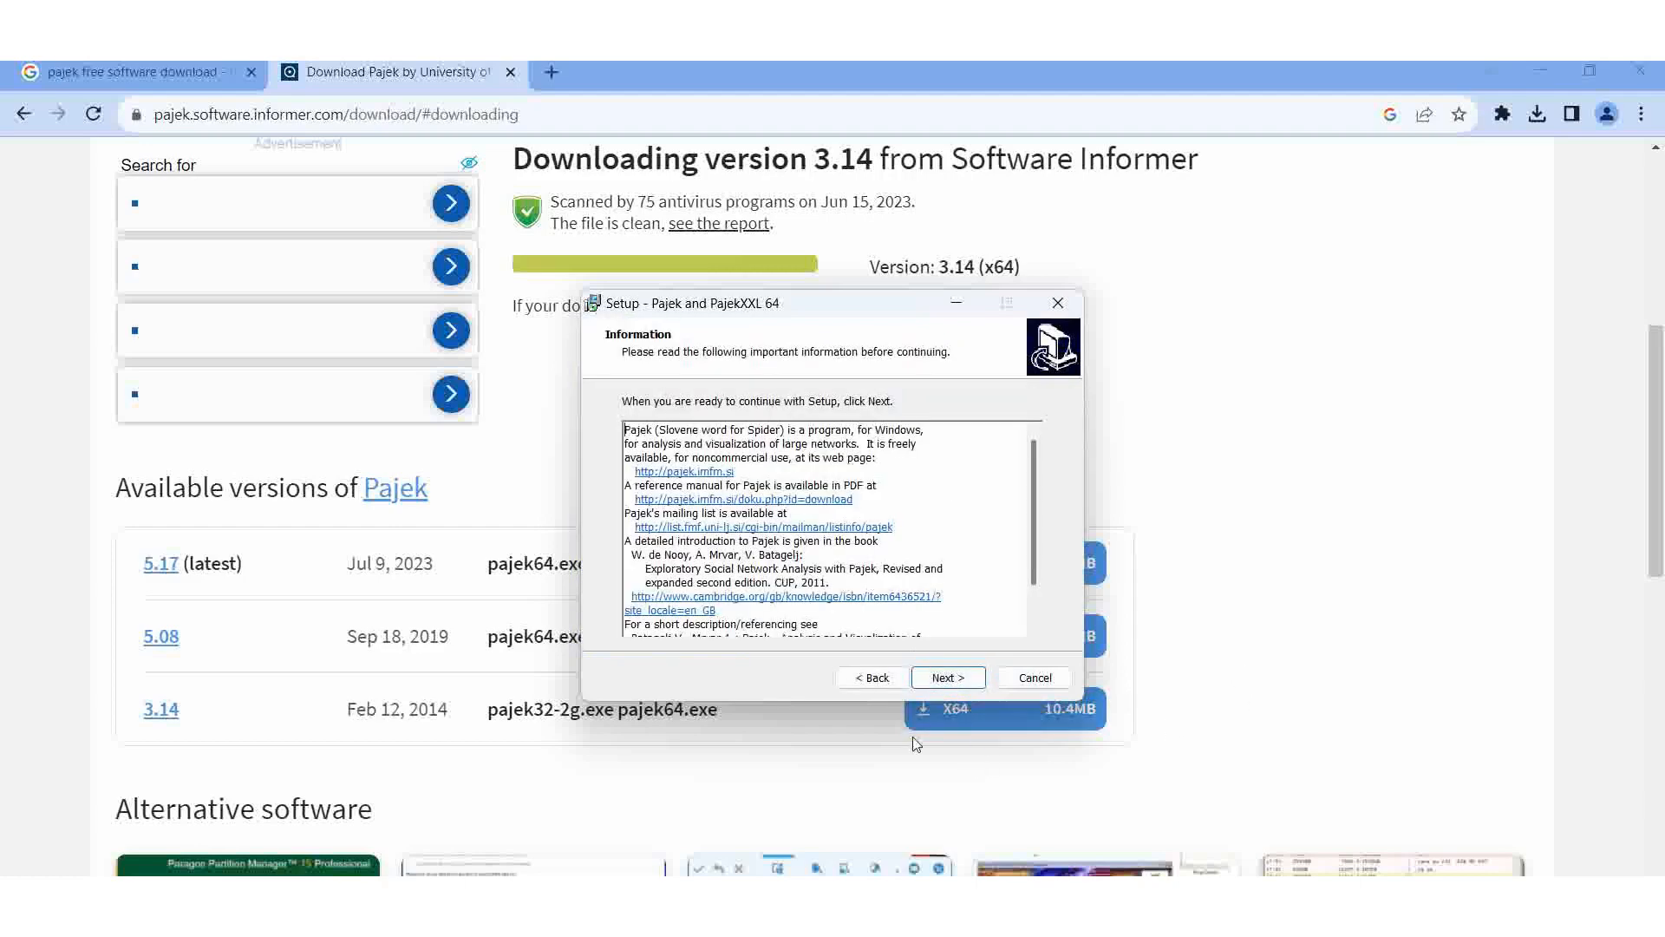
{"action": "left_click", "coordinate": [947, 678]}
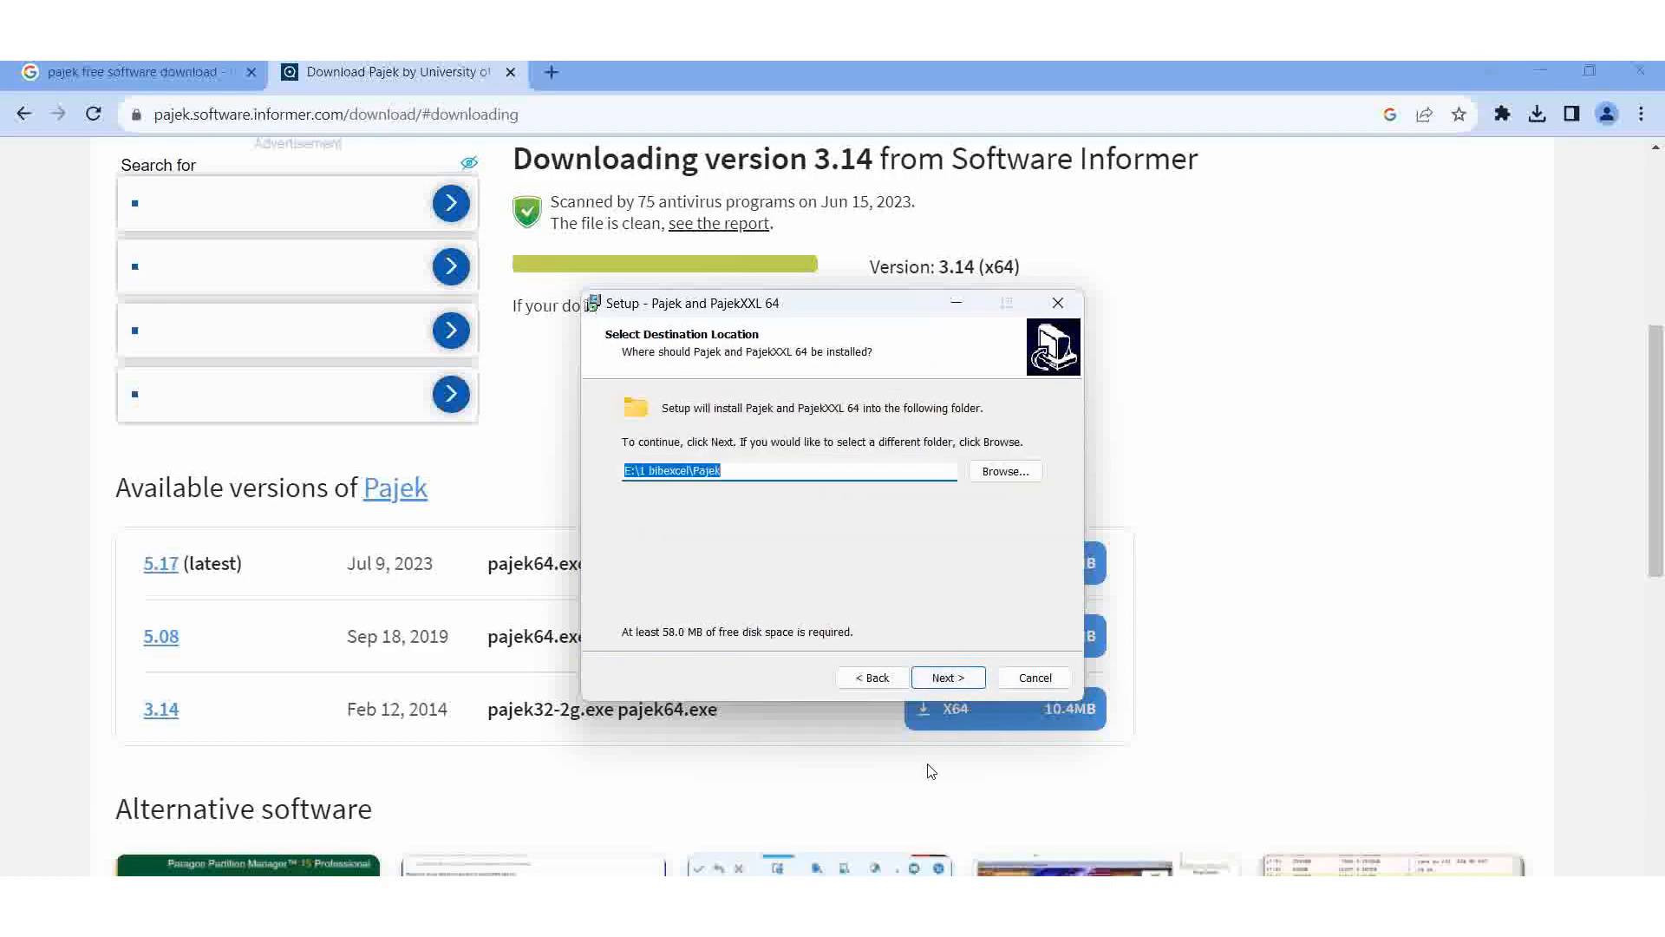
{"action": "mouse_move", "coordinate": [1104, 406]}
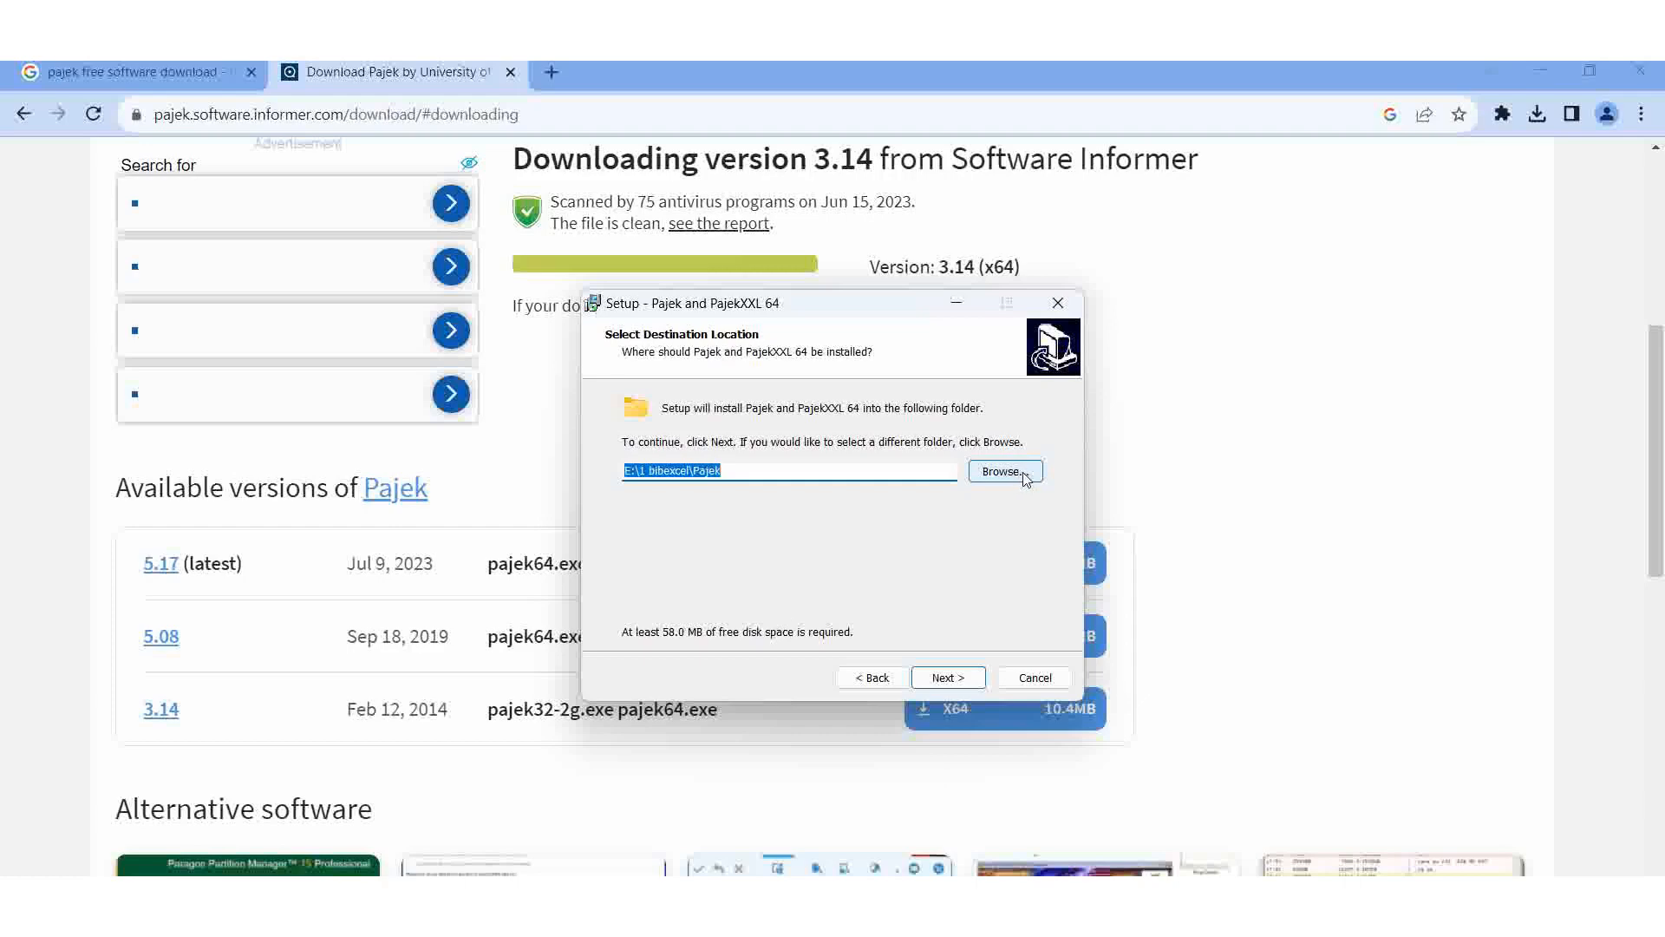
Browse to New Volume (E:) > 1 bibexcel so the install path reads E:\1 bibexcel\Pajek.
{"action": "left_click", "coordinate": [1003, 471]}
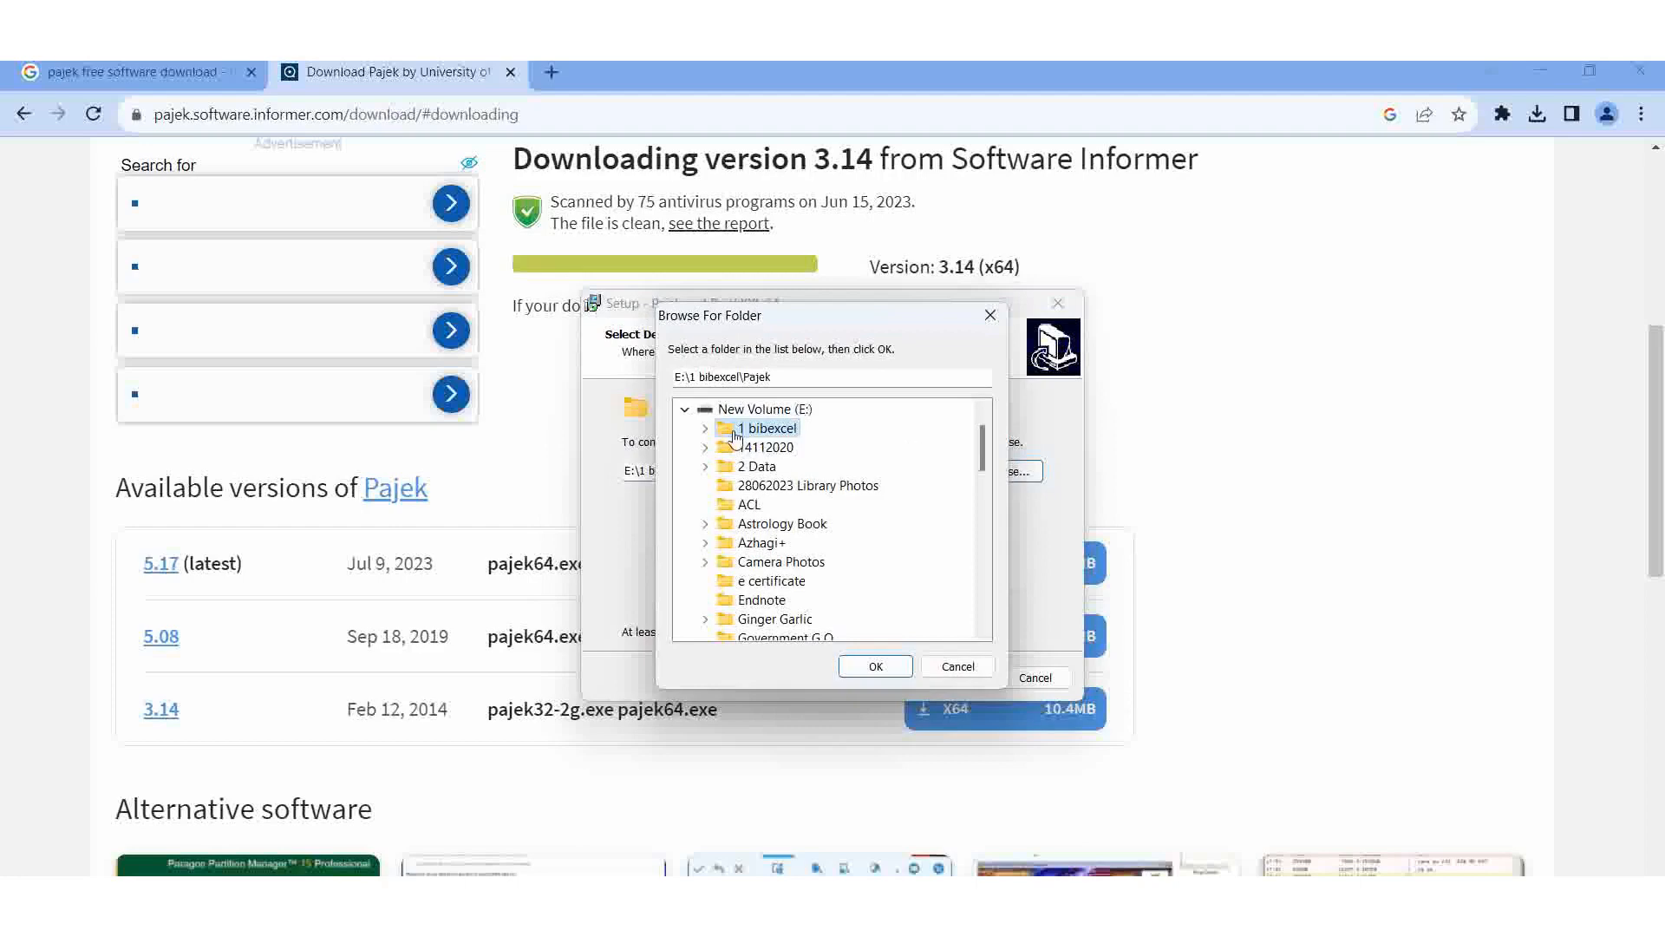
{"action": "mouse_move", "coordinate": [810, 414]}
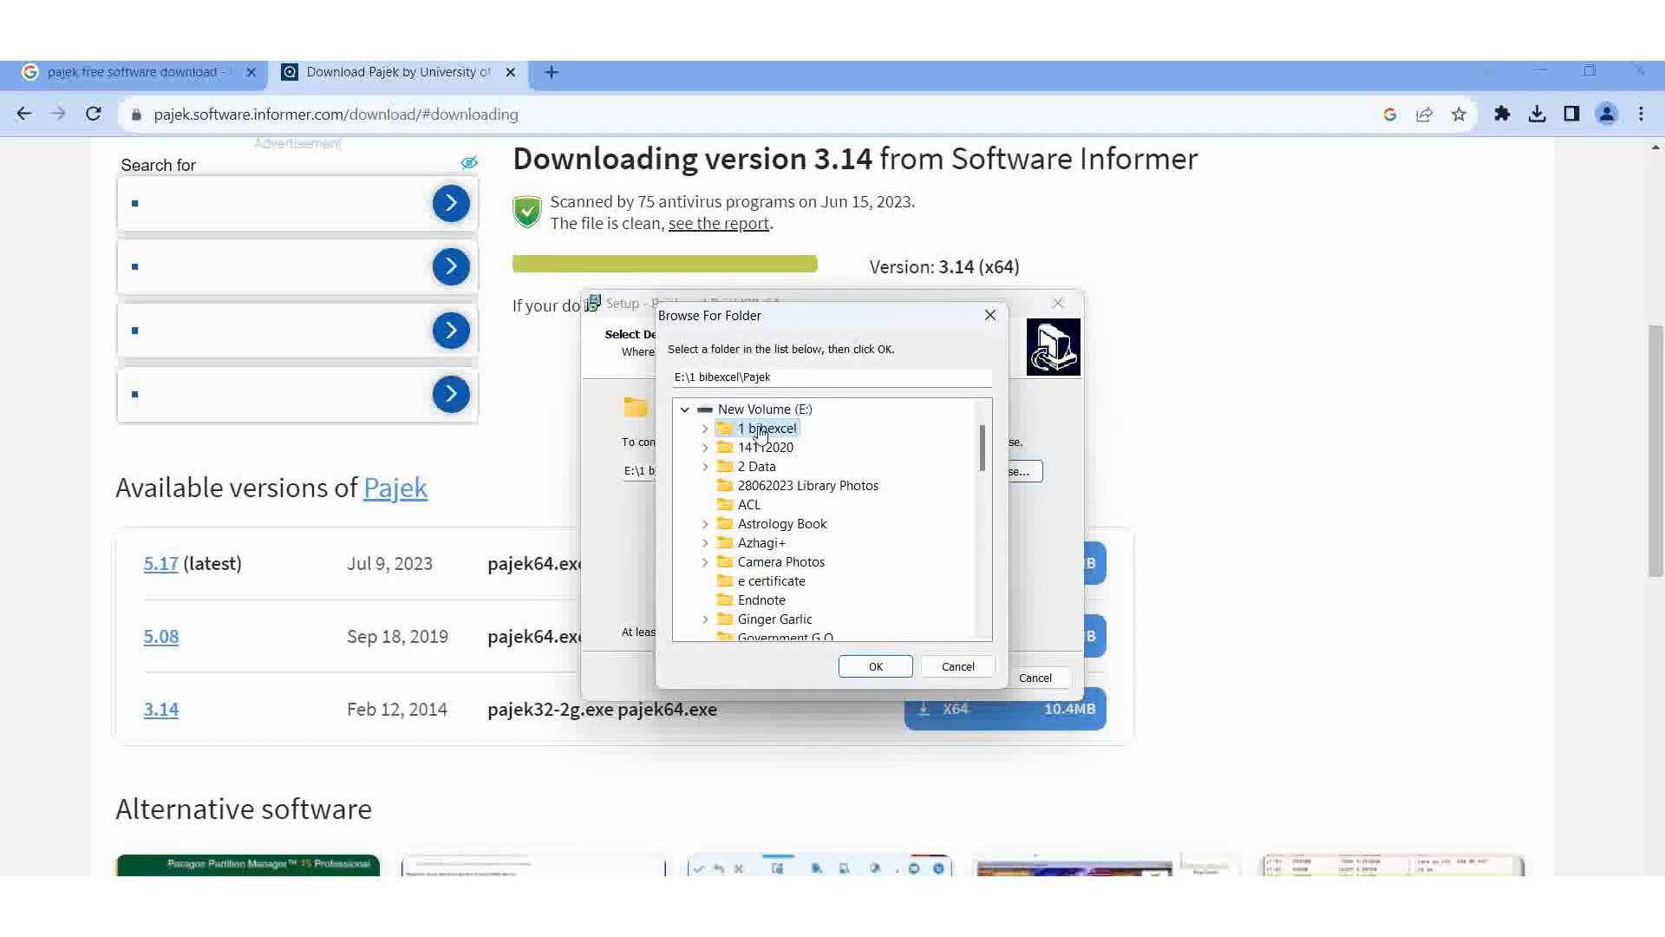
{"action": "left_click", "coordinate": [706, 428]}
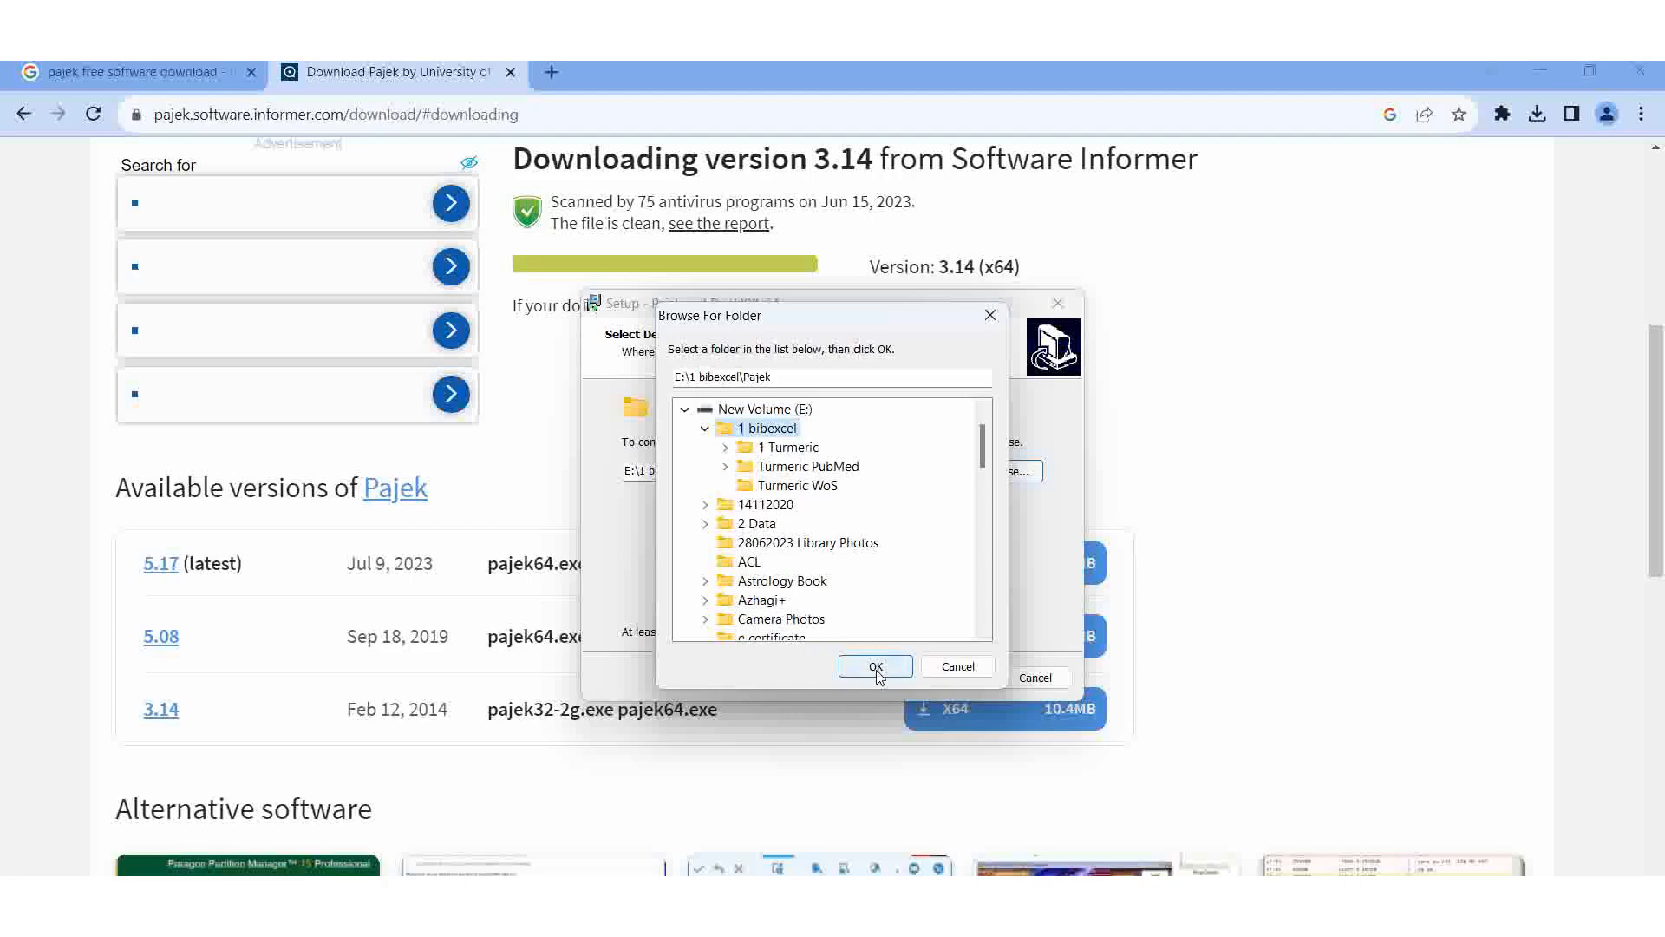
{"action": "left_click", "coordinate": [874, 666]}
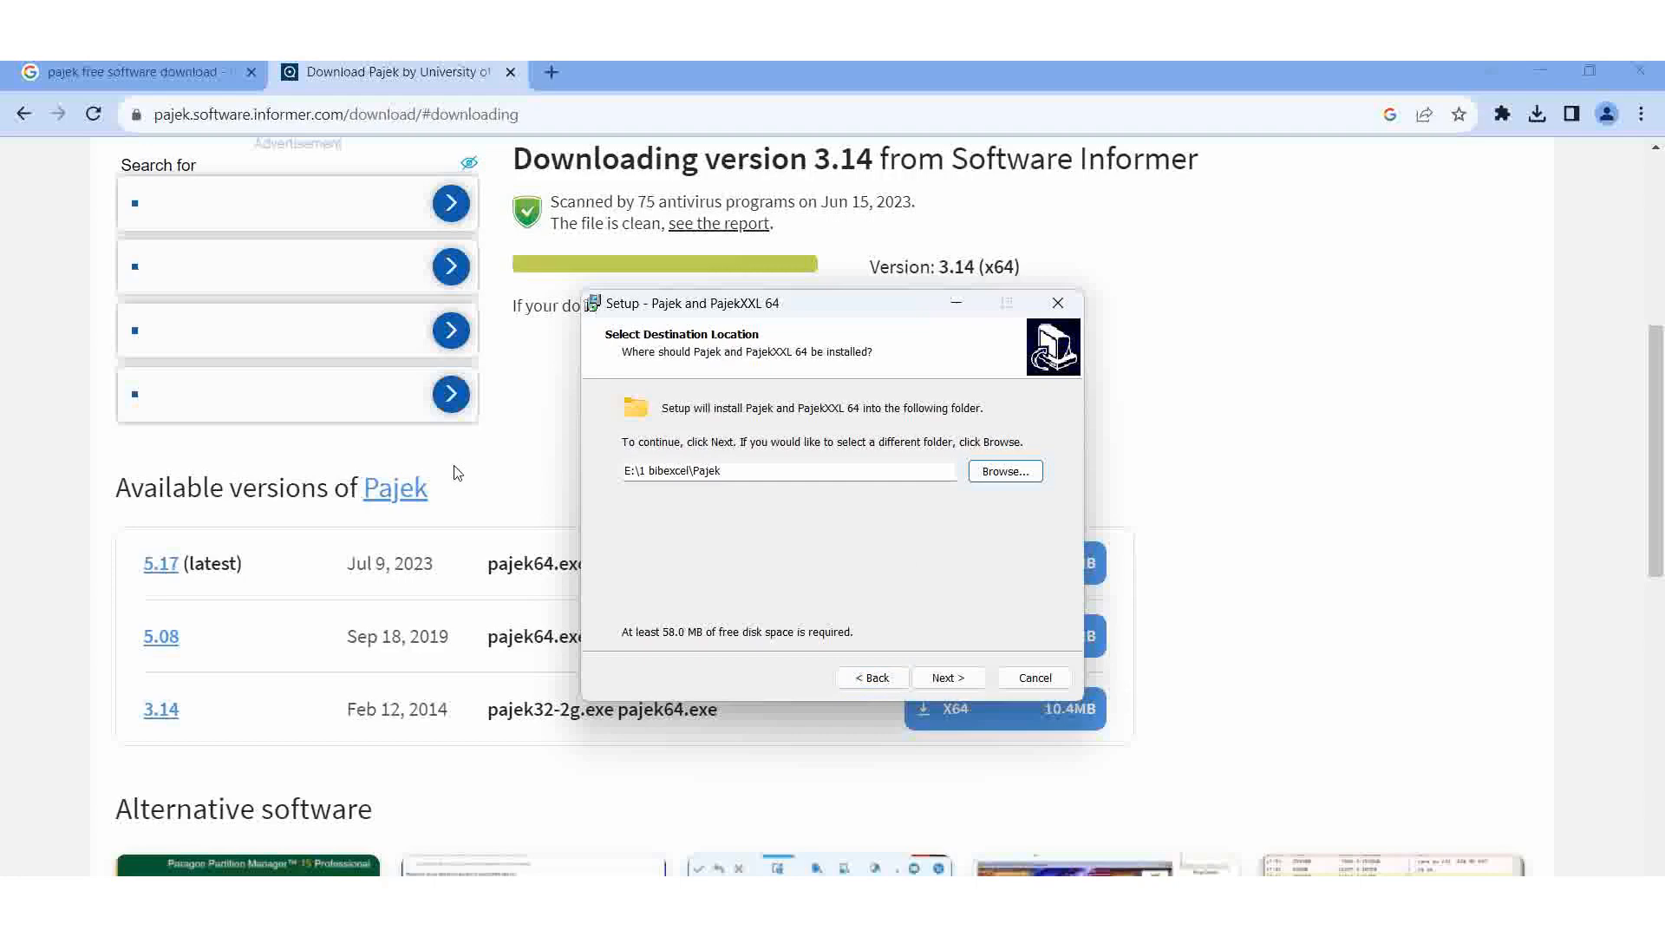
{"action": "mouse_move", "coordinate": [657, 491]}
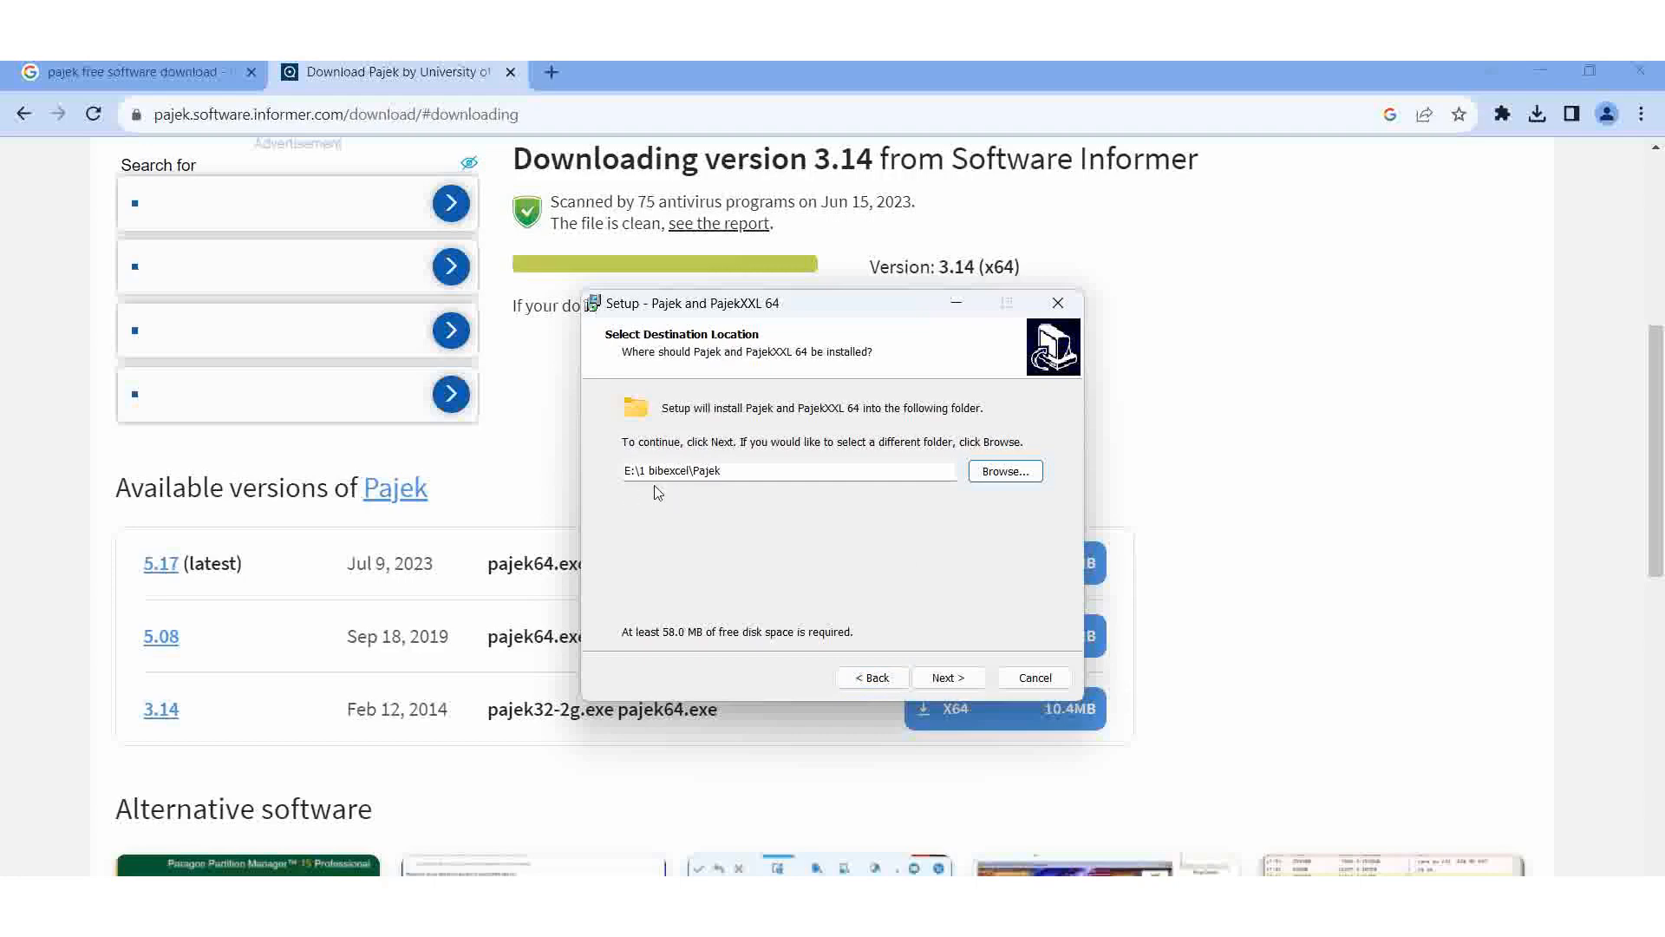
{"action": "mouse_move", "coordinate": [974, 655]}
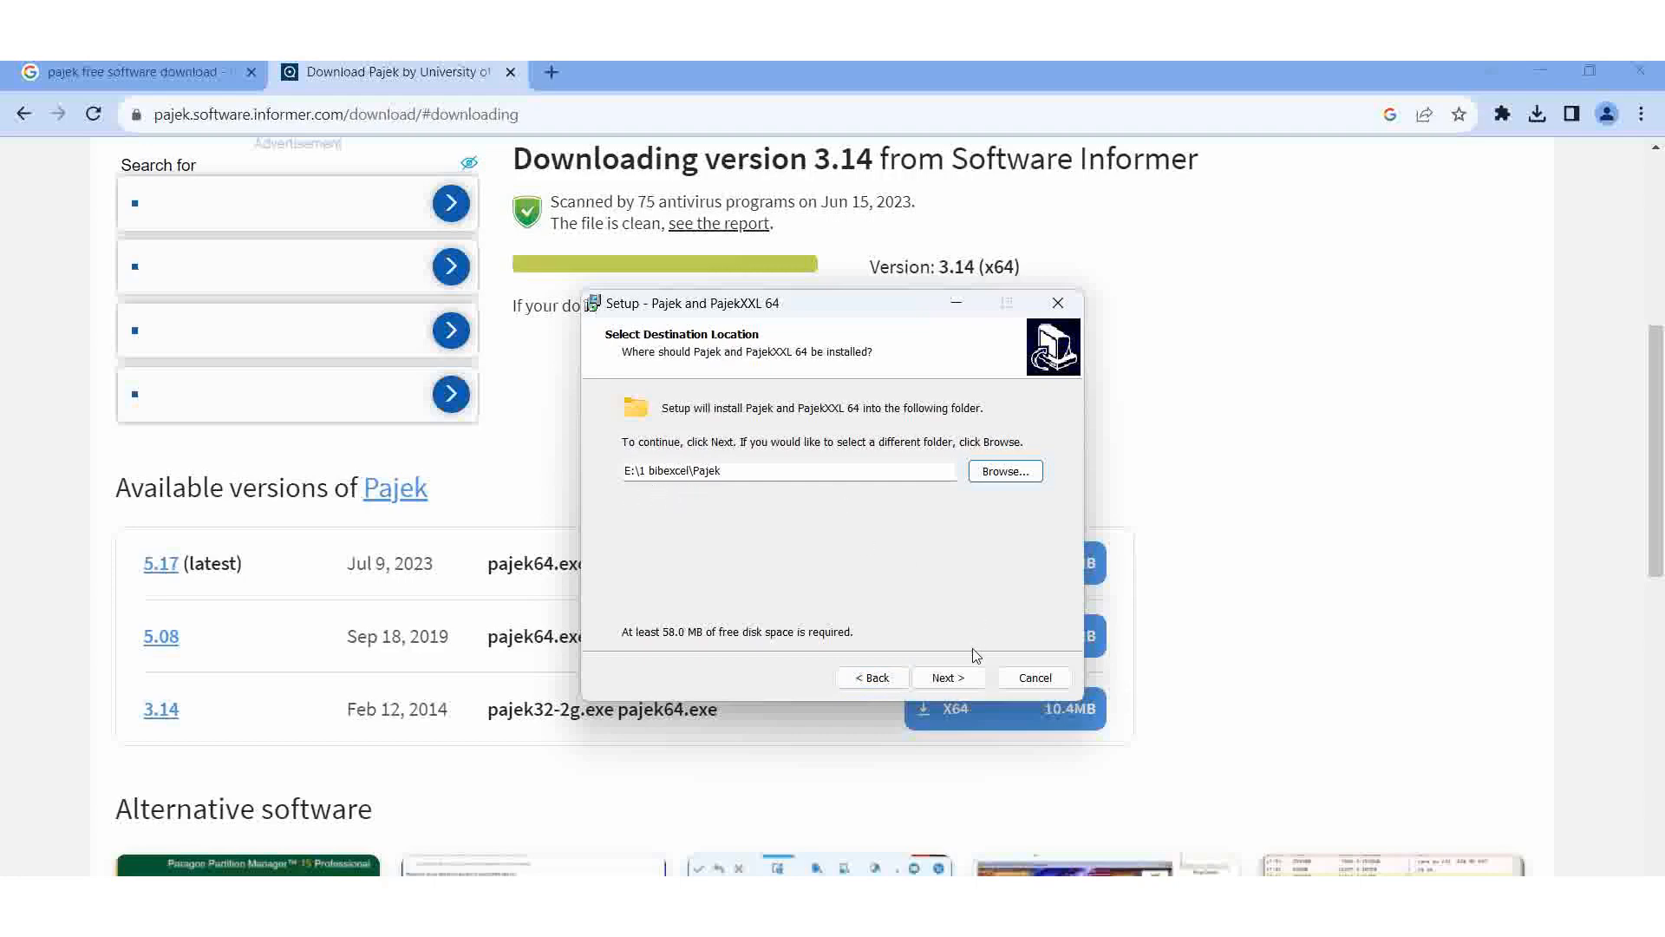
Install Pajek and PajekXXL 64 into E:\1 bibexcel\Pajek and finish the wizard.
{"action": "left_click", "coordinate": [947, 678]}
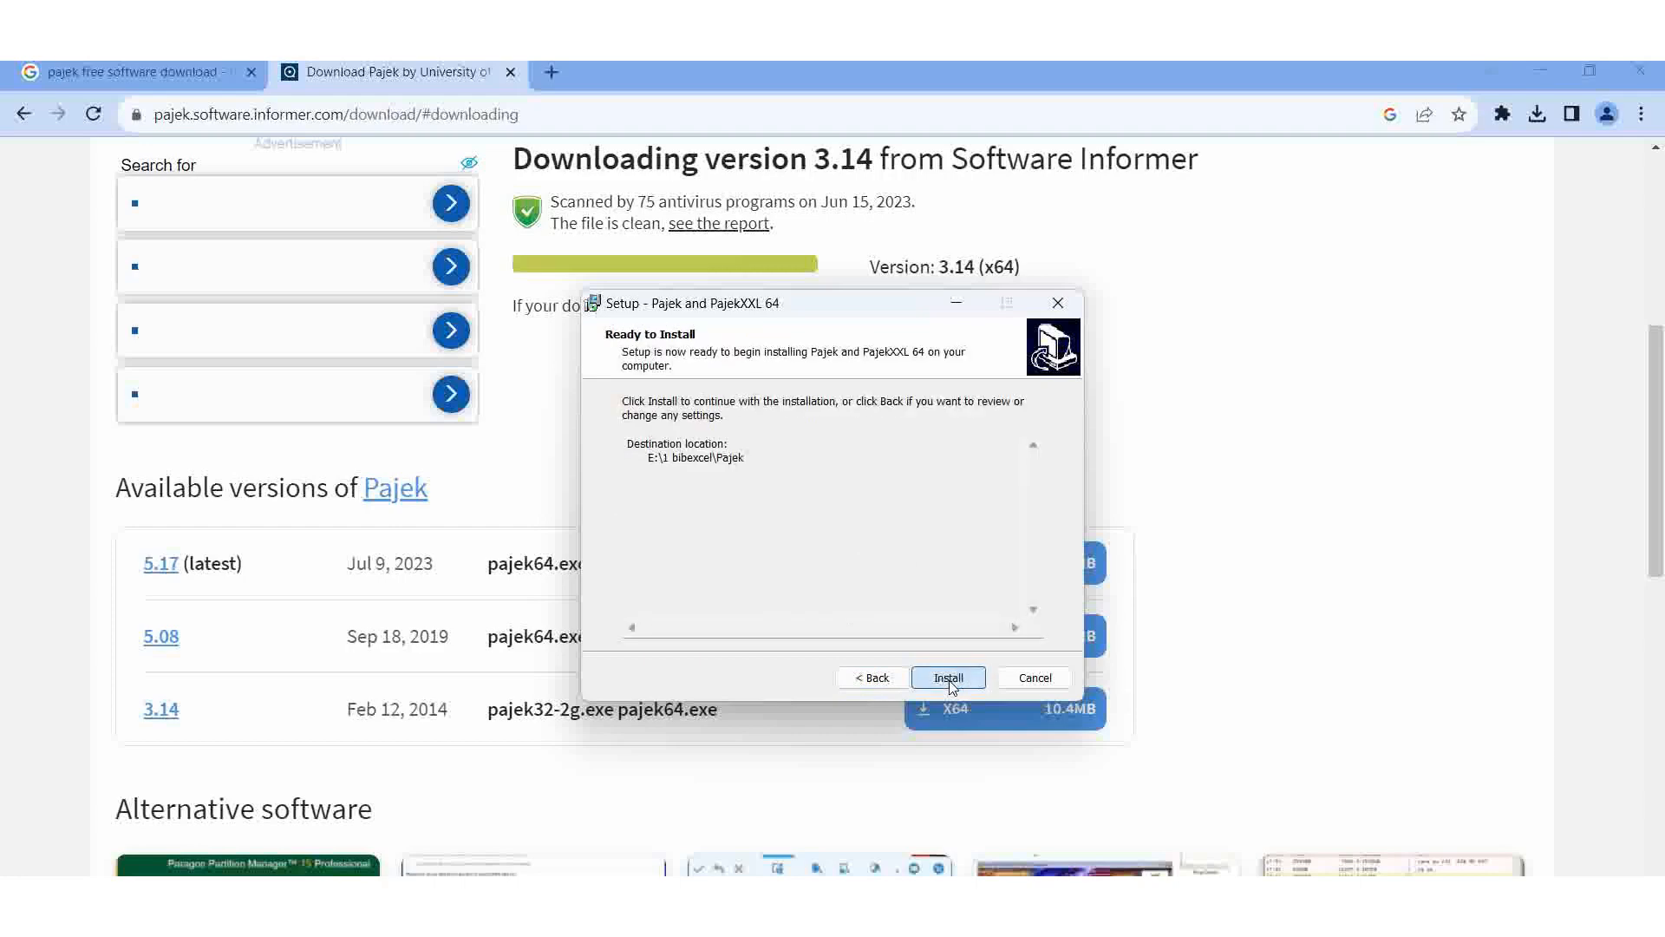
{"action": "left_click", "coordinate": [947, 678]}
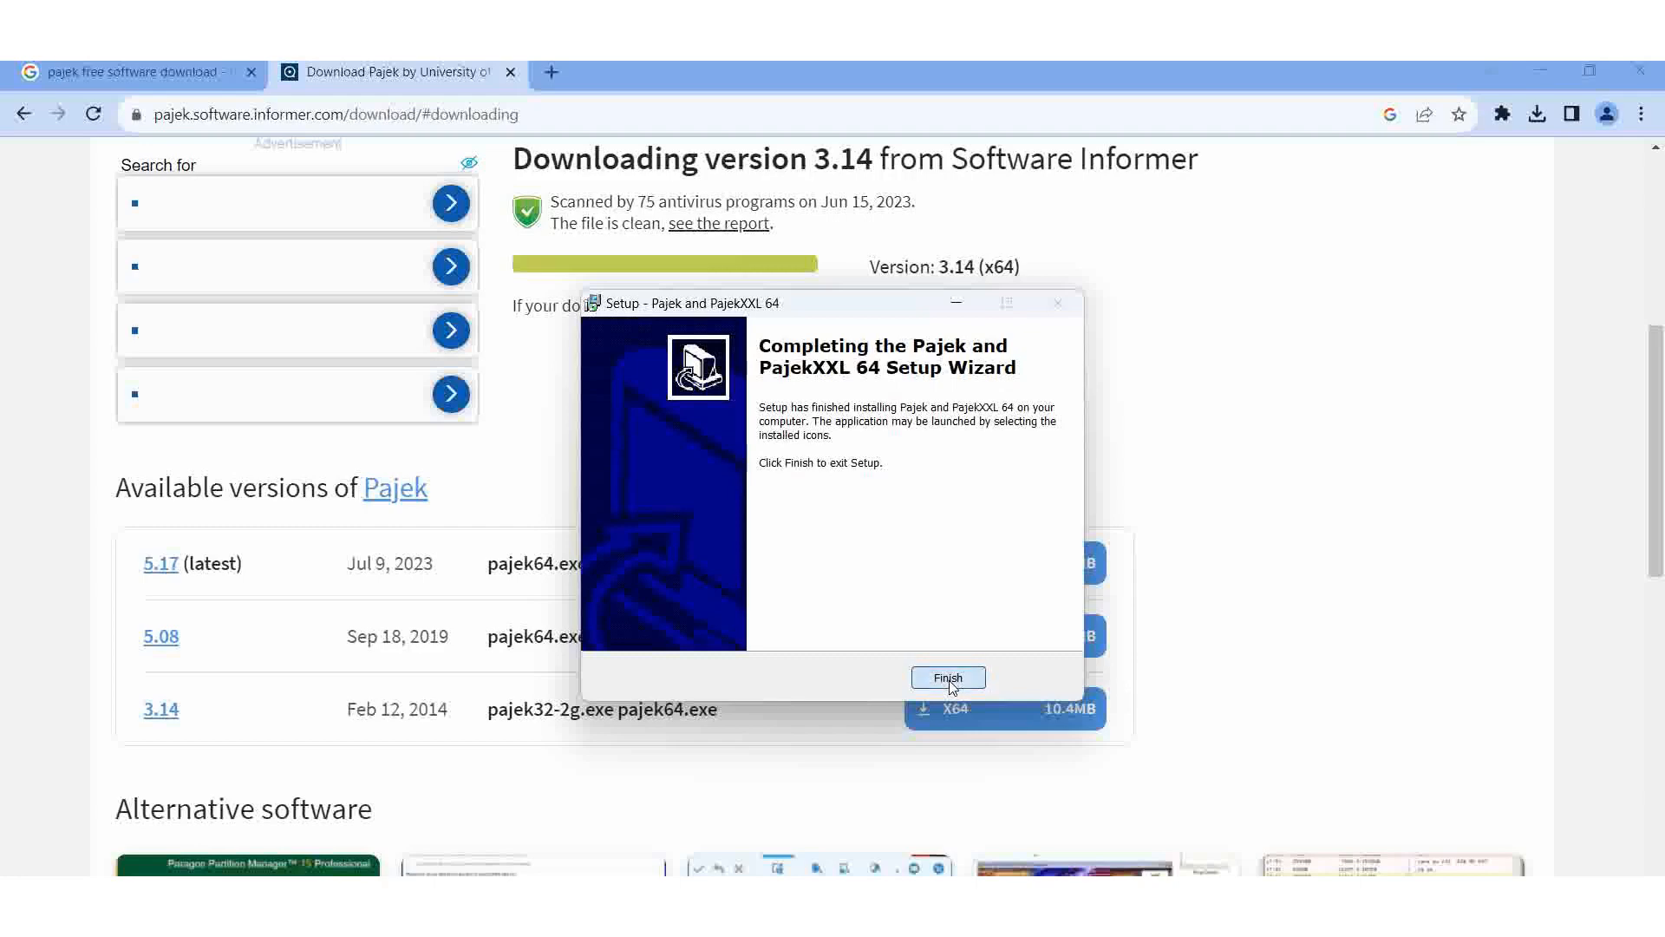
{"action": "left_click", "coordinate": [947, 678]}
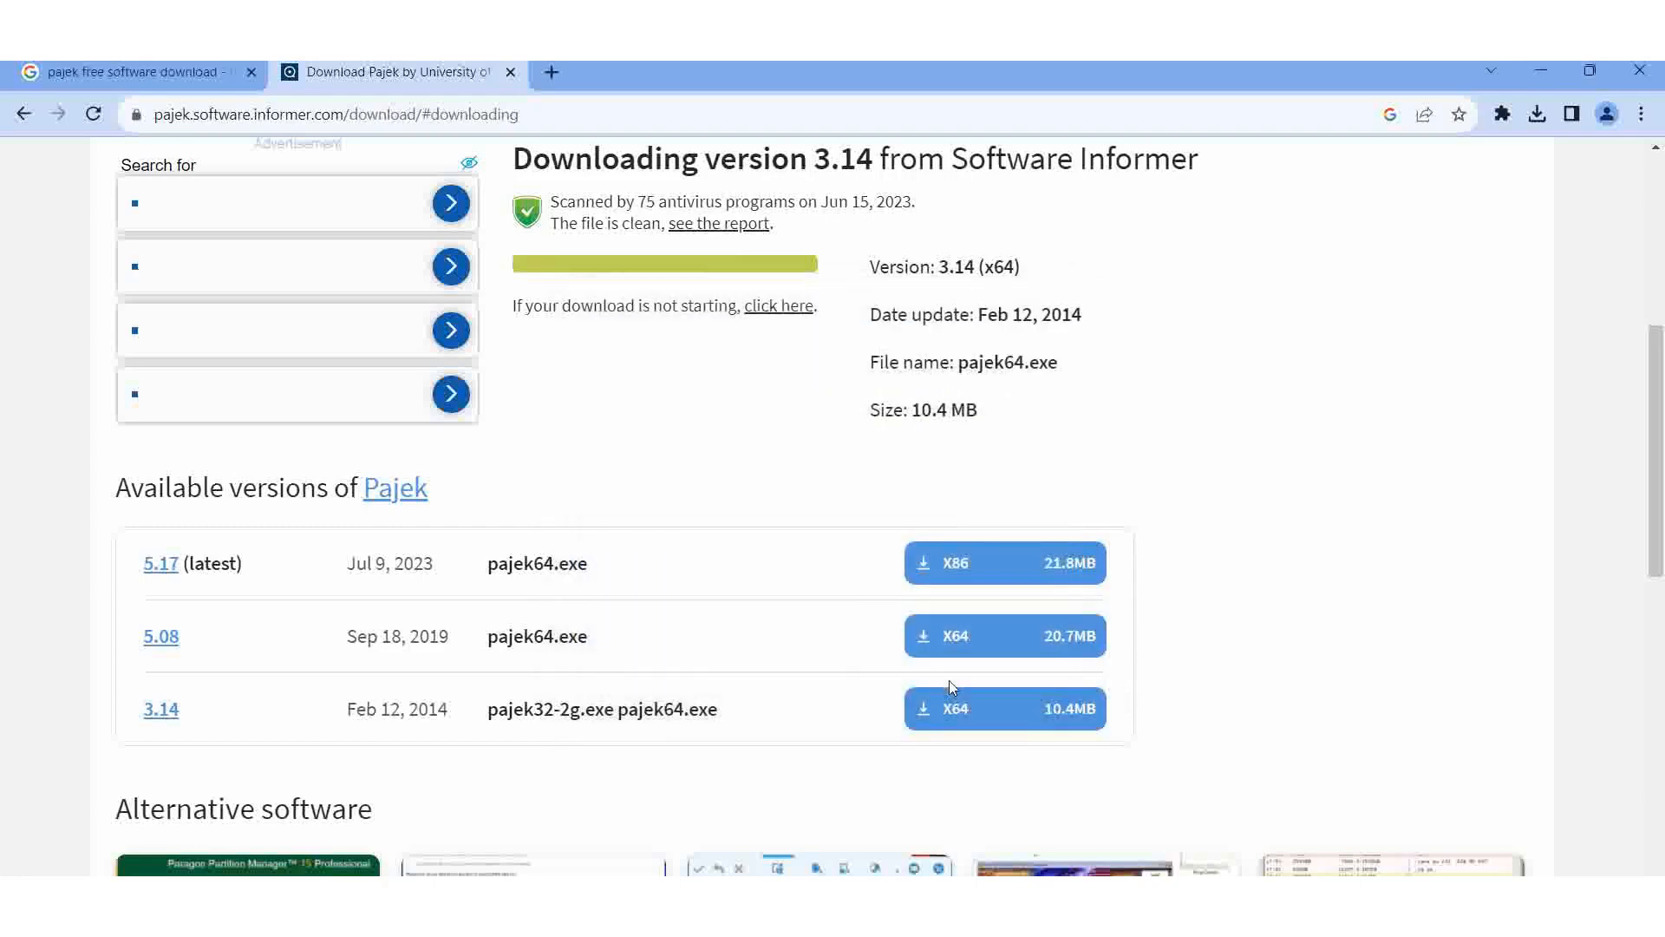
{"action": "mouse_move", "coordinate": [779, 611]}
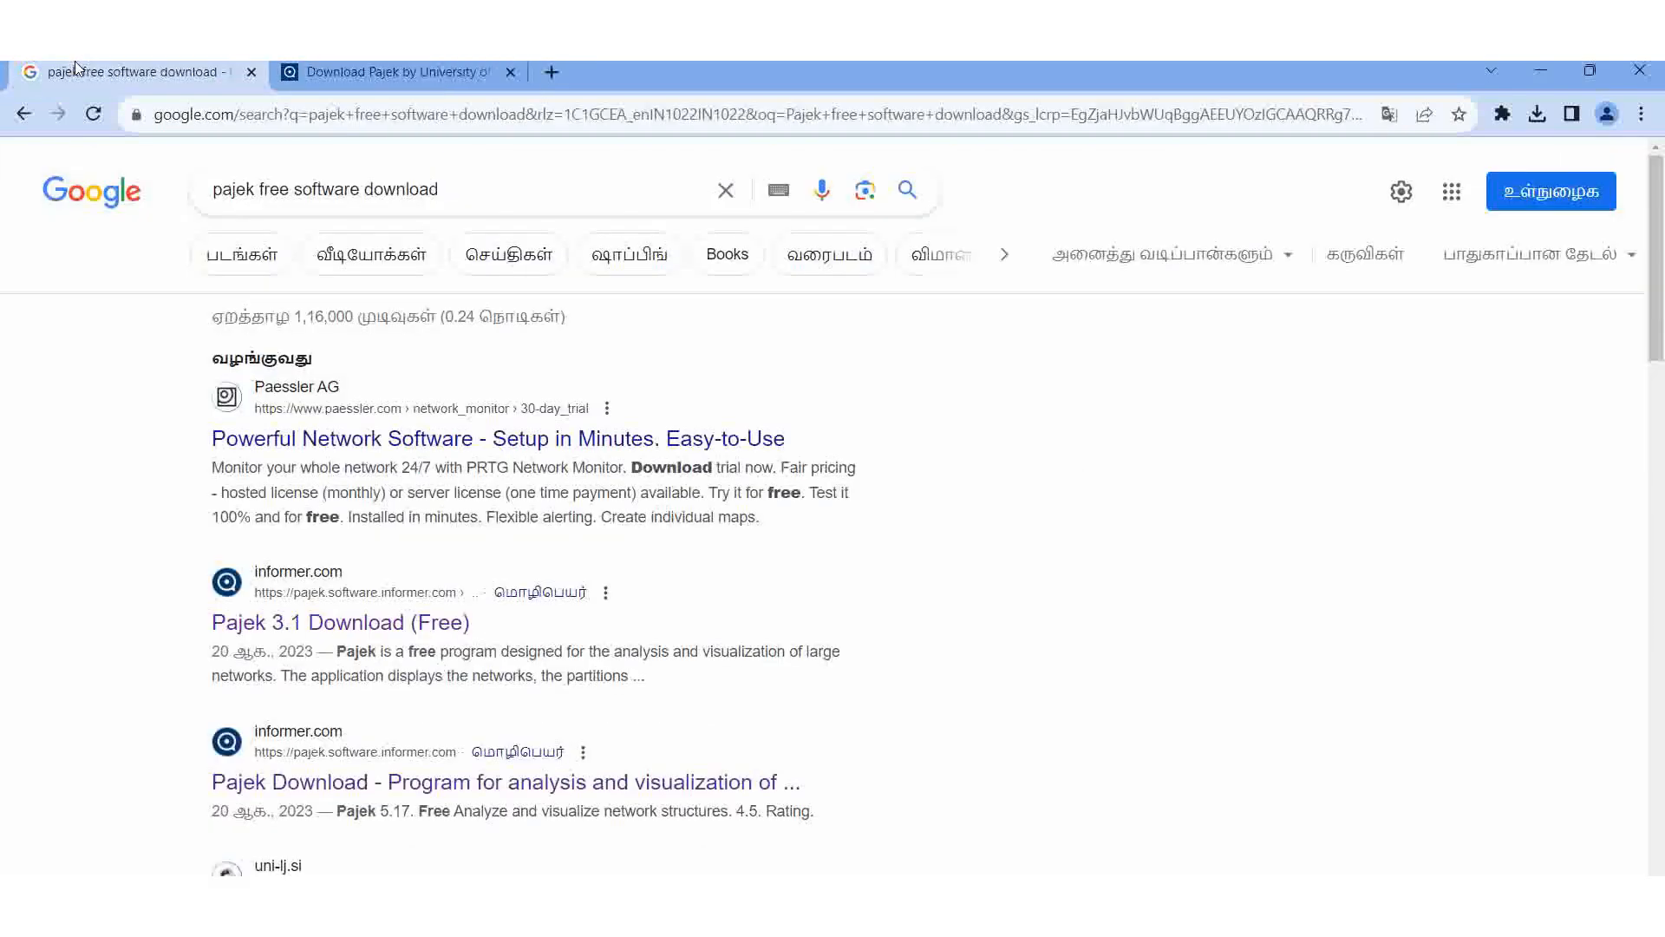
{"action": "mouse_move", "coordinate": [259, 215]}
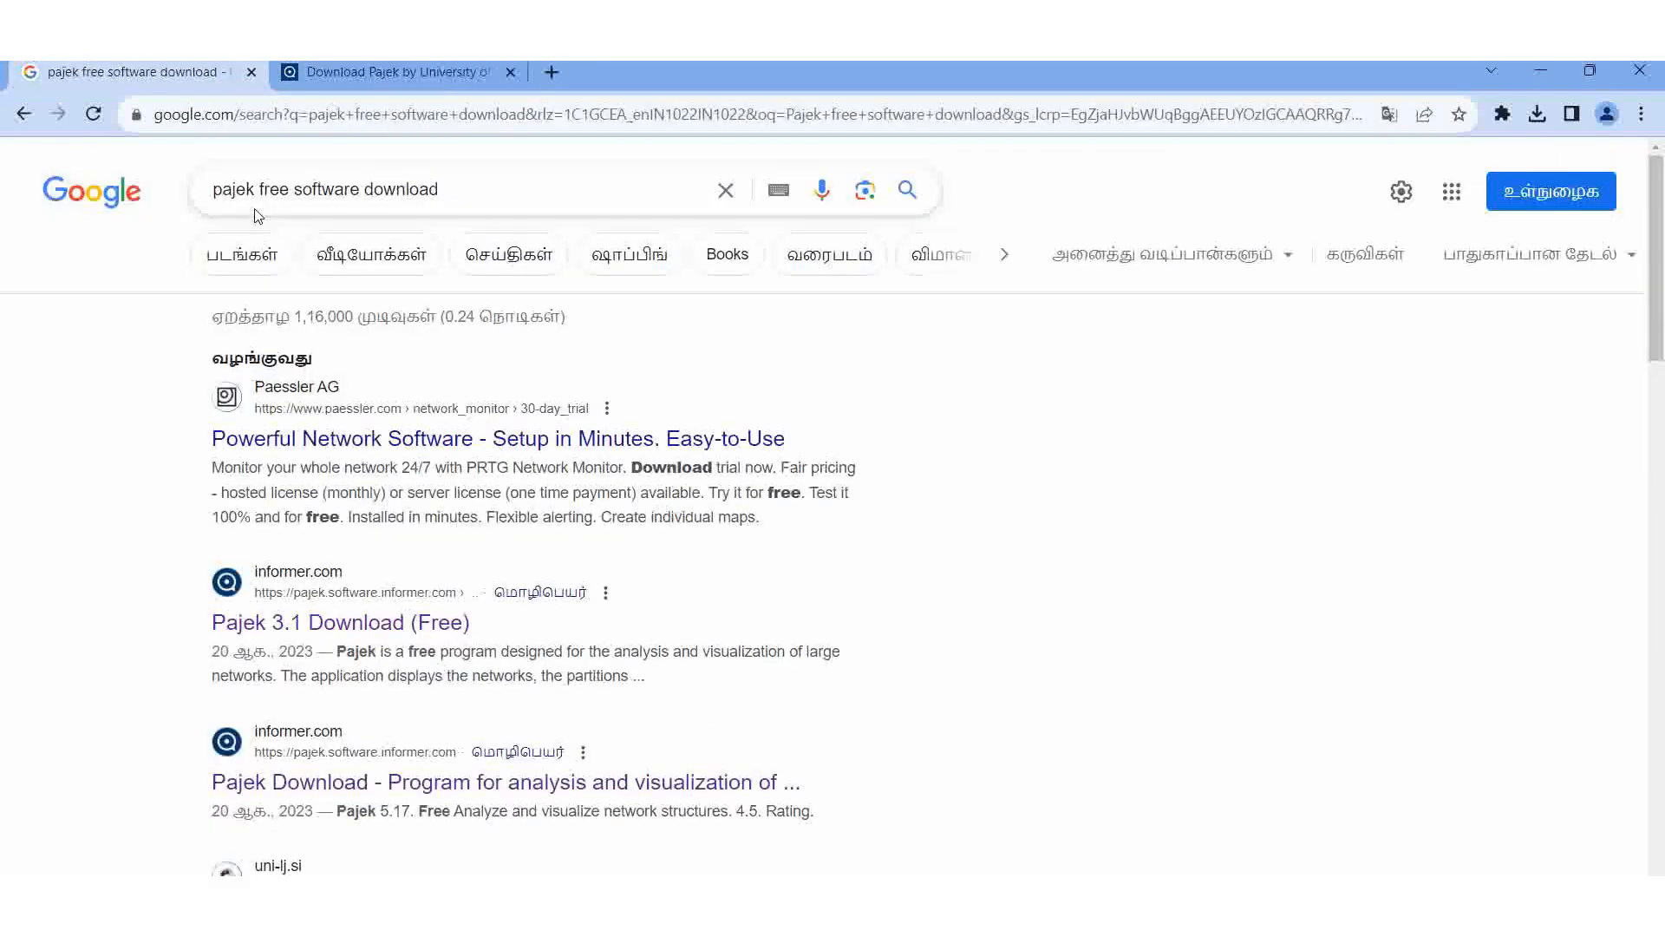
{"action": "mouse_move", "coordinate": [446, 661]}
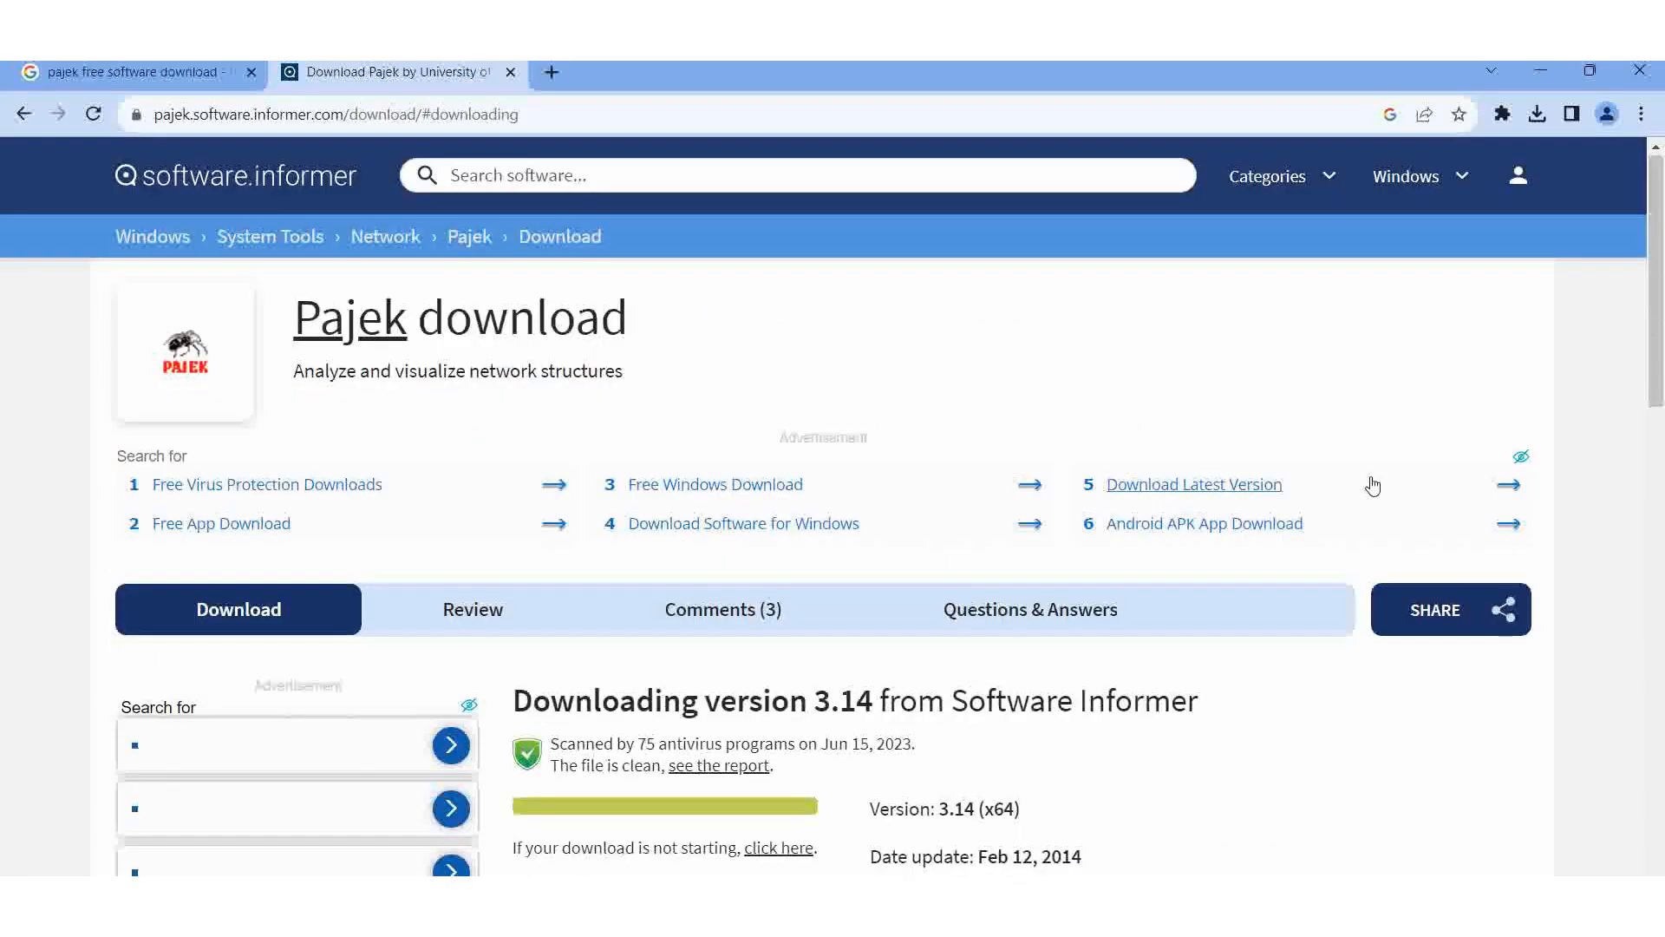
Scroll the Software Informer page and show the recent pajek64.exe downloads list.
{"action": "scroll", "scroll_direction": "down", "scroll_amount": 3}
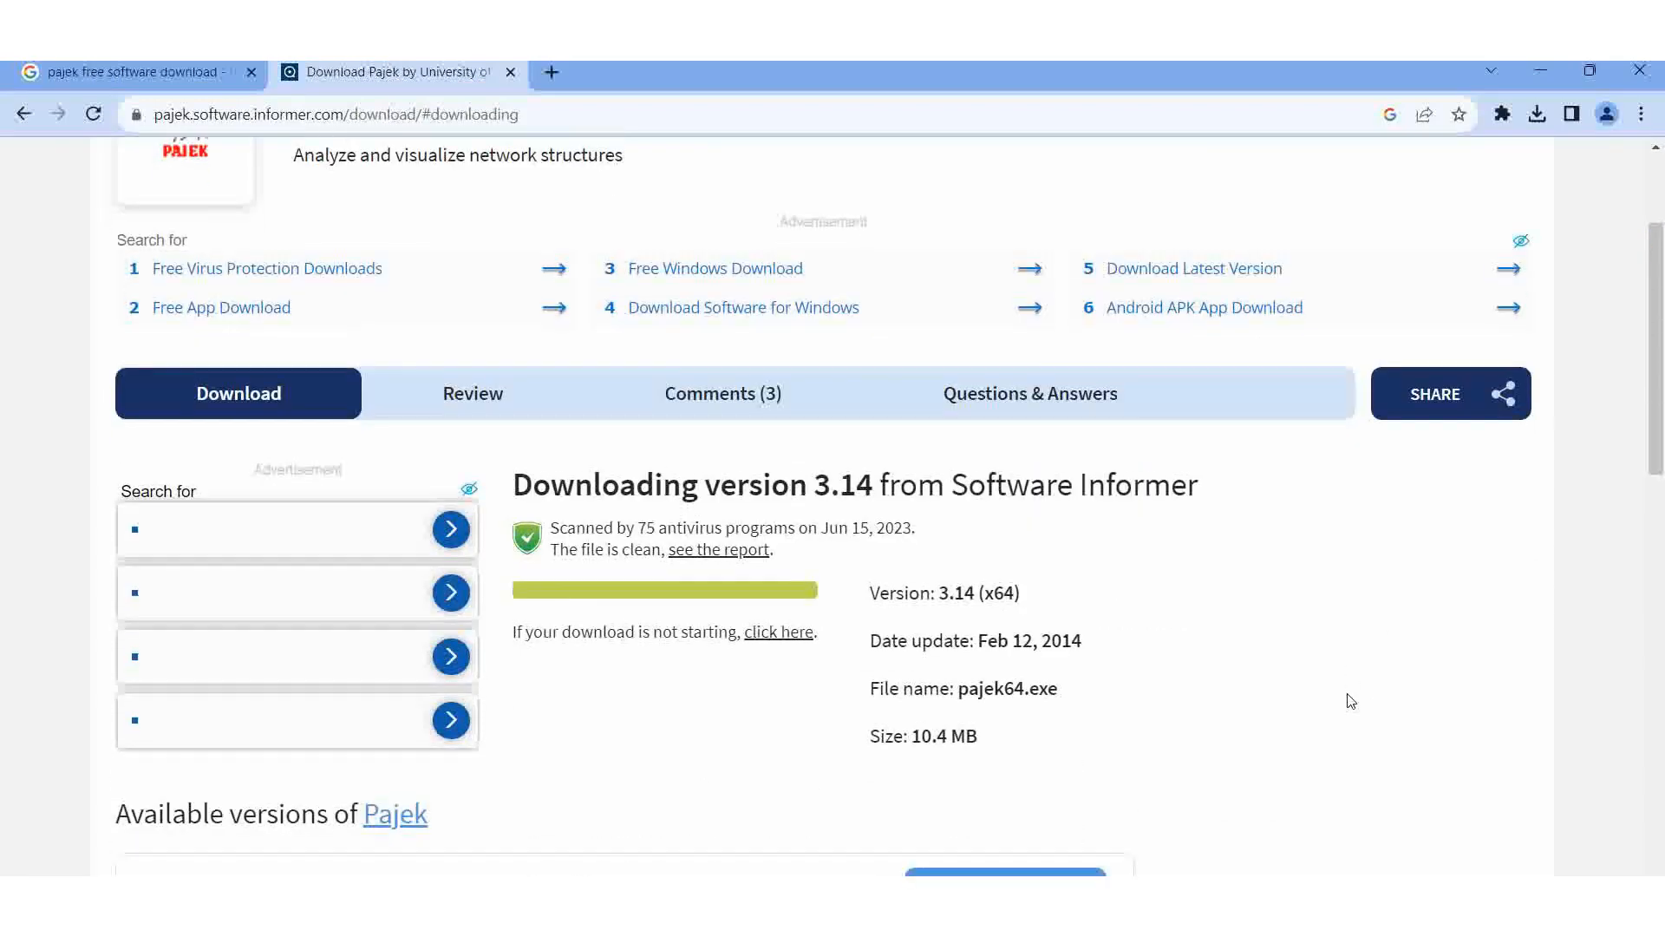
{"action": "scroll", "scroll_direction": "down", "scroll_amount": 3}
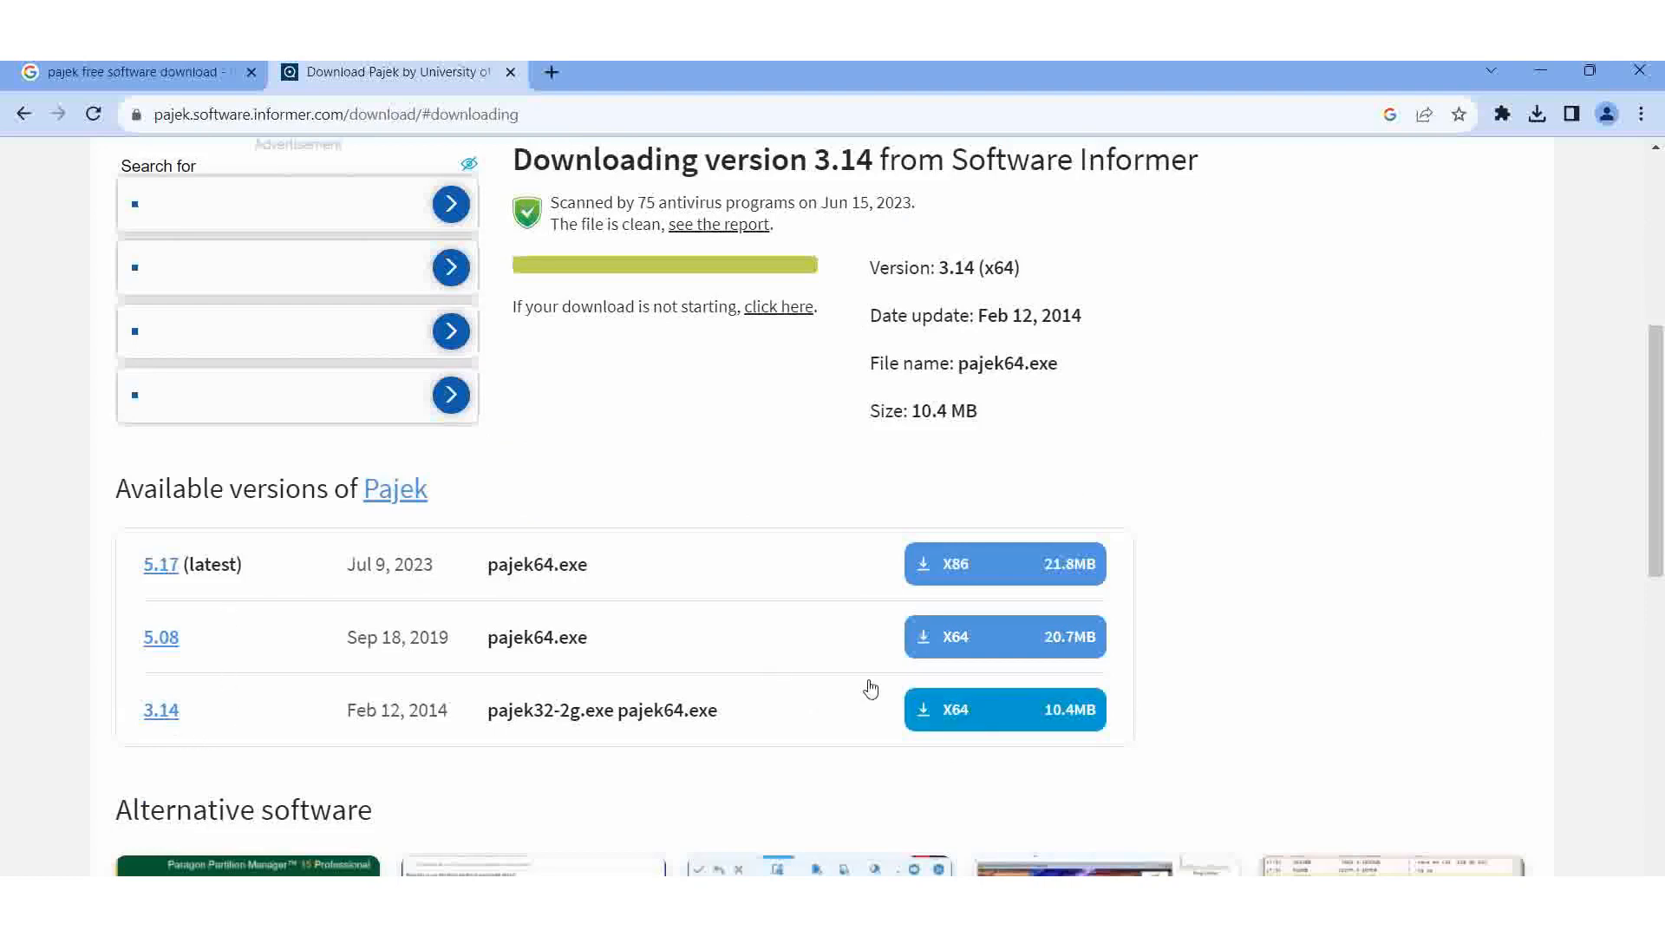
{"action": "mouse_move", "coordinate": [270, 763]}
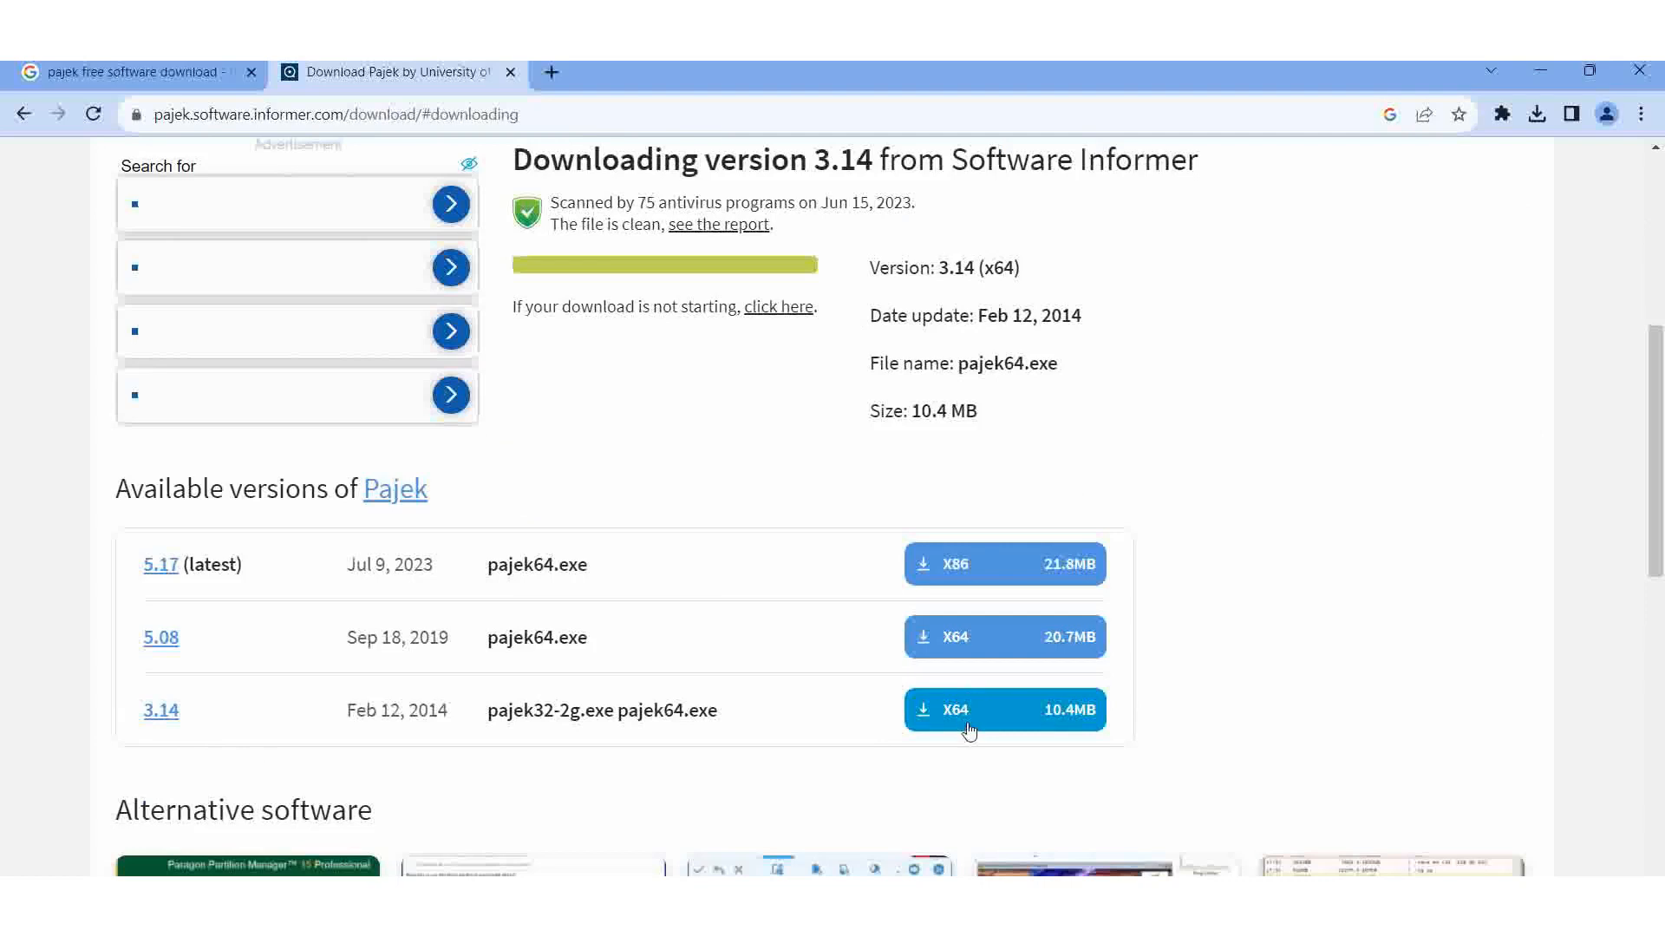
{"action": "mouse_move", "coordinate": [893, 740]}
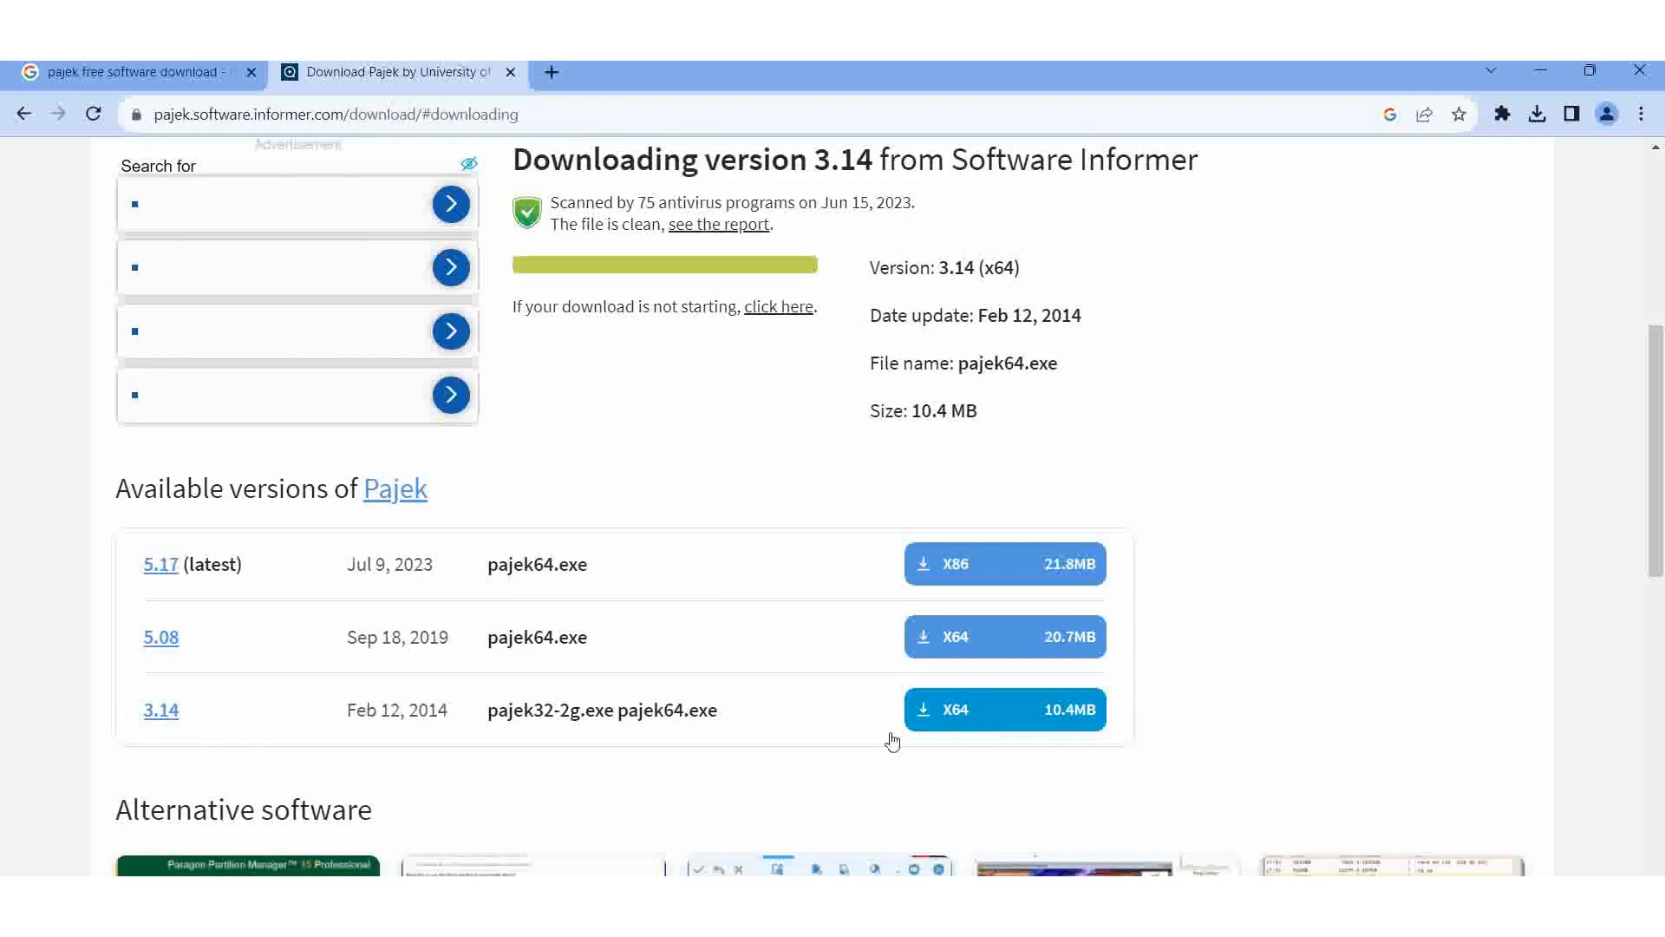
{"action": "left_click", "coordinate": [1536, 114]}
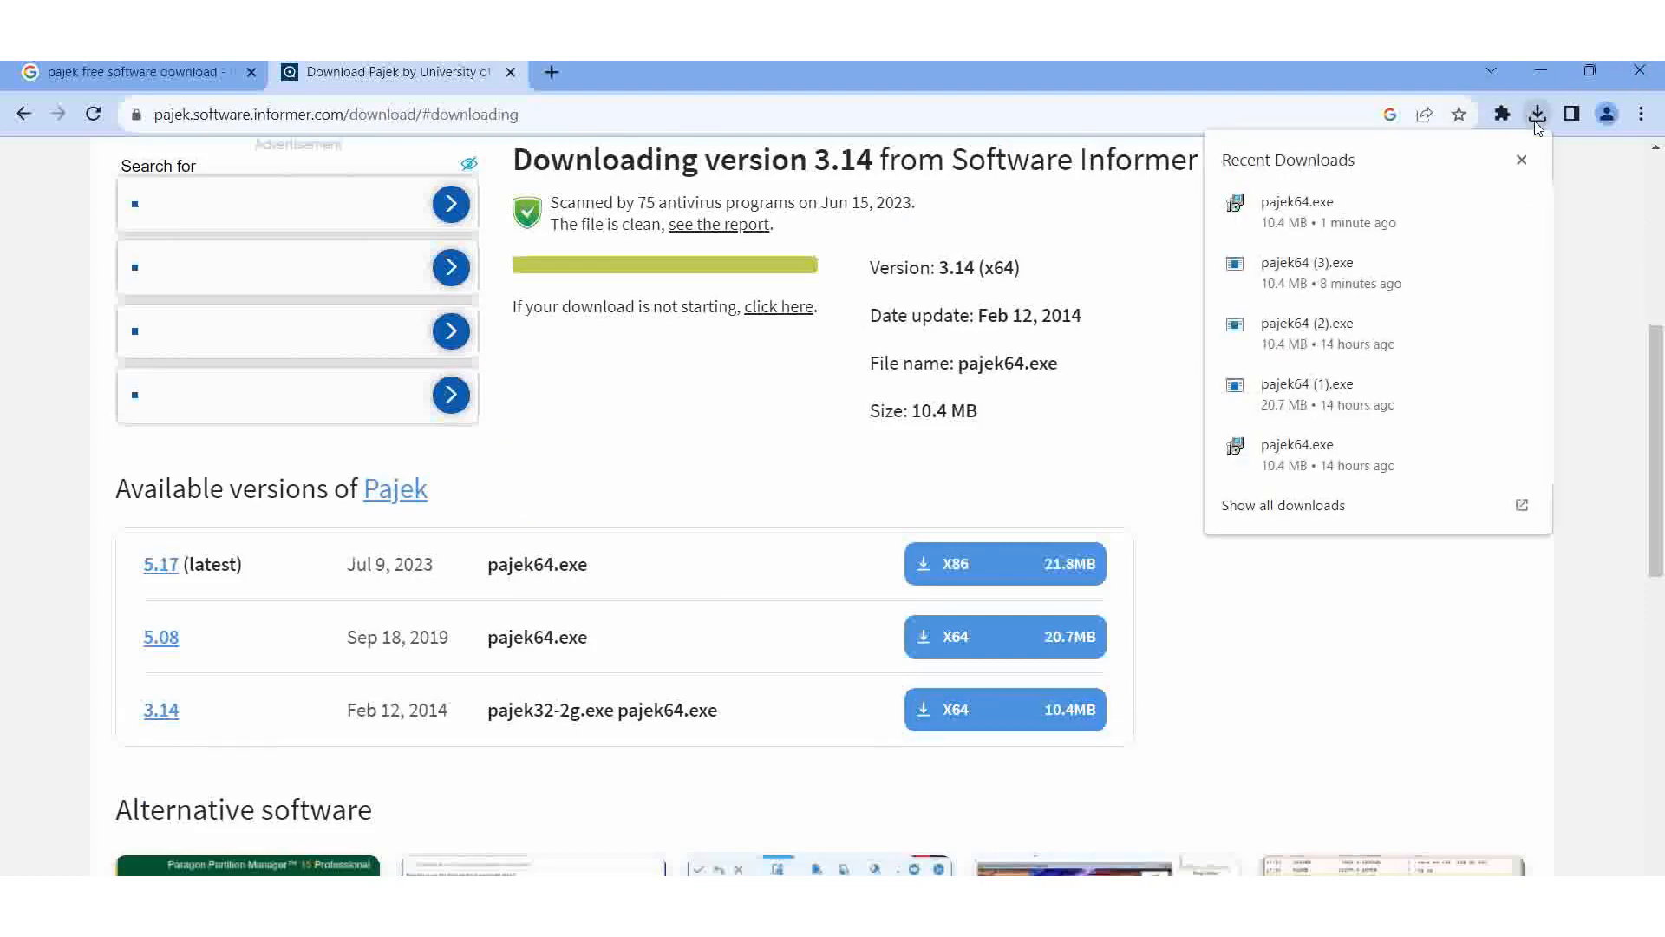
{"action": "mouse_move", "coordinate": [1538, 220]}
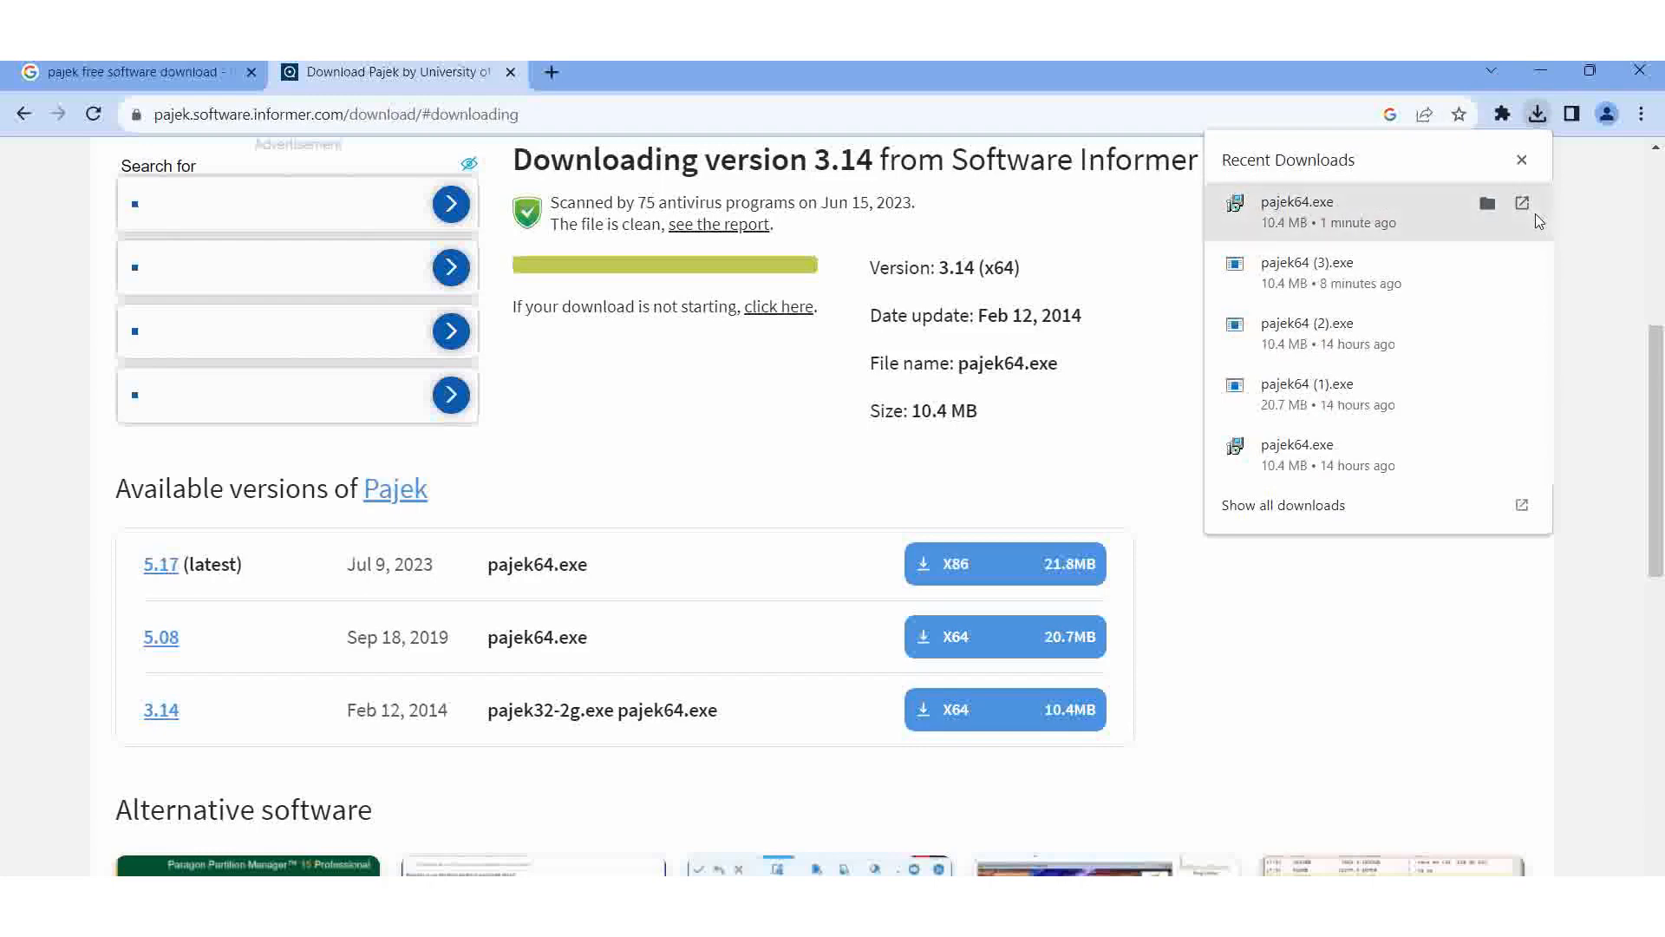
{"action": "mouse_move", "coordinate": [1233, 751]}
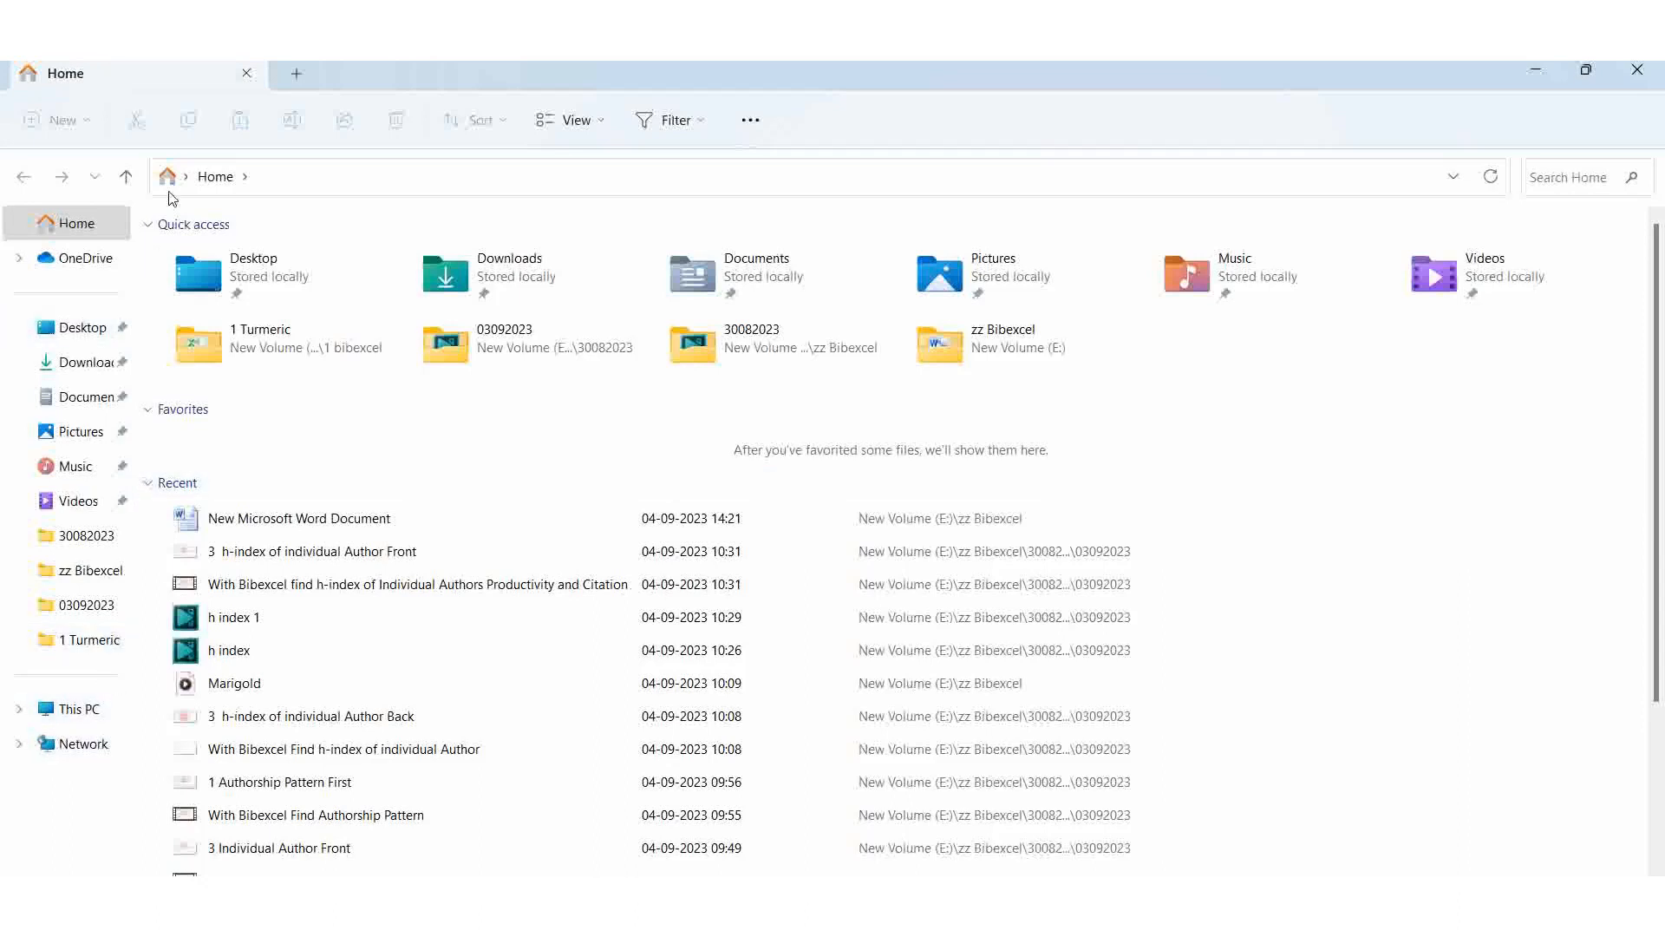
Browse This PC > E: > 1 bibexcel > Pajek and launch Pajek64.
{"action": "left_click", "coordinate": [79, 708]}
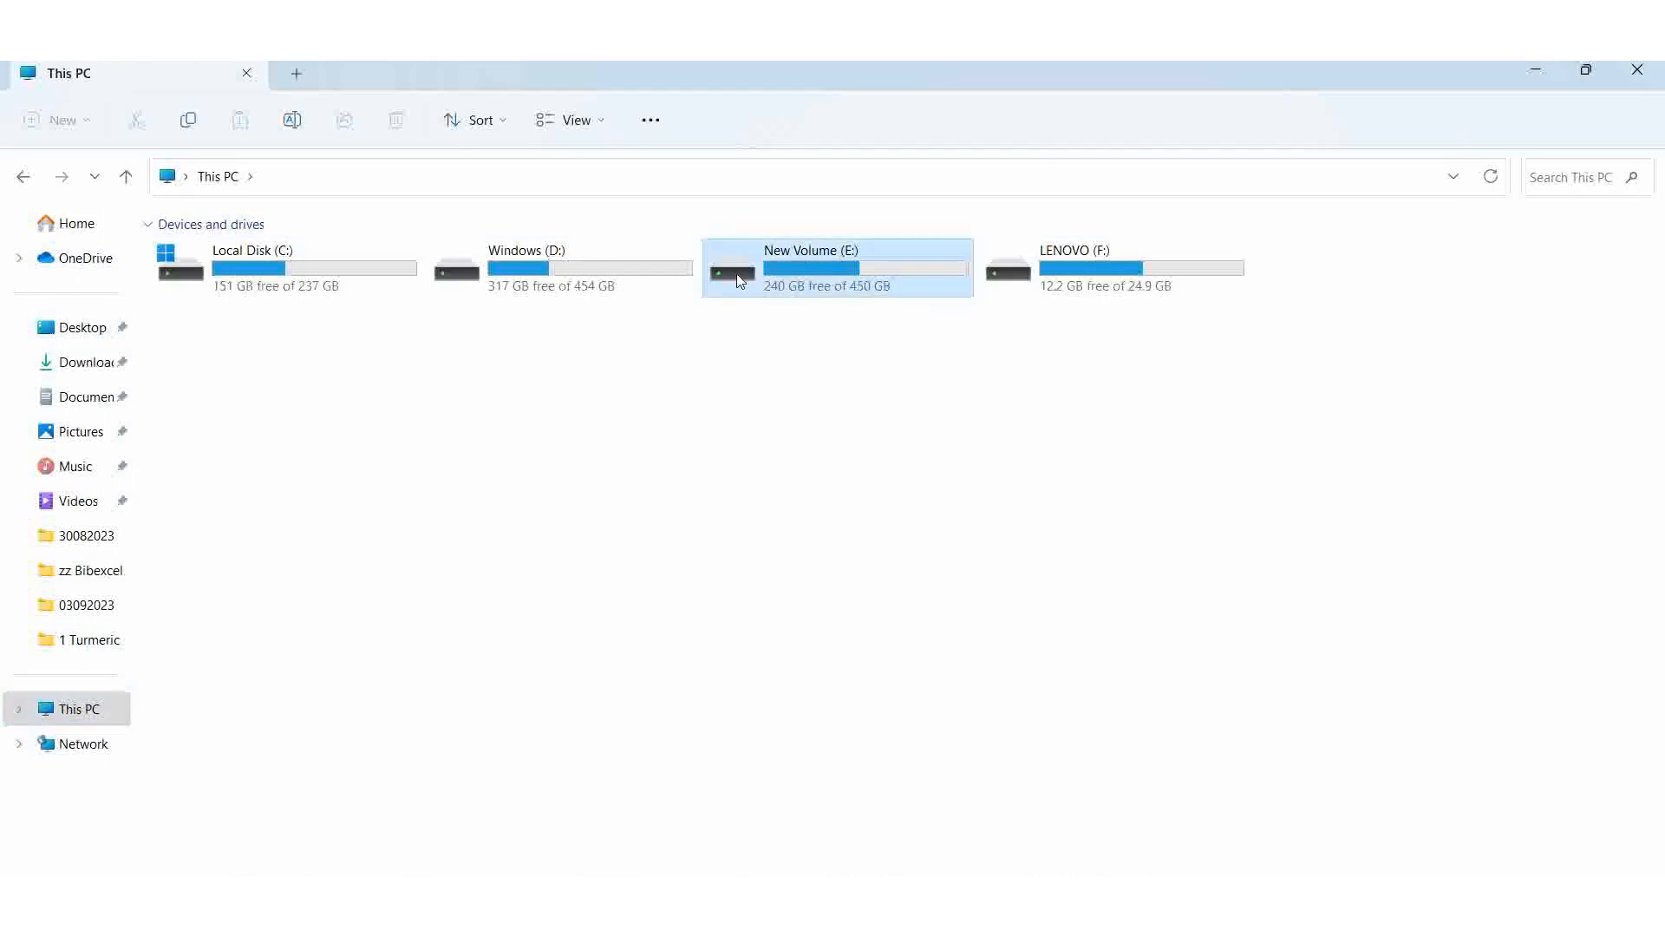
{"action": "double_click", "coordinate": [836, 267]}
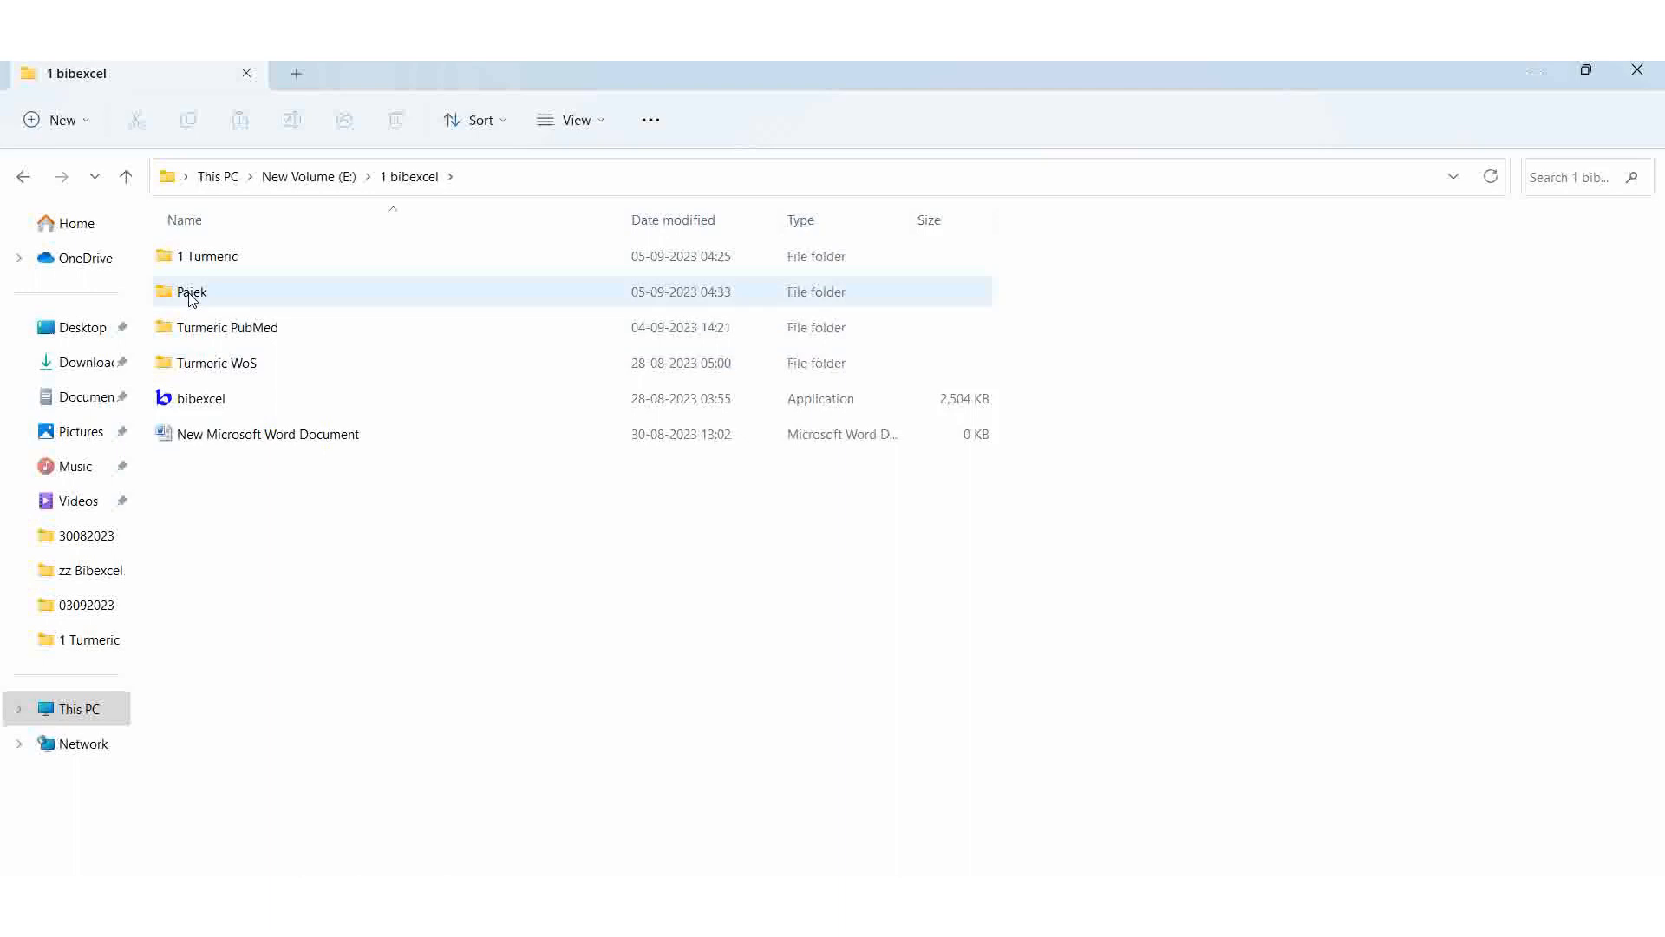
{"action": "mouse_move", "coordinate": [193, 292]}
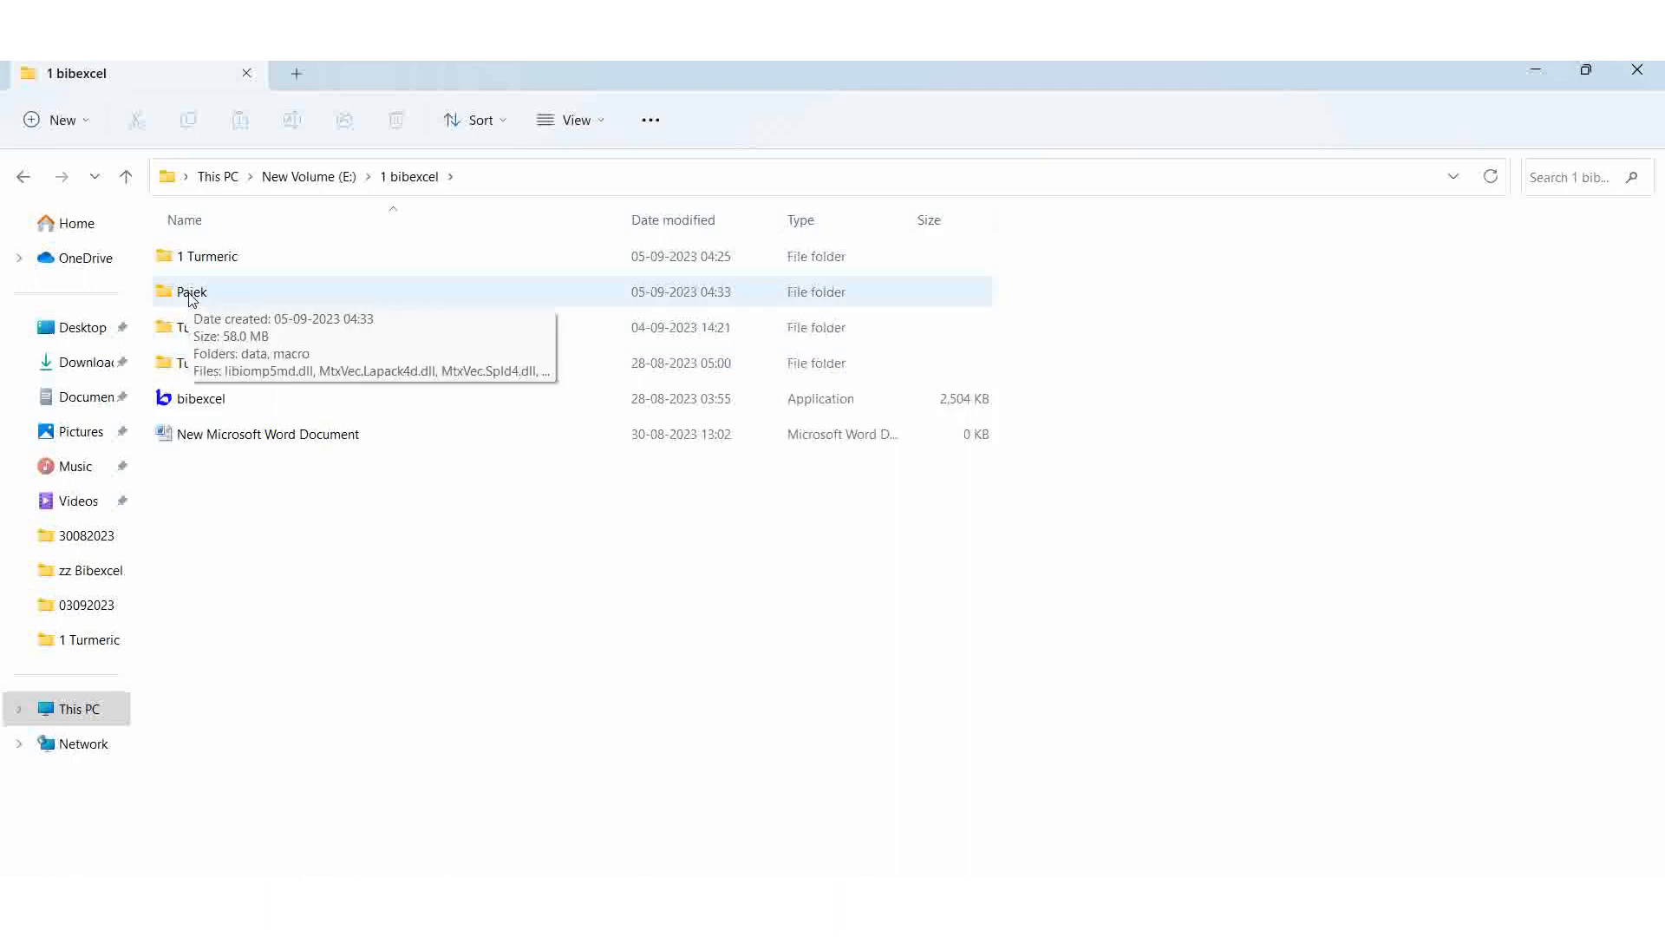
{"action": "double_click", "coordinate": [193, 292]}
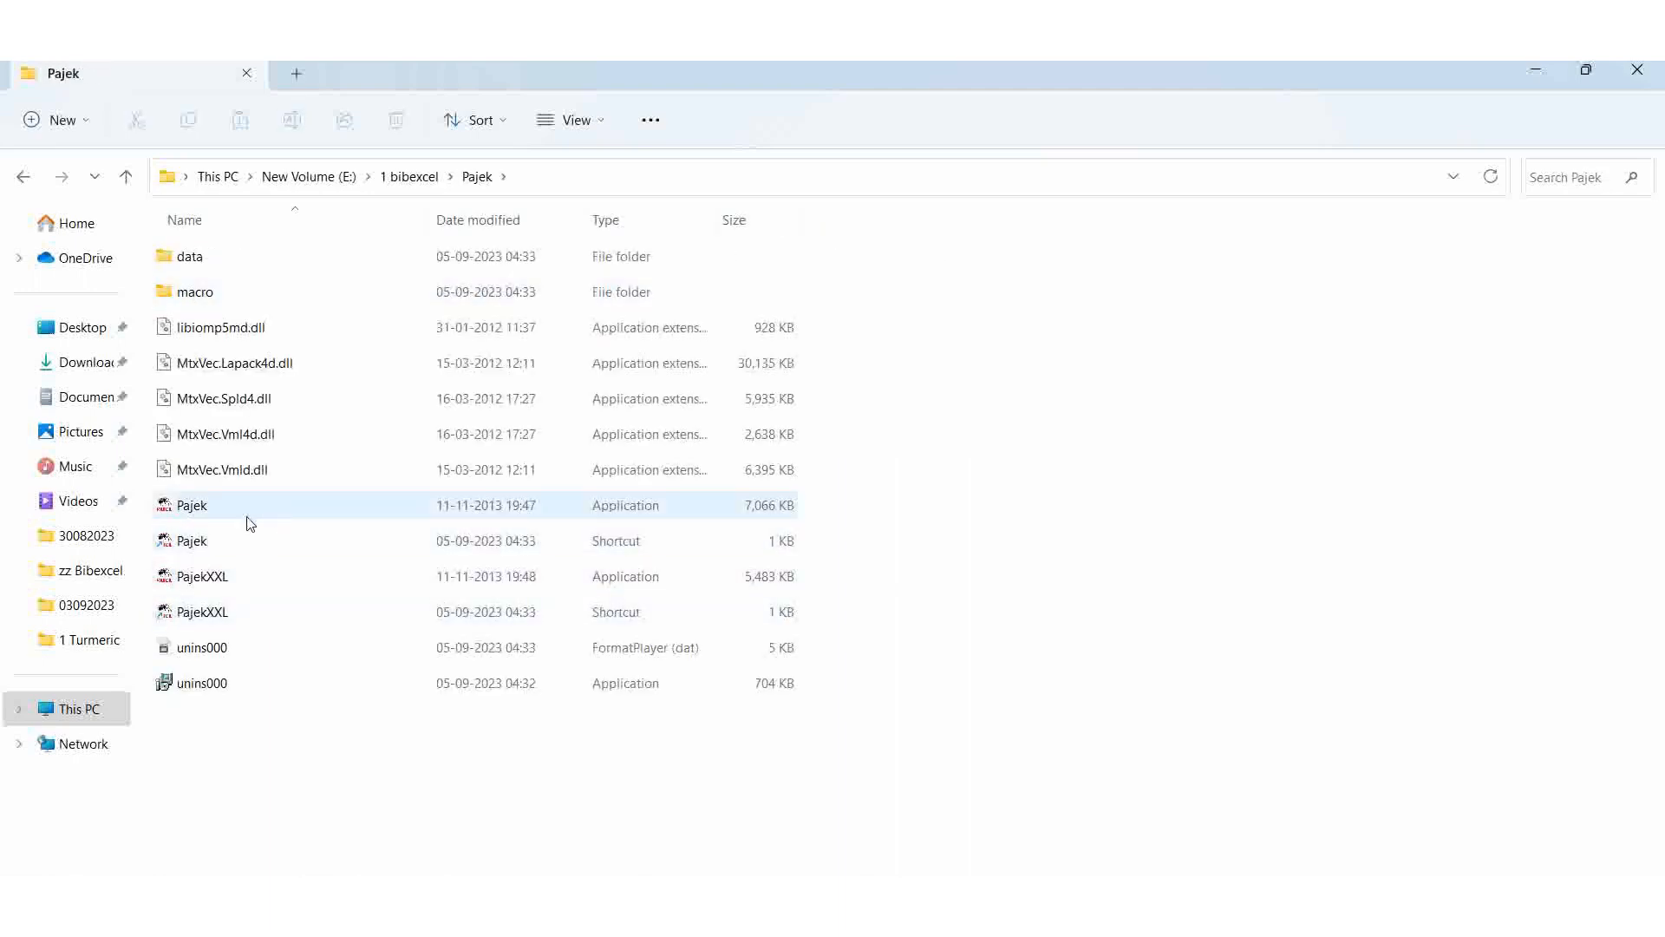
{"action": "mouse_move", "coordinate": [201, 510]}
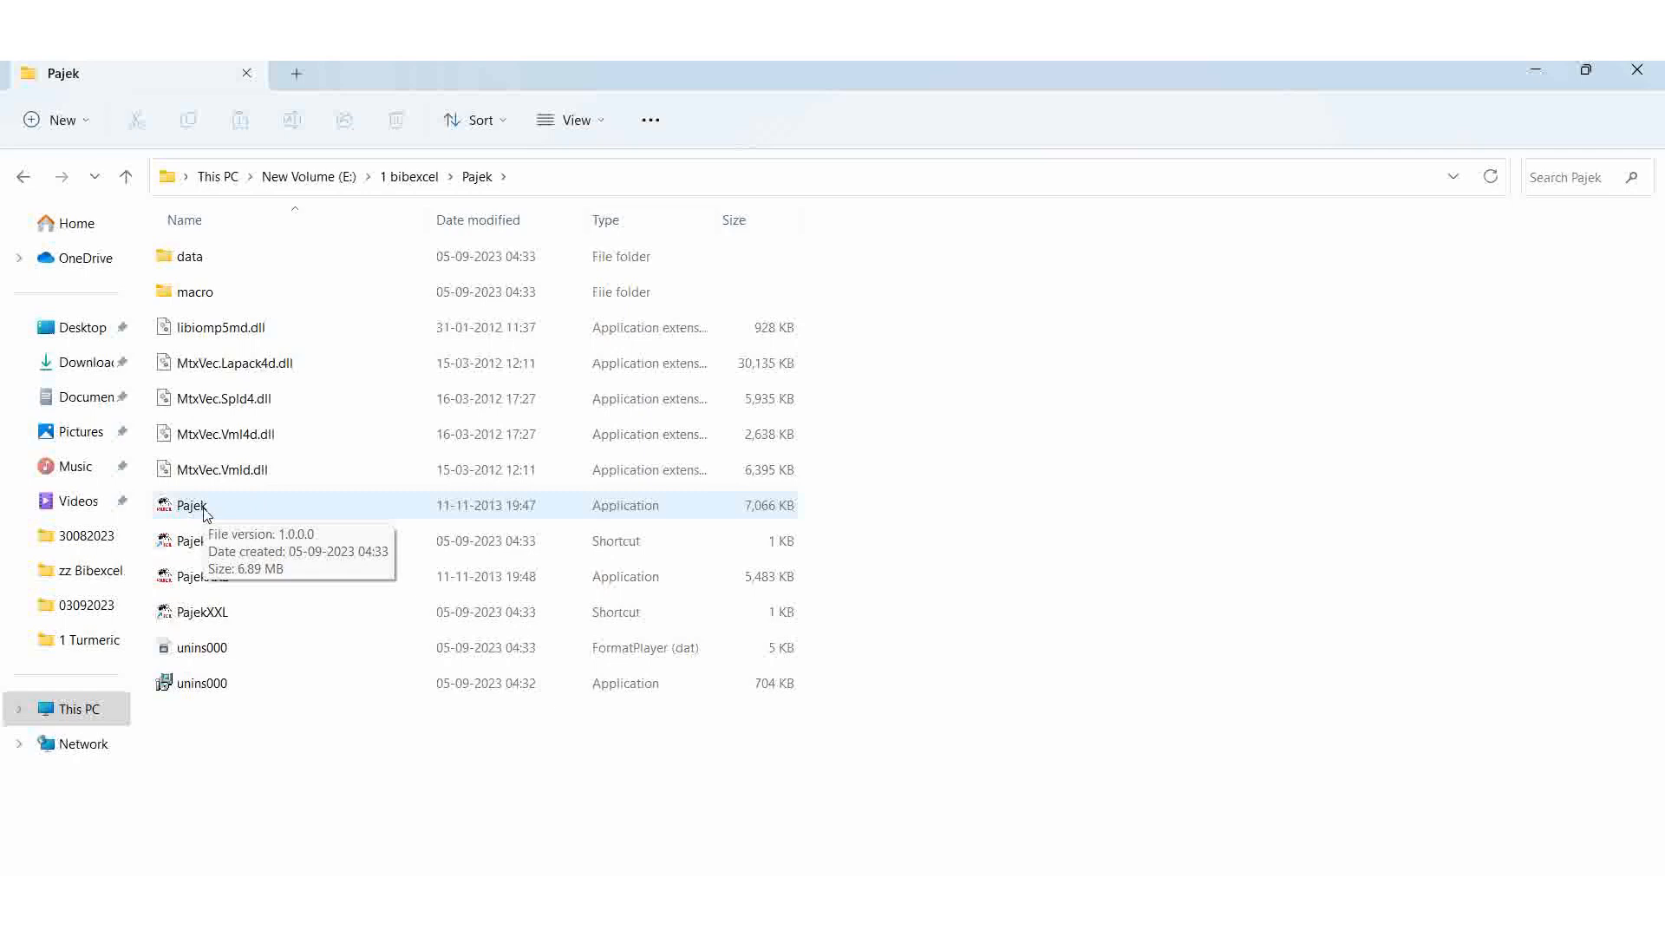
{"action": "double_click", "coordinate": [192, 505]}
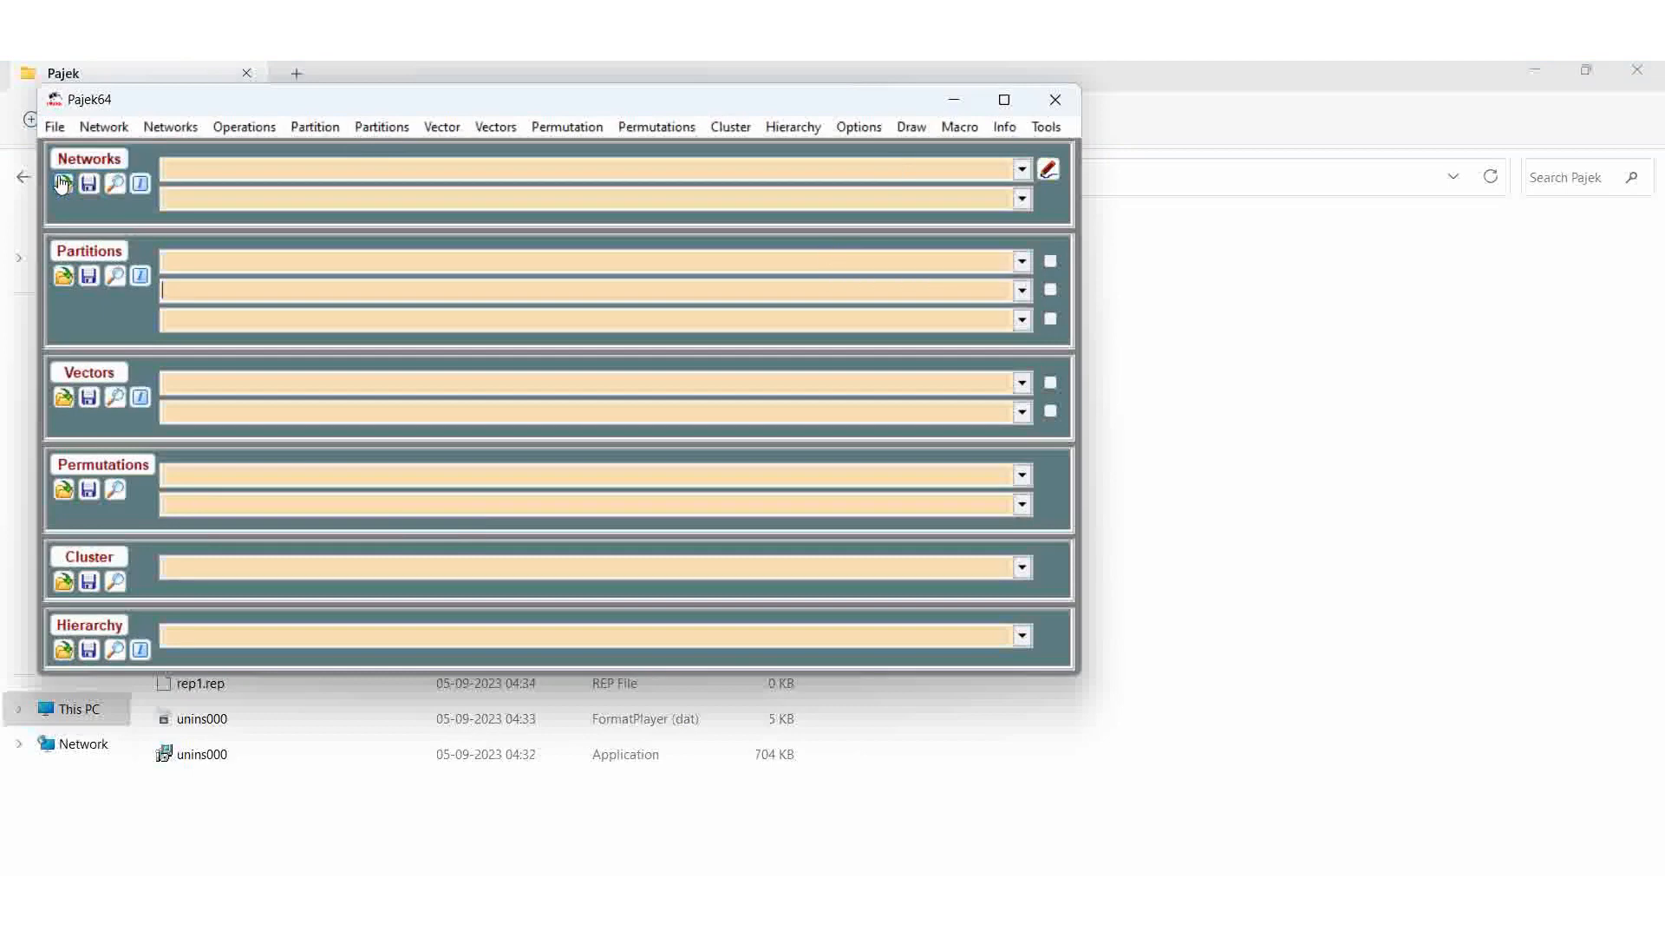
{"action": "mouse_move", "coordinate": [62, 183]}
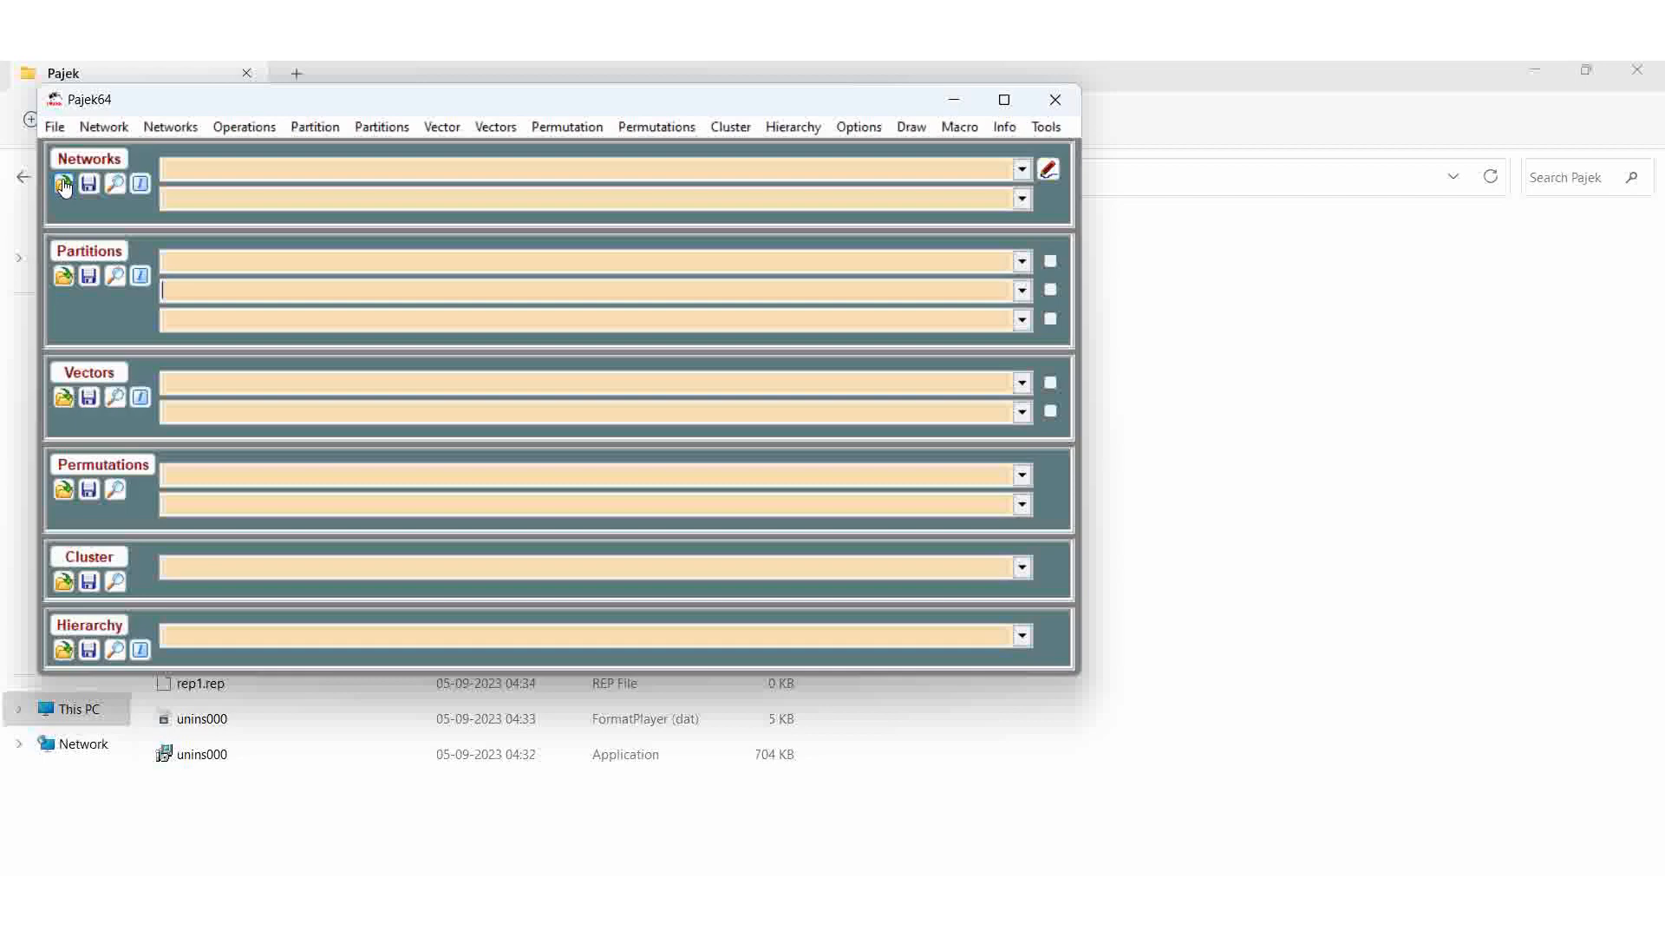
{"action": "mouse_move", "coordinate": [88, 399]}
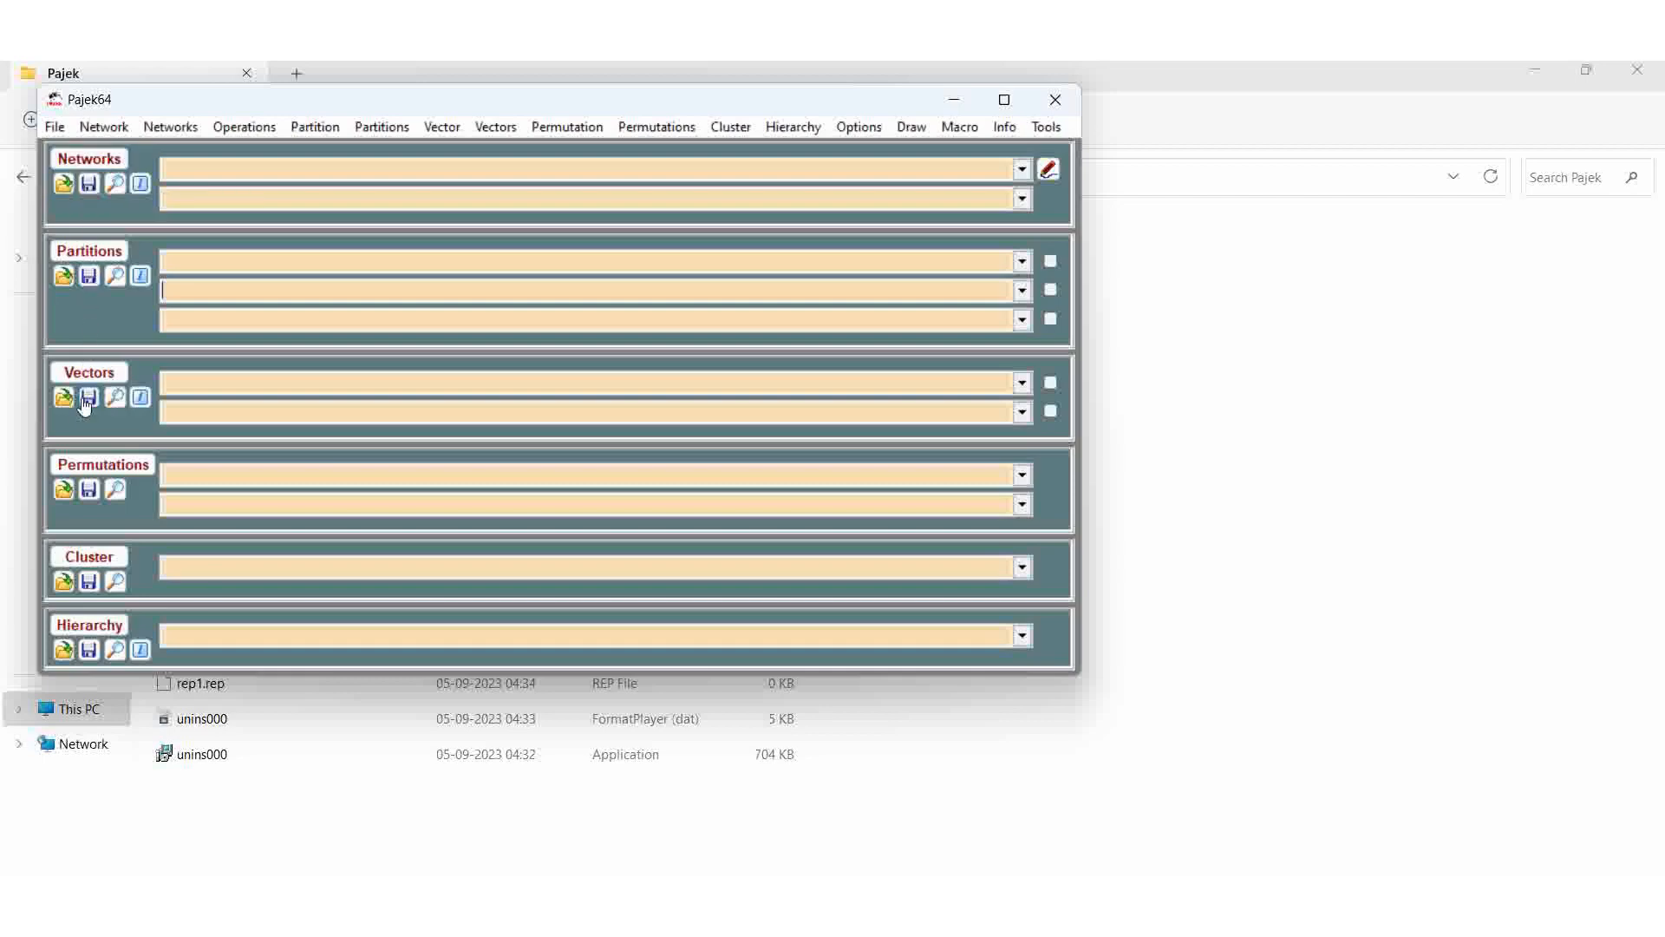